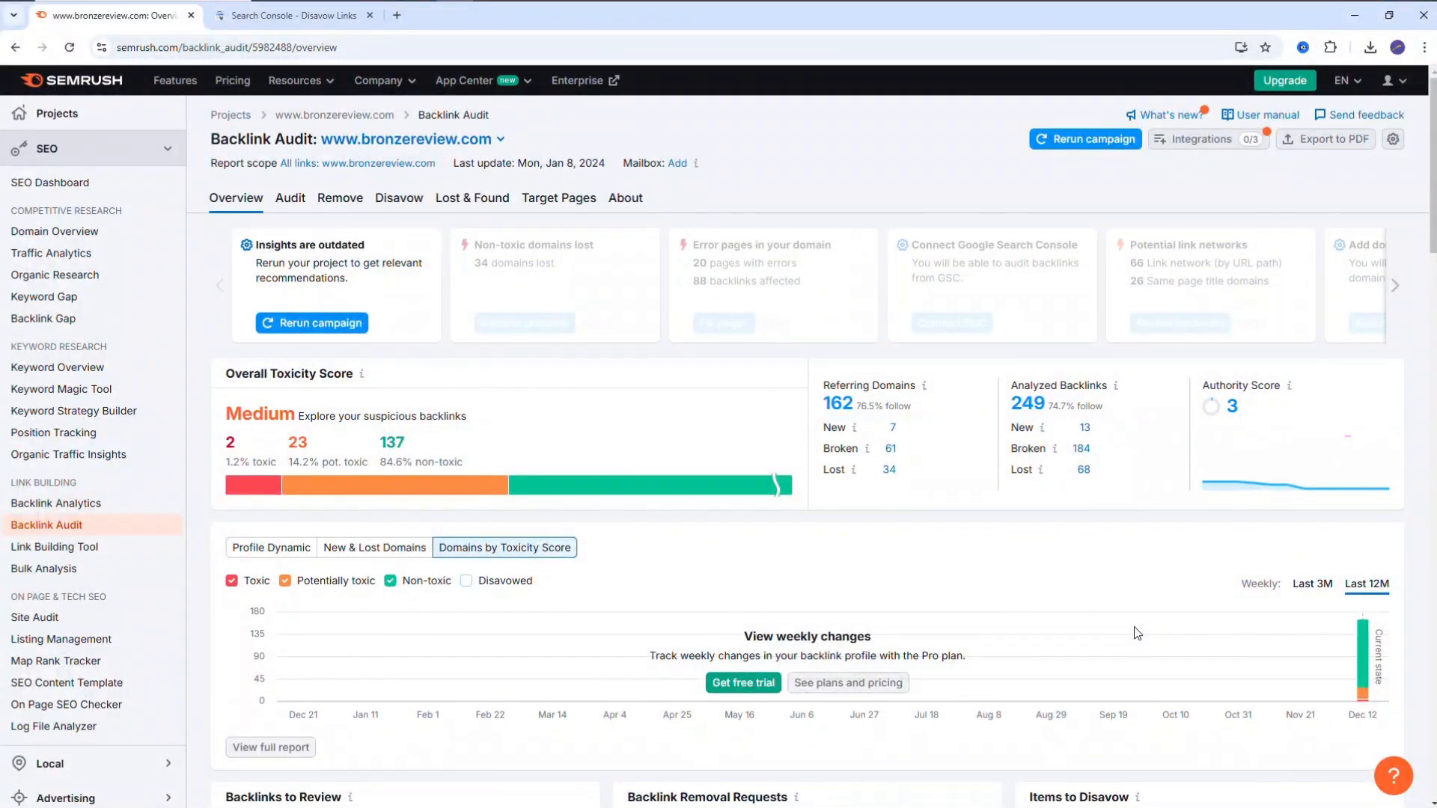
mouse_move(1167, 548)
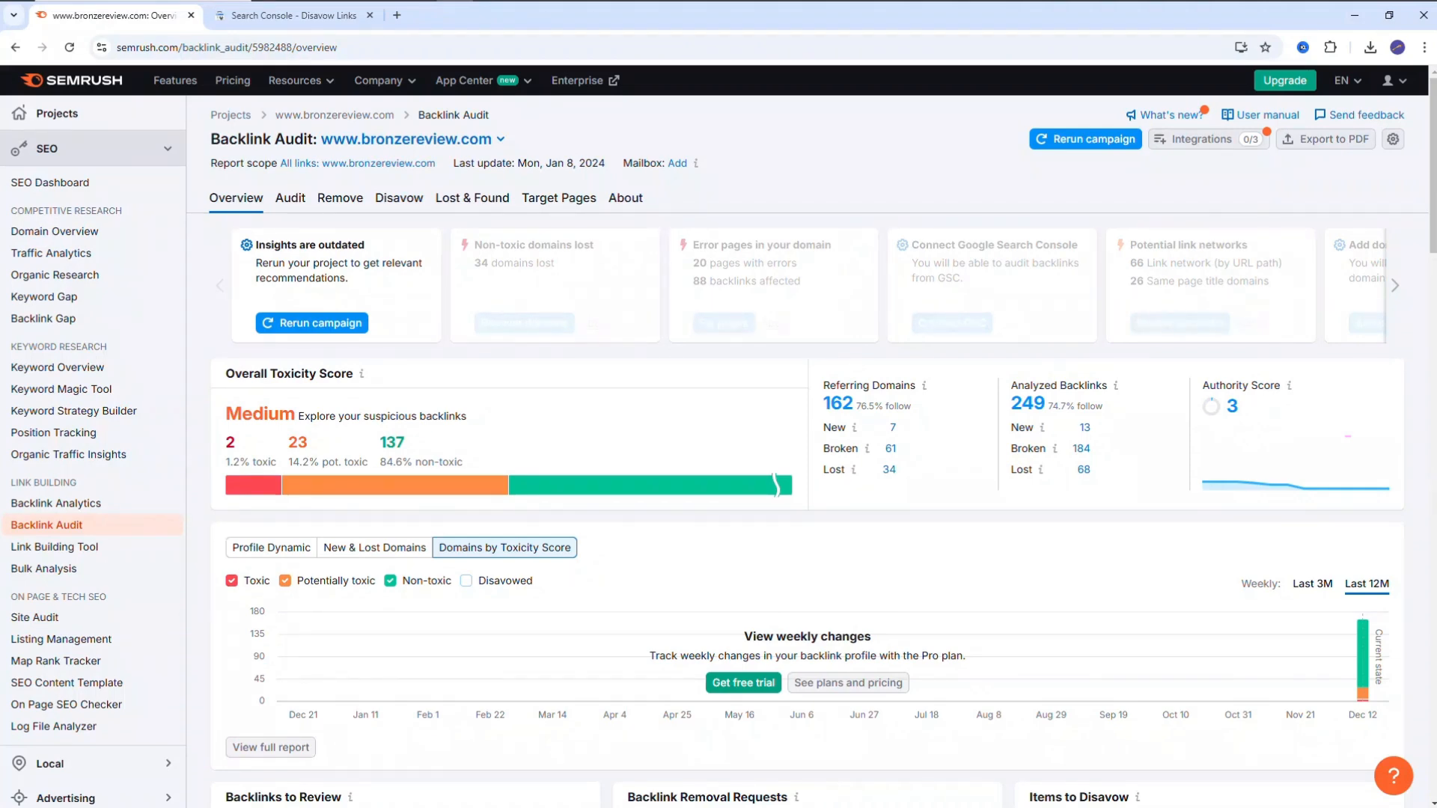
mouse_move(1422, 422)
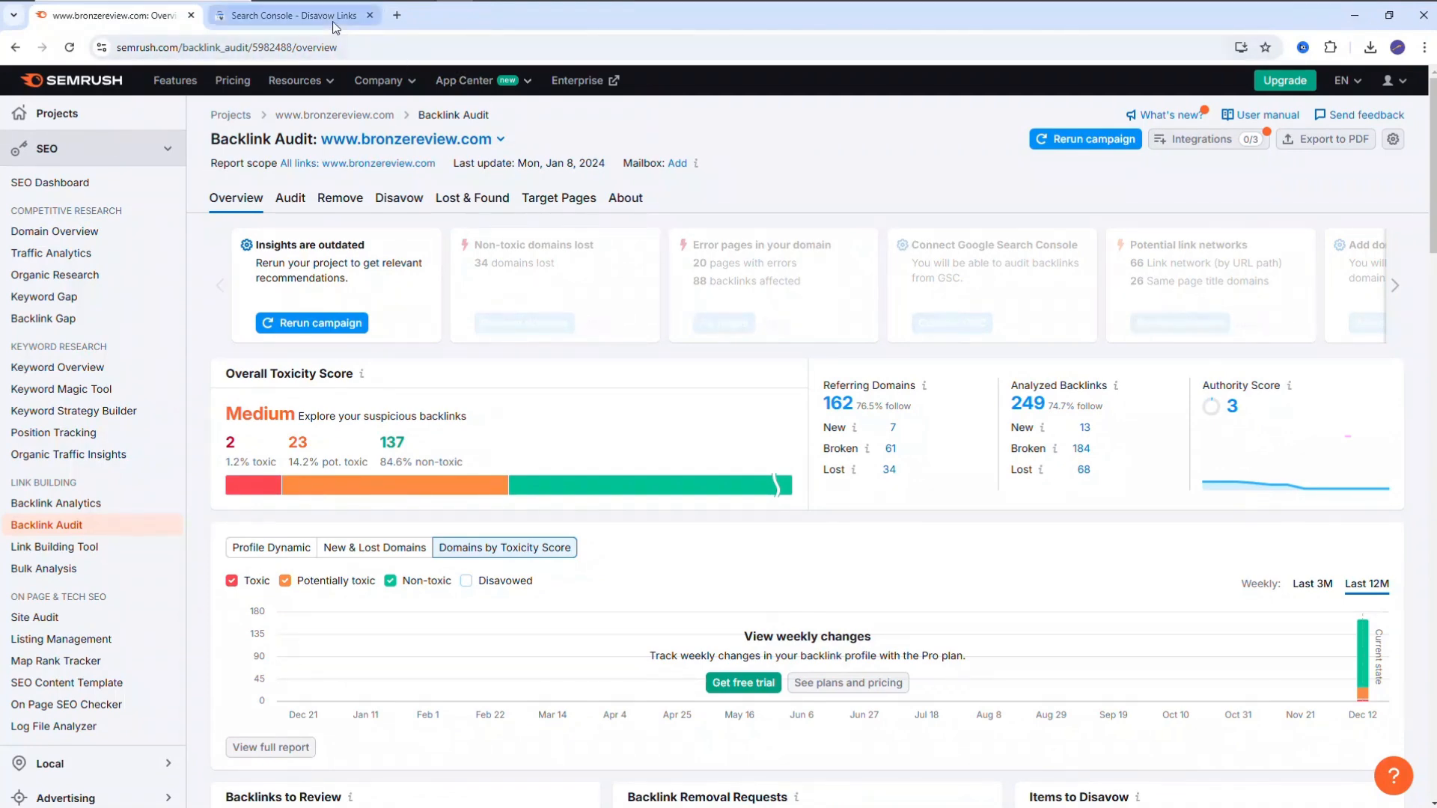
Review the Search Console Disavow Links page, then start a new tab for Semrush Projects.
click(290, 15)
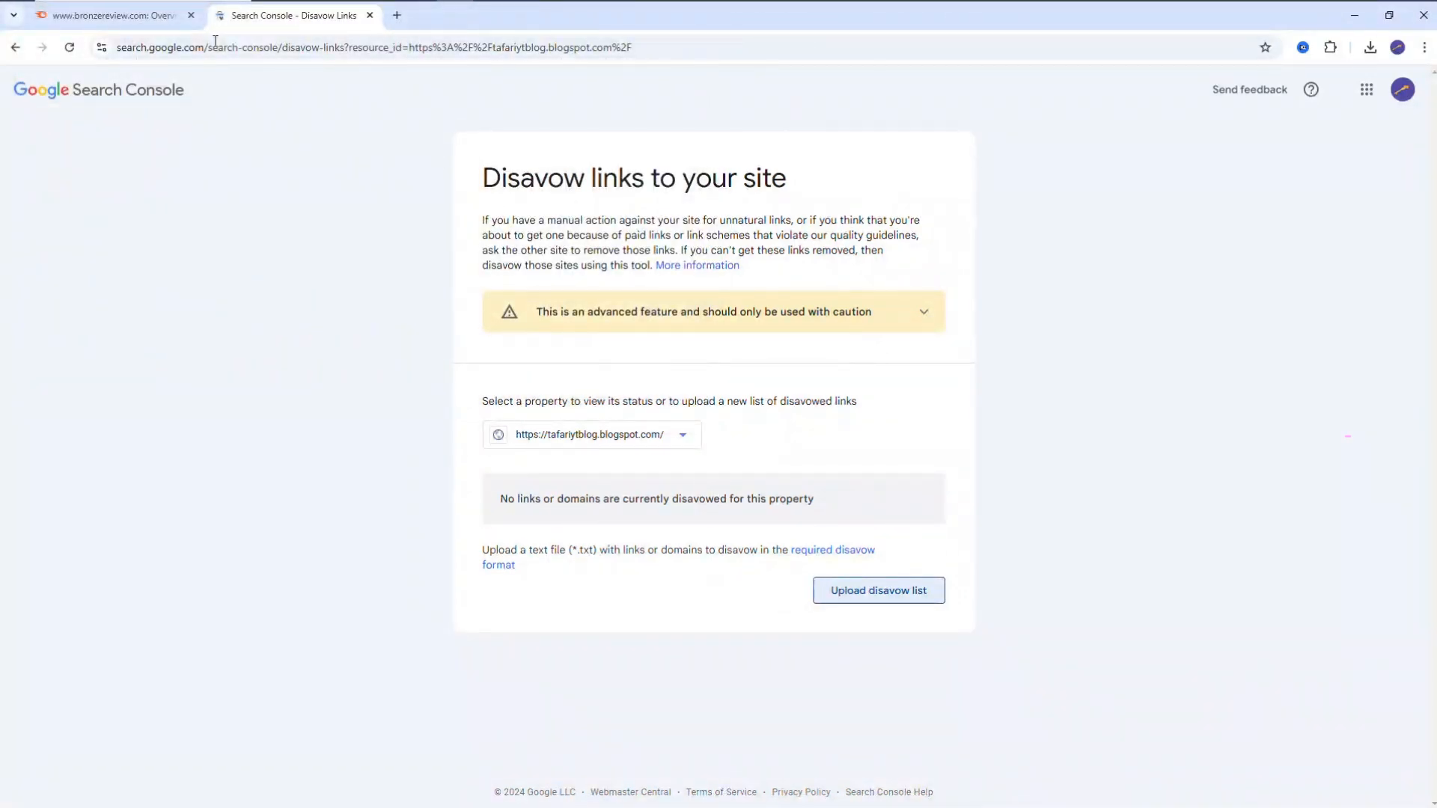
click(113, 15)
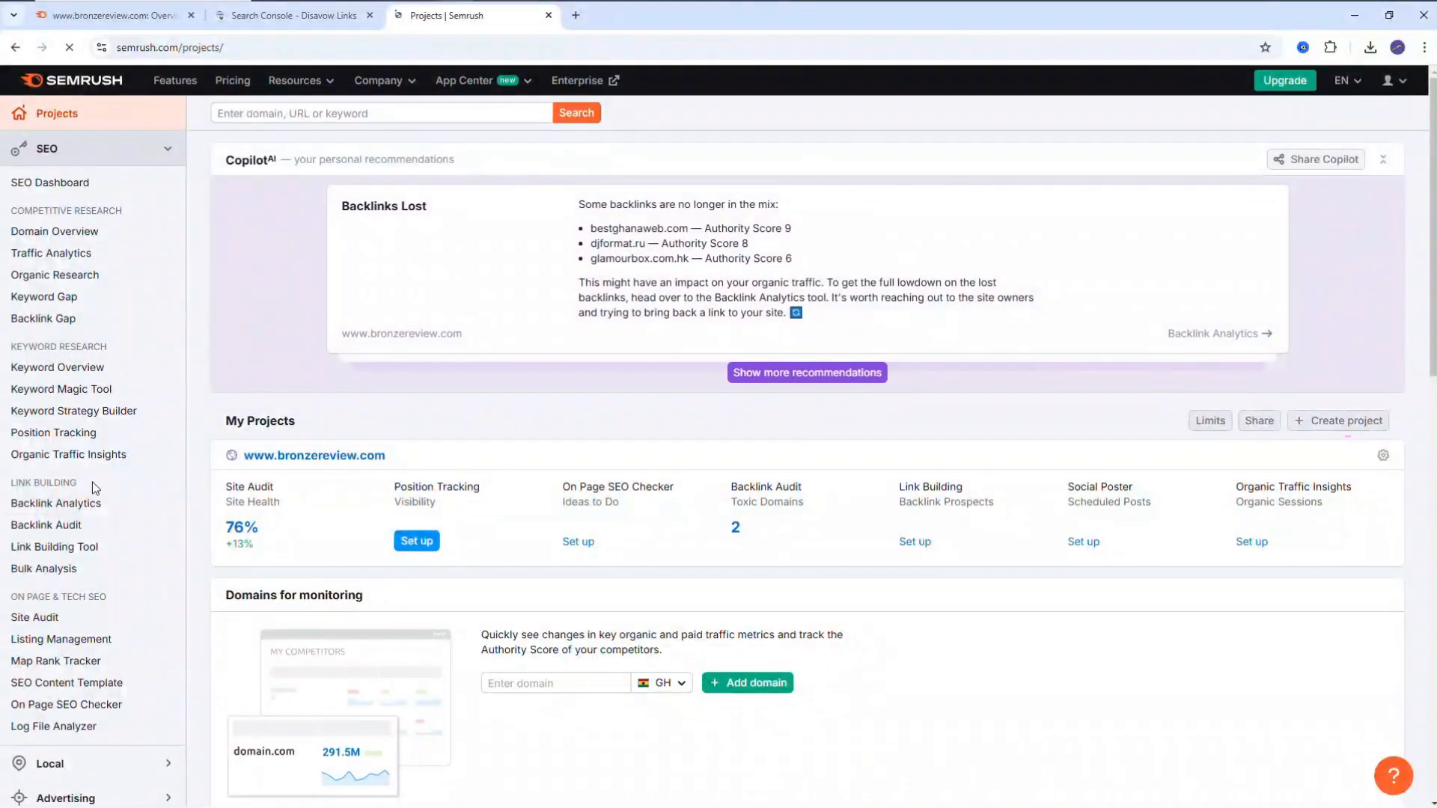
click(47, 525)
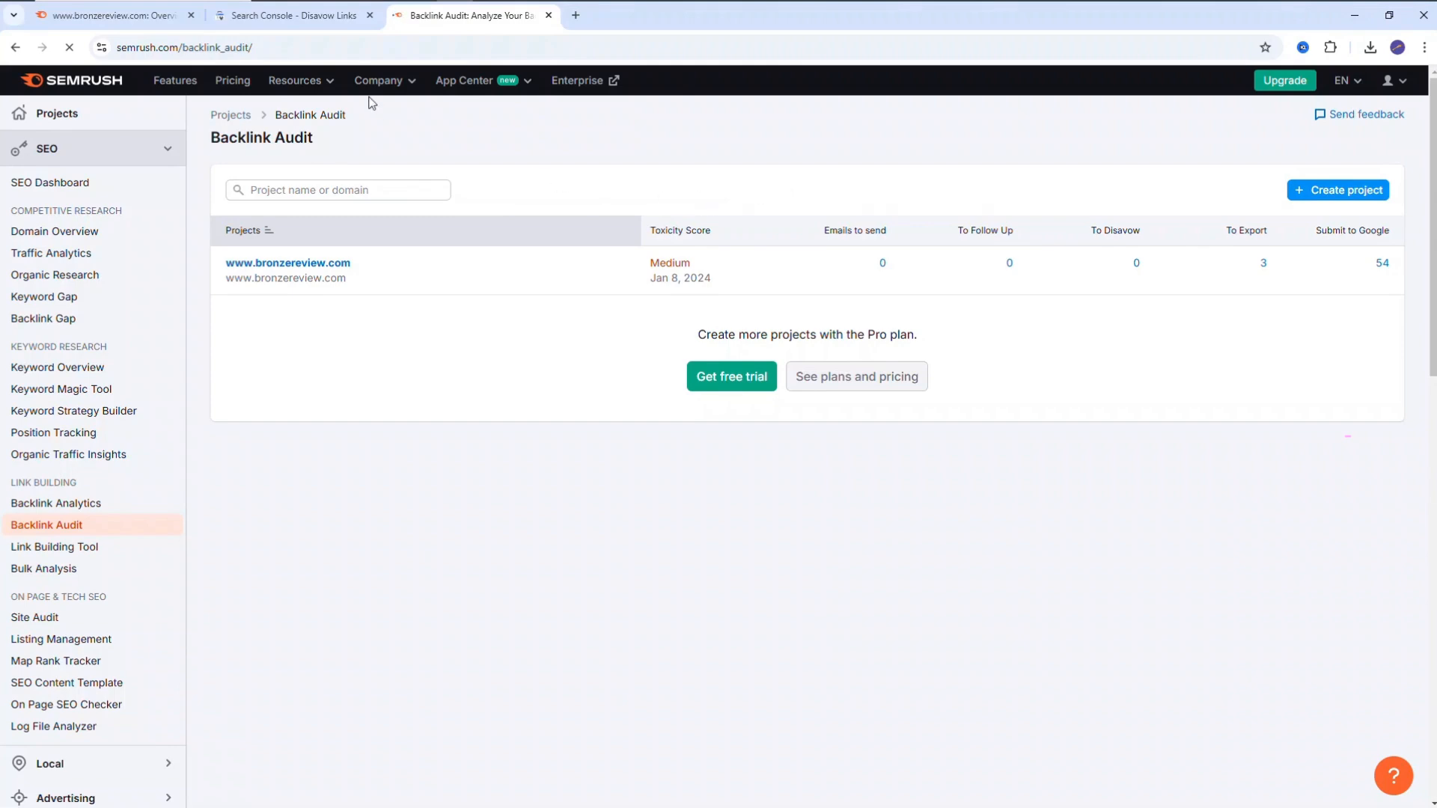
click(287, 262)
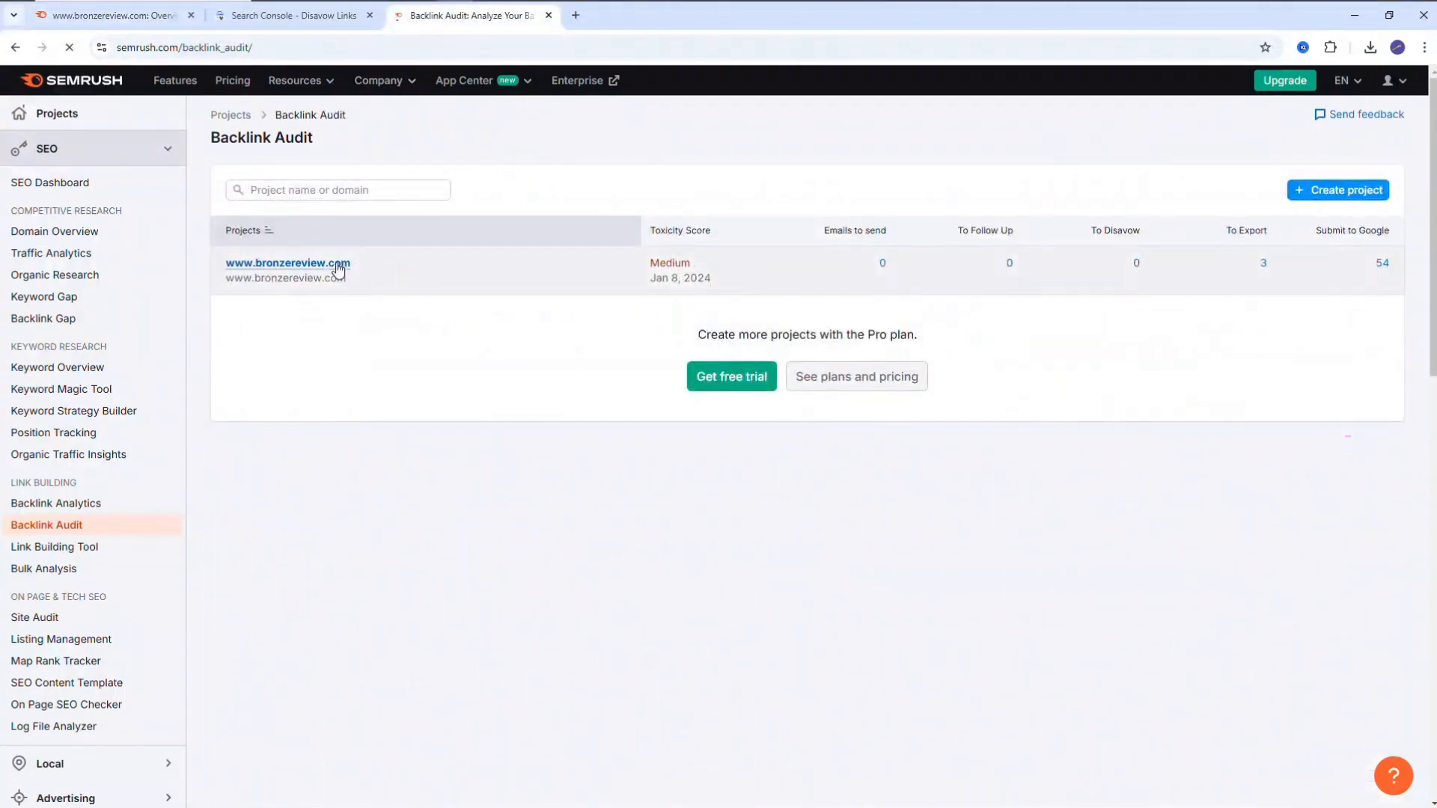
click(287, 262)
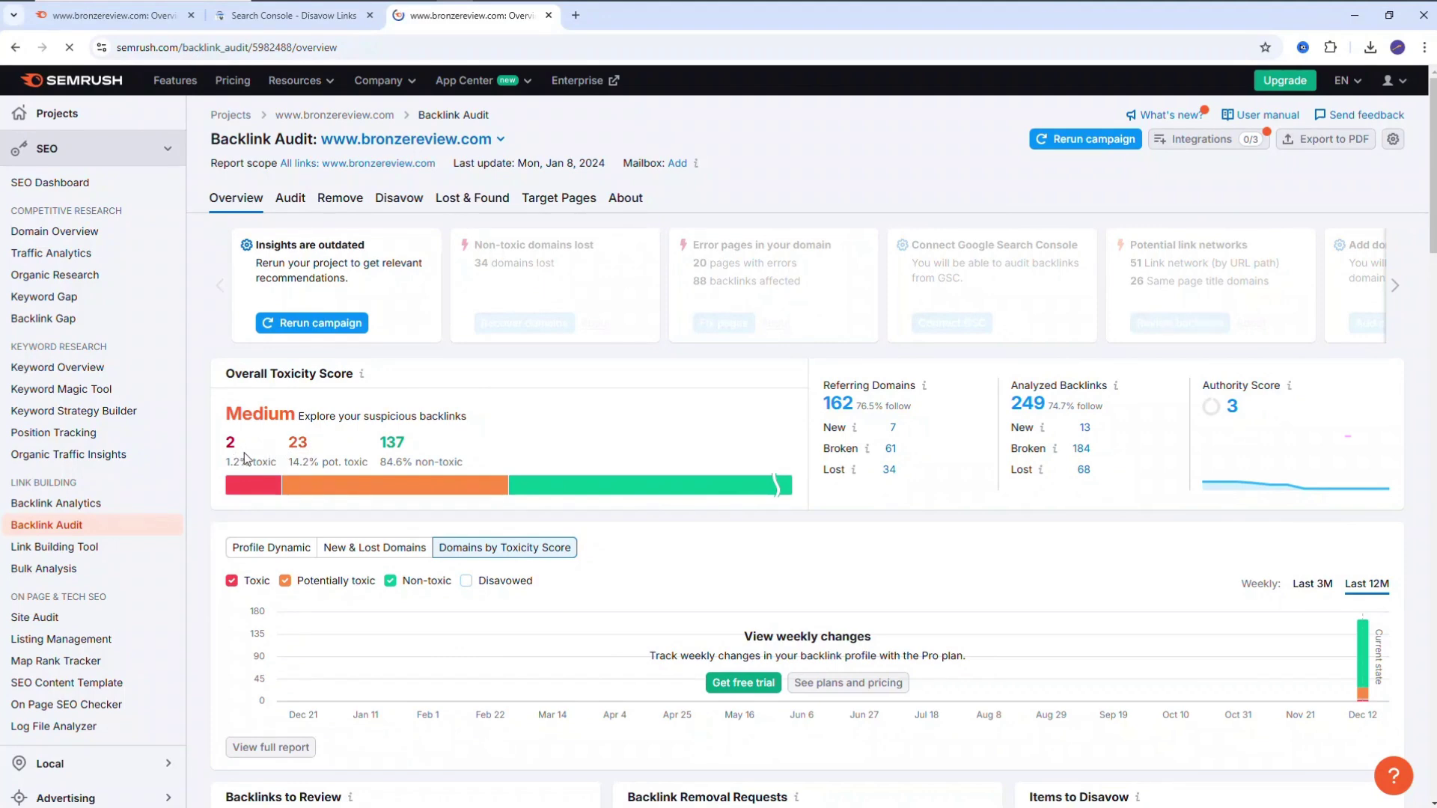
mouse_move(717, 474)
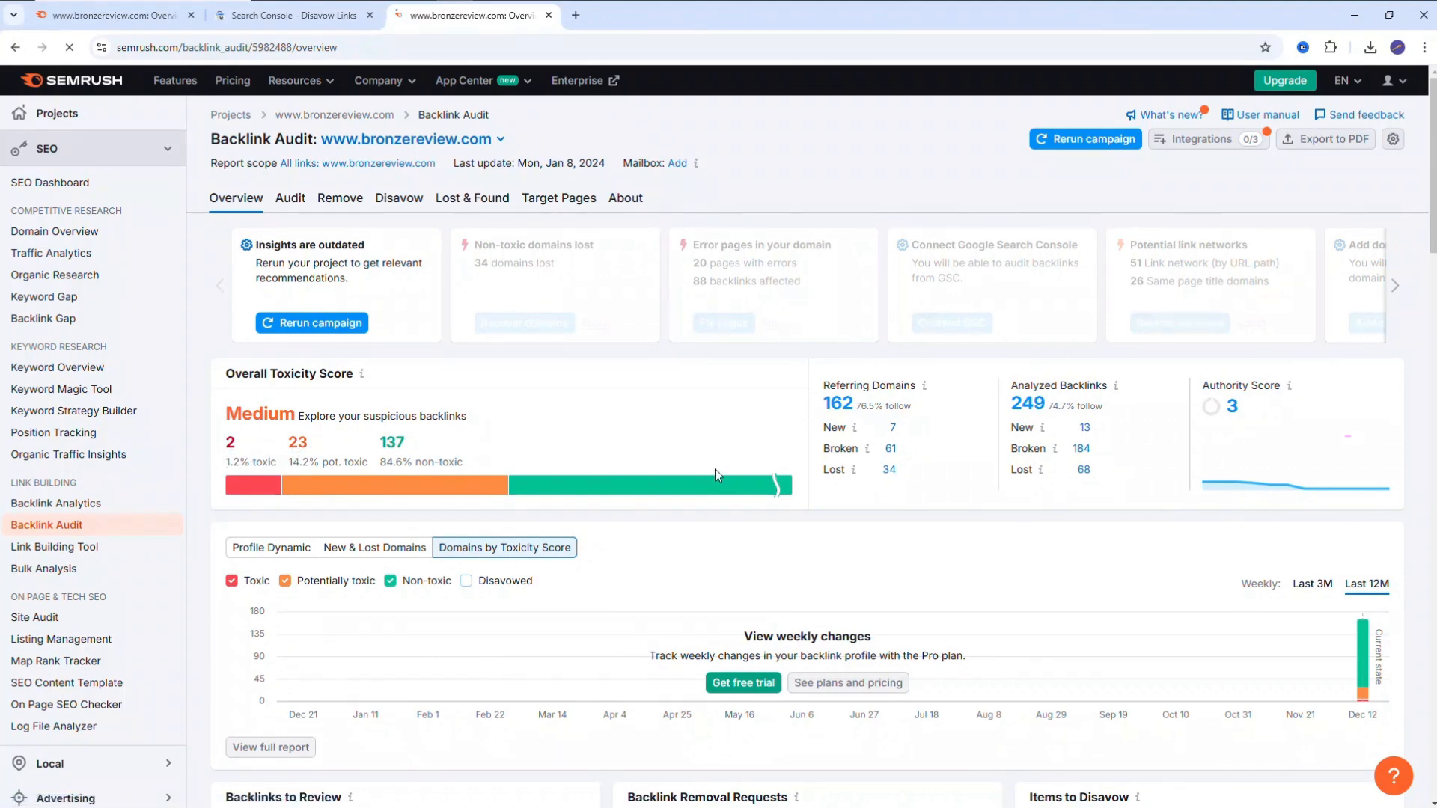
Scroll through the Backlink Audit overview toward the potentially toxic (45–59) backlinks.
scroll(down, 3)
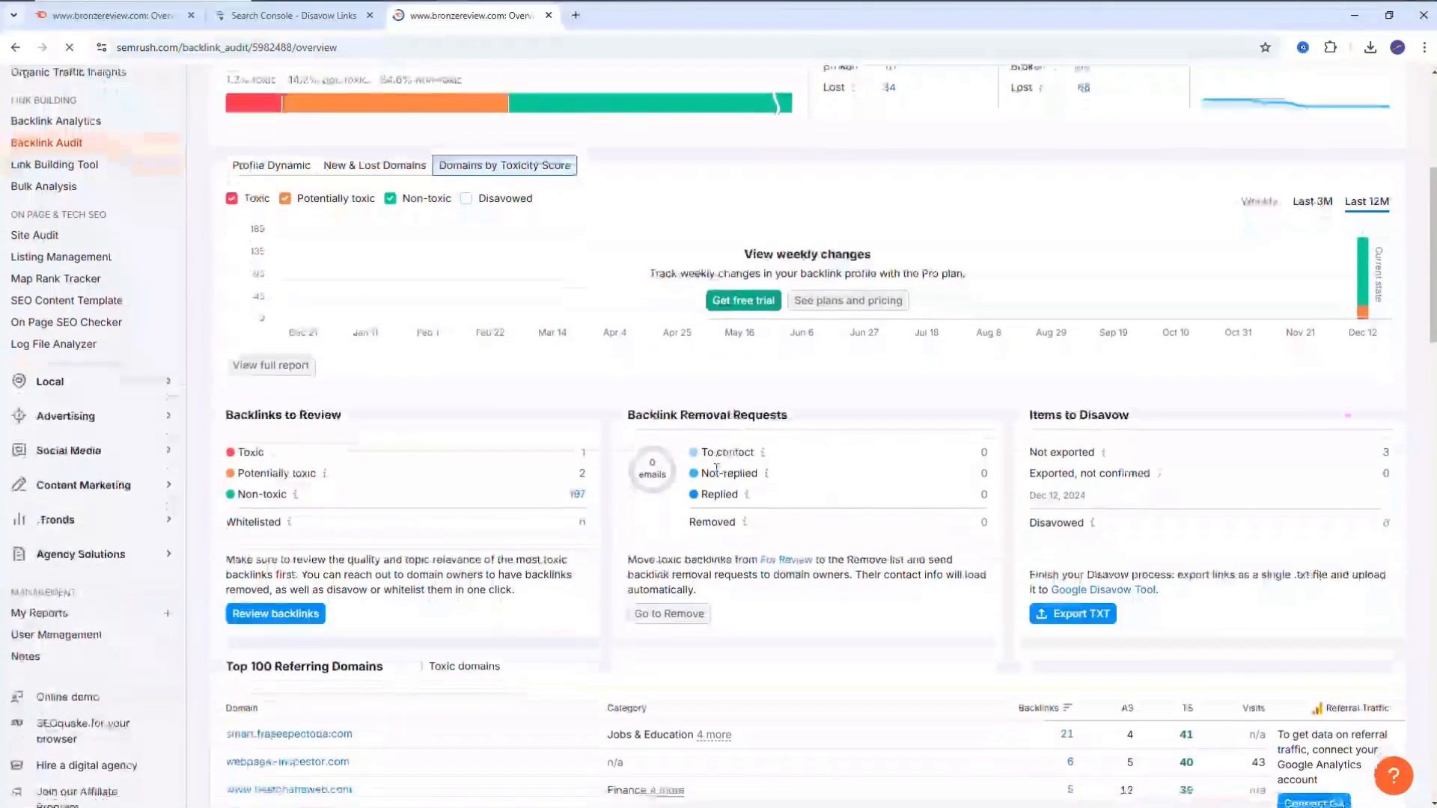
scroll(down, 3)
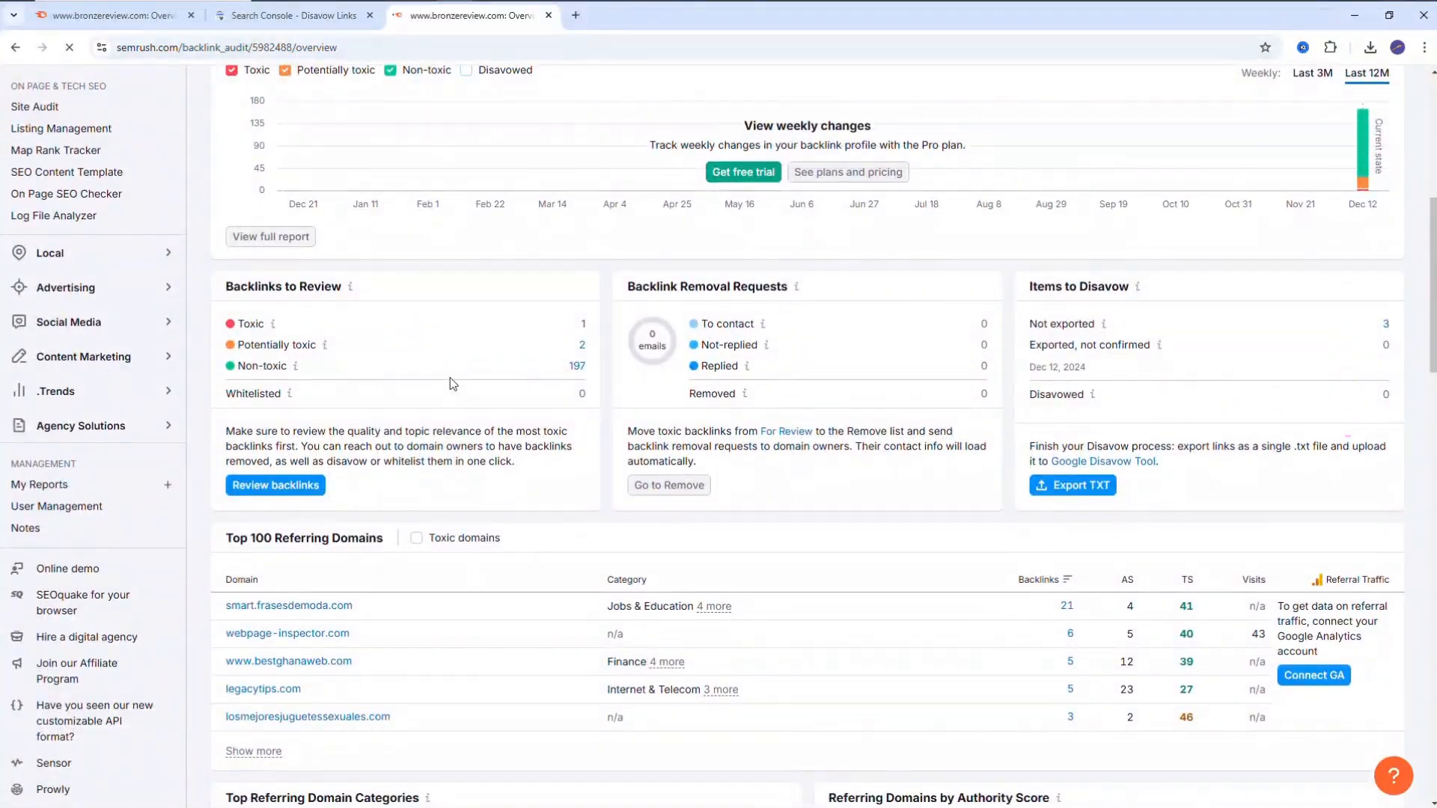
mouse_move(272, 323)
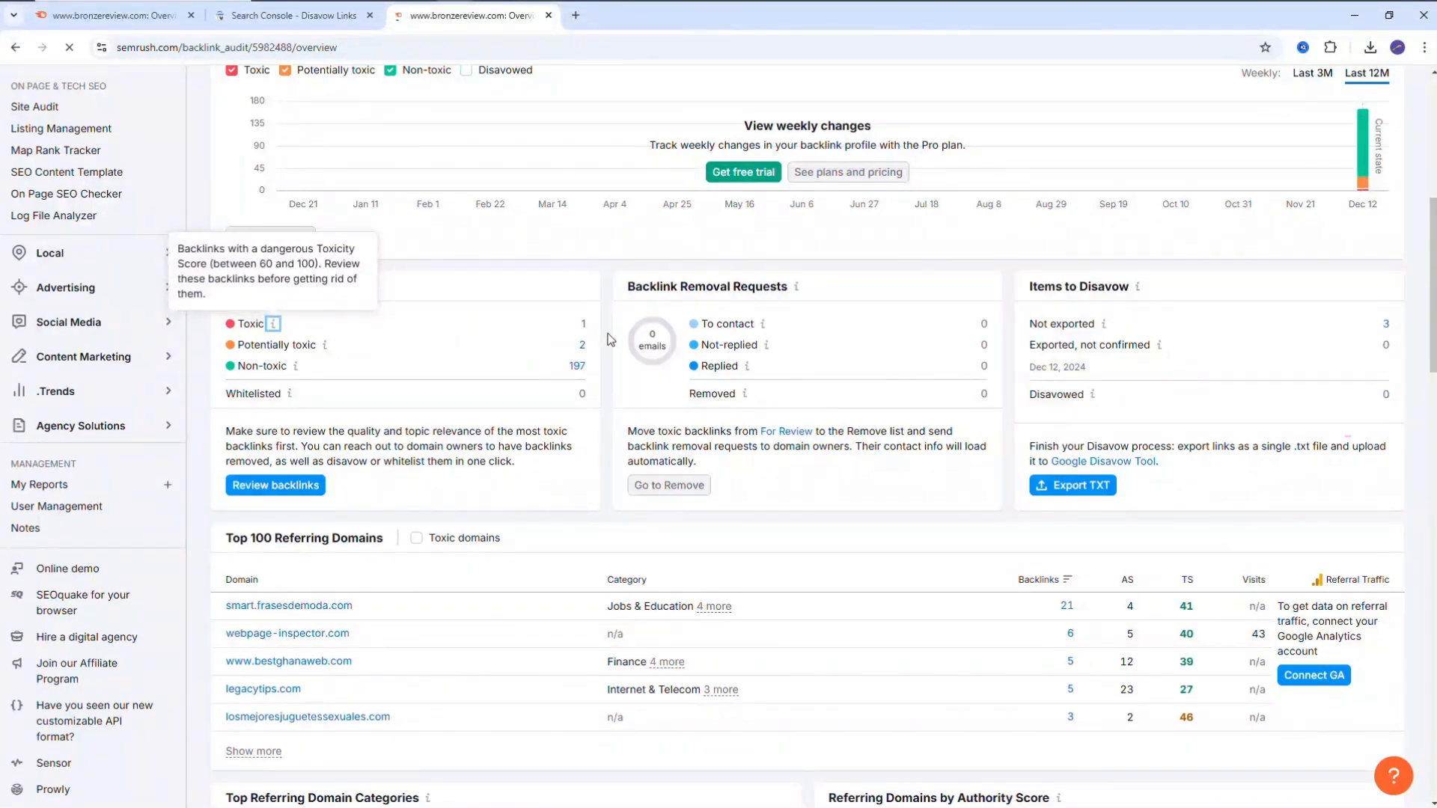
mouse_move(353, 346)
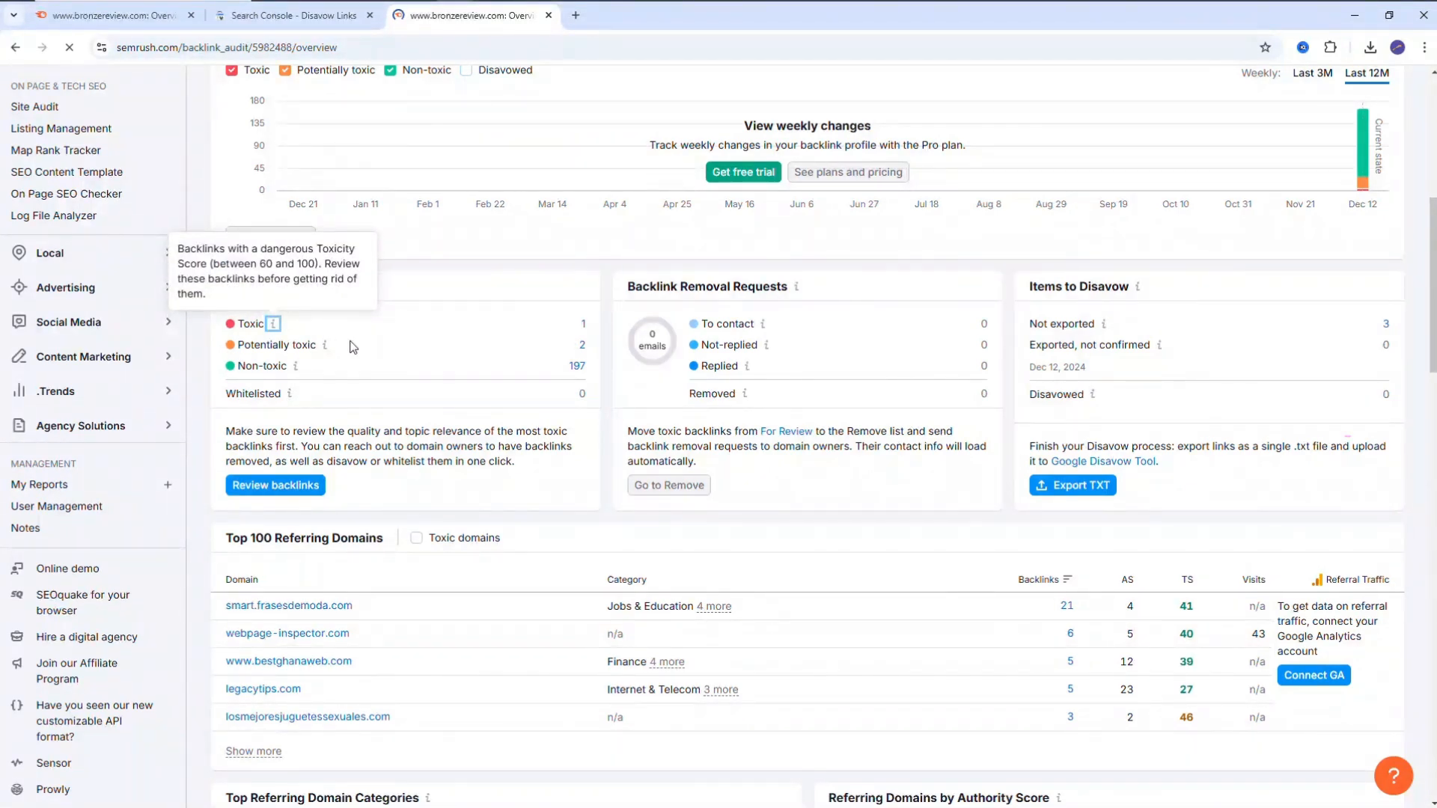
mouse_move(482, 359)
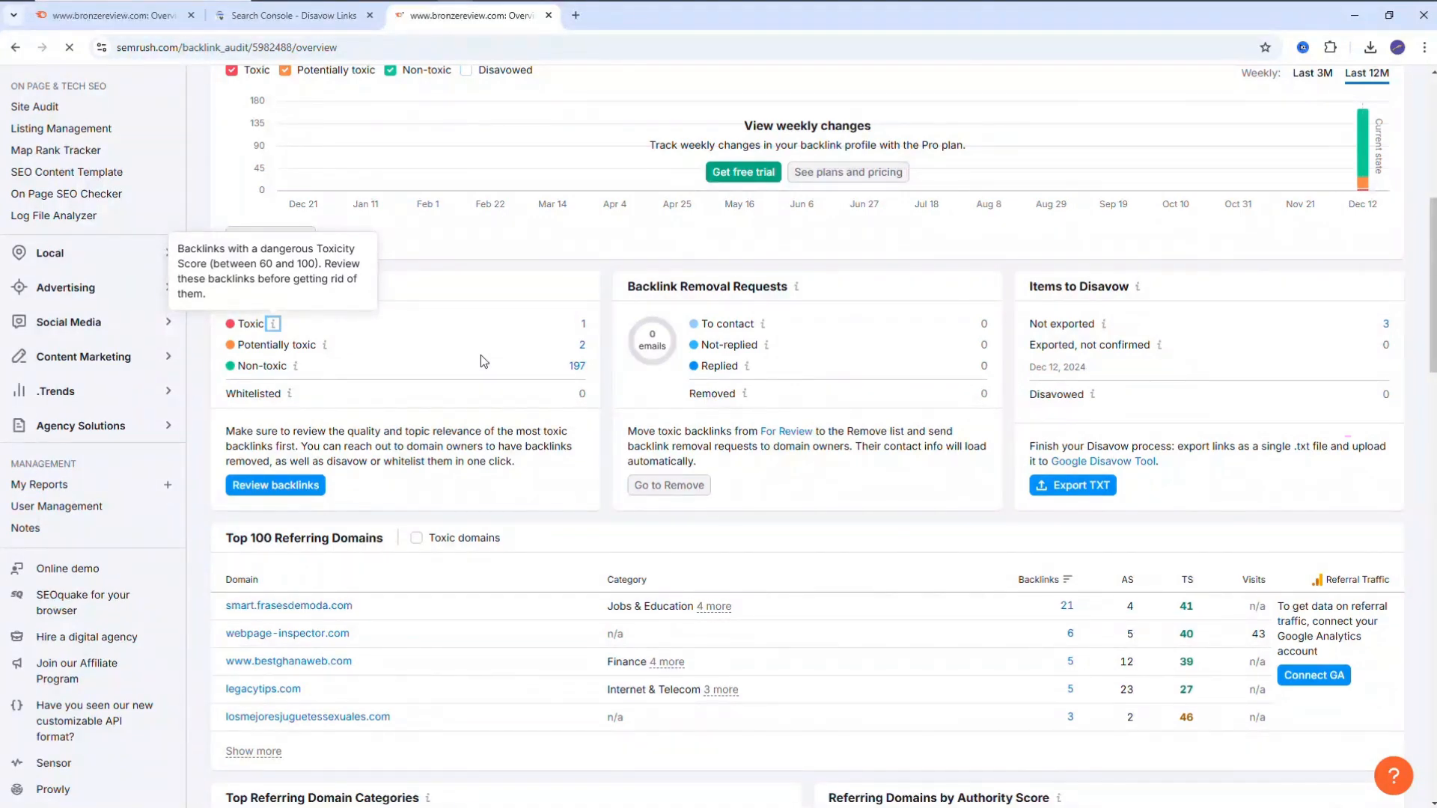
mouse_move(1312, 278)
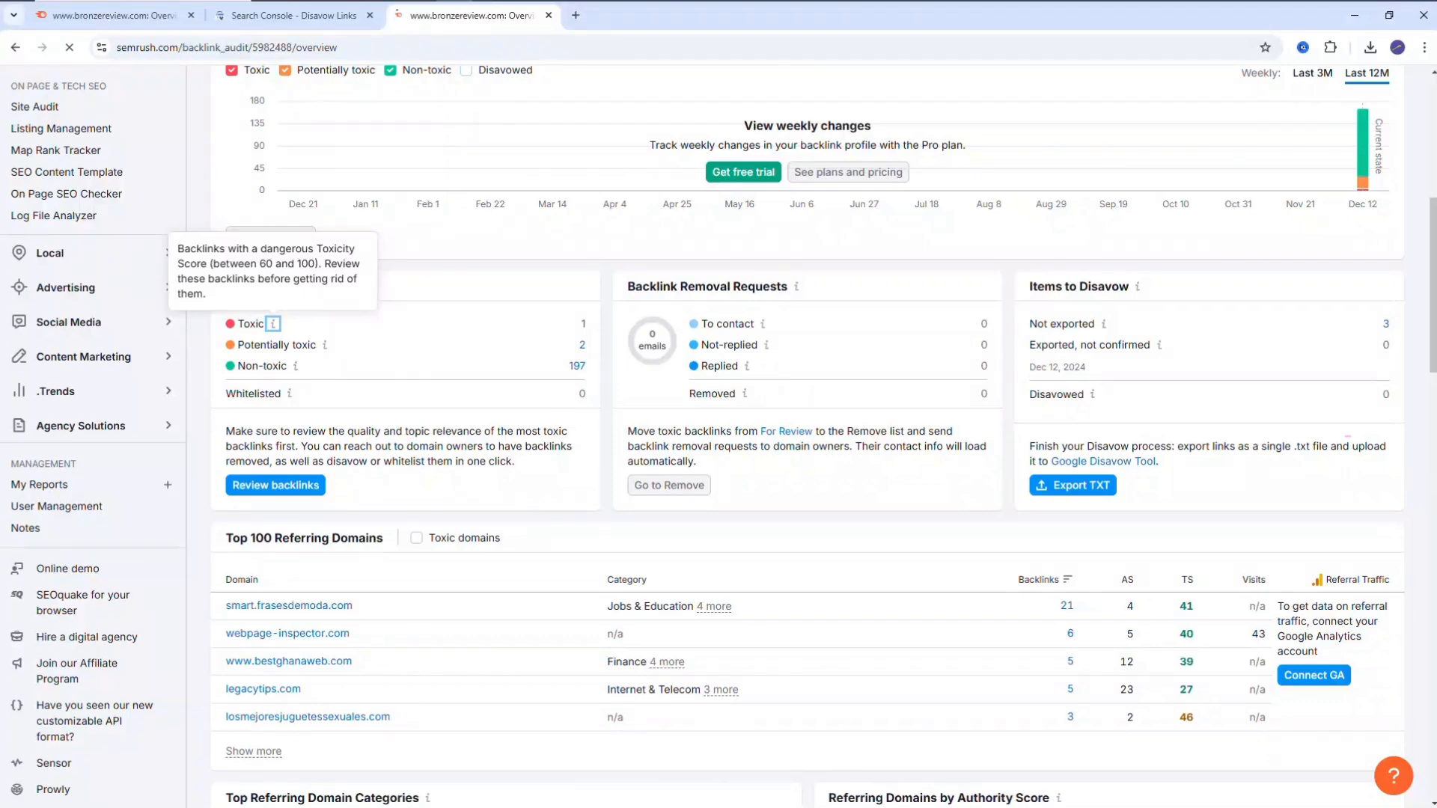
scroll(down, 3)
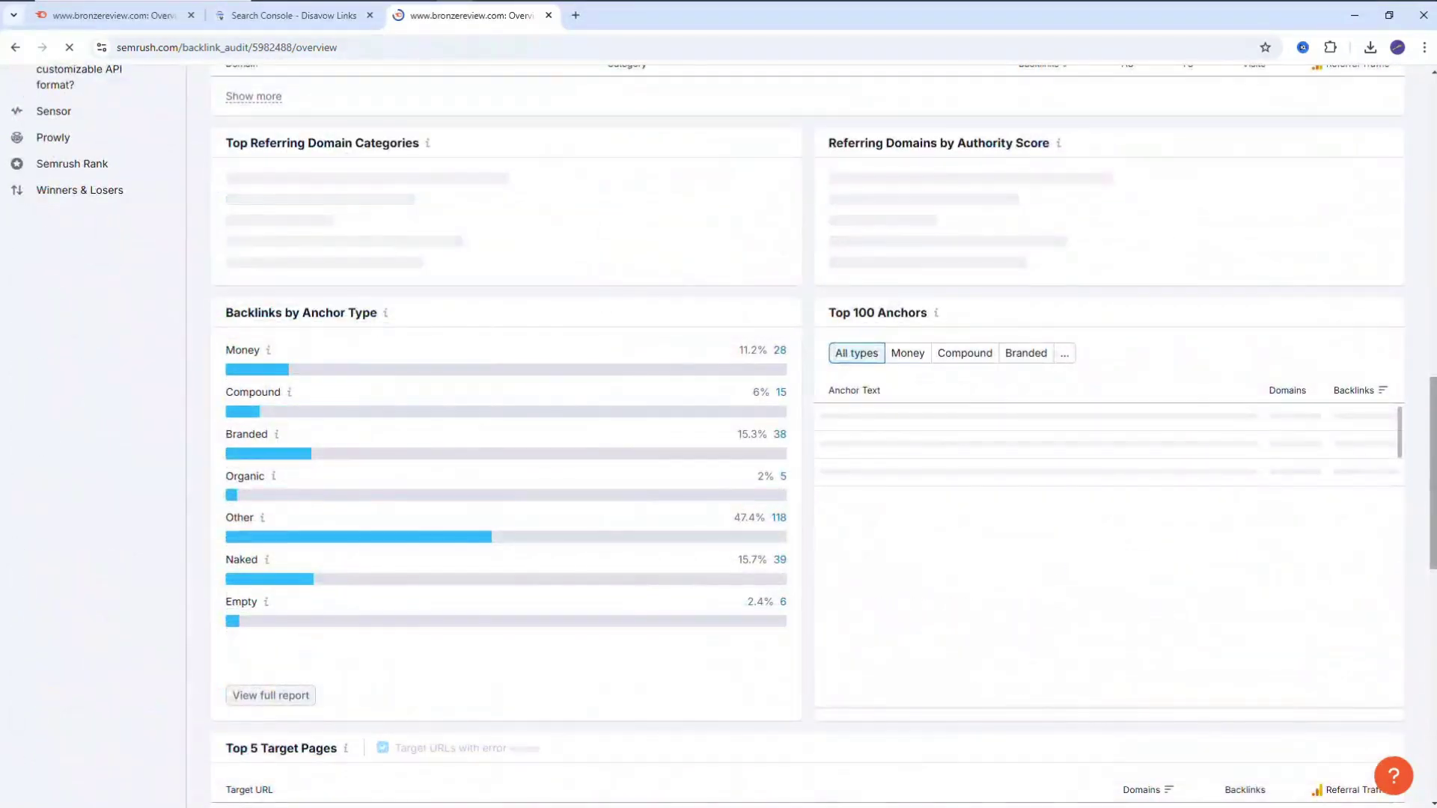
scroll(up, 3)
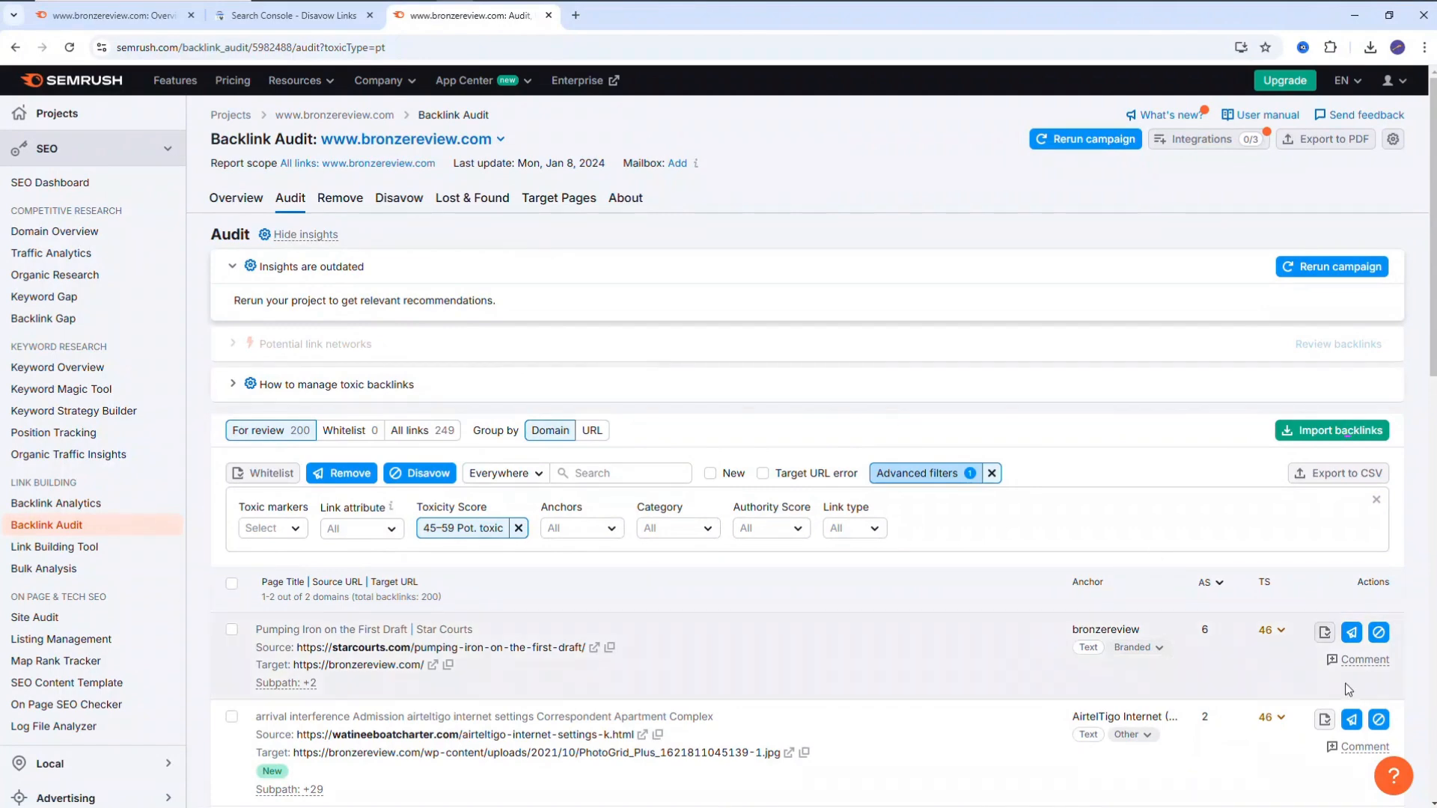
scroll(down, 3)
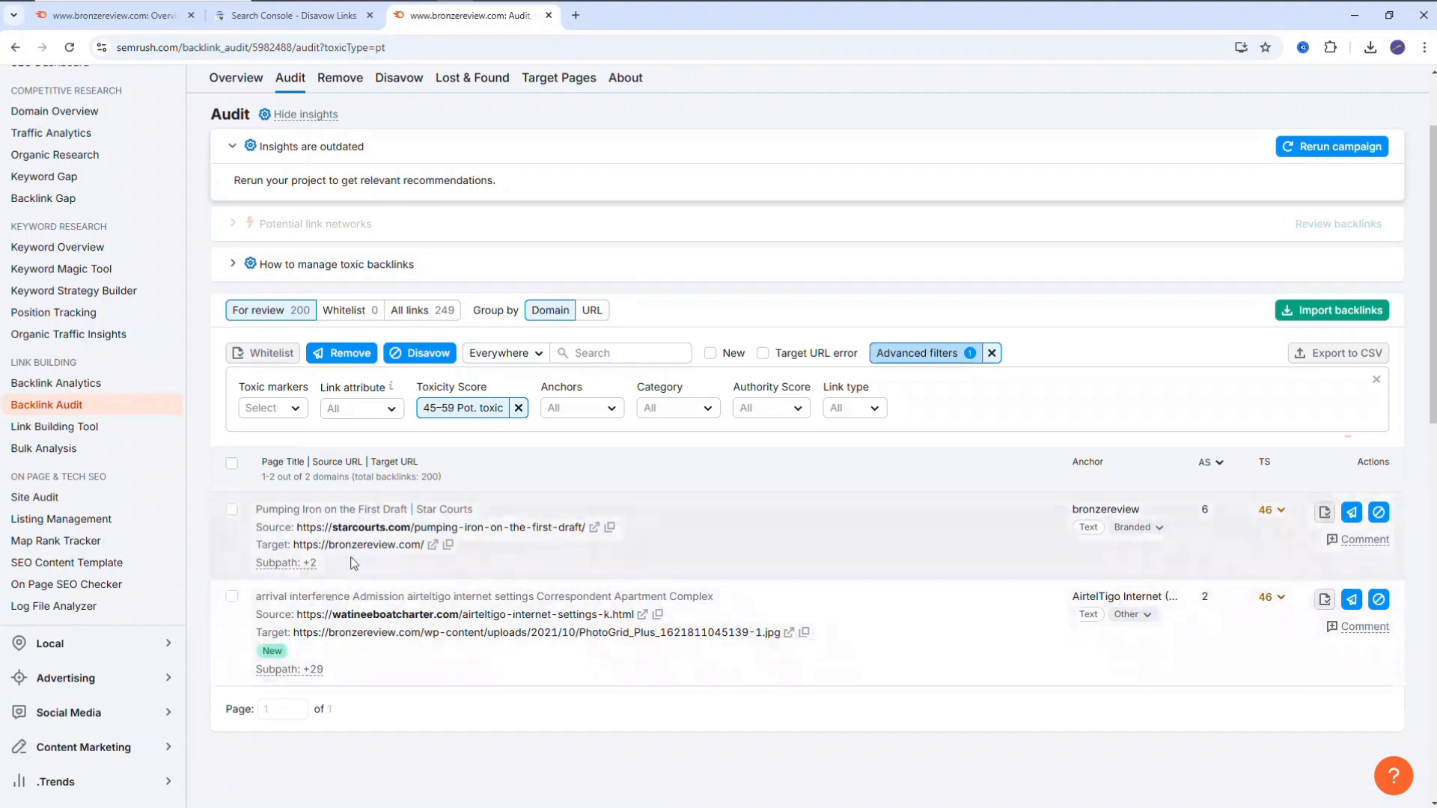
mouse_move(502, 540)
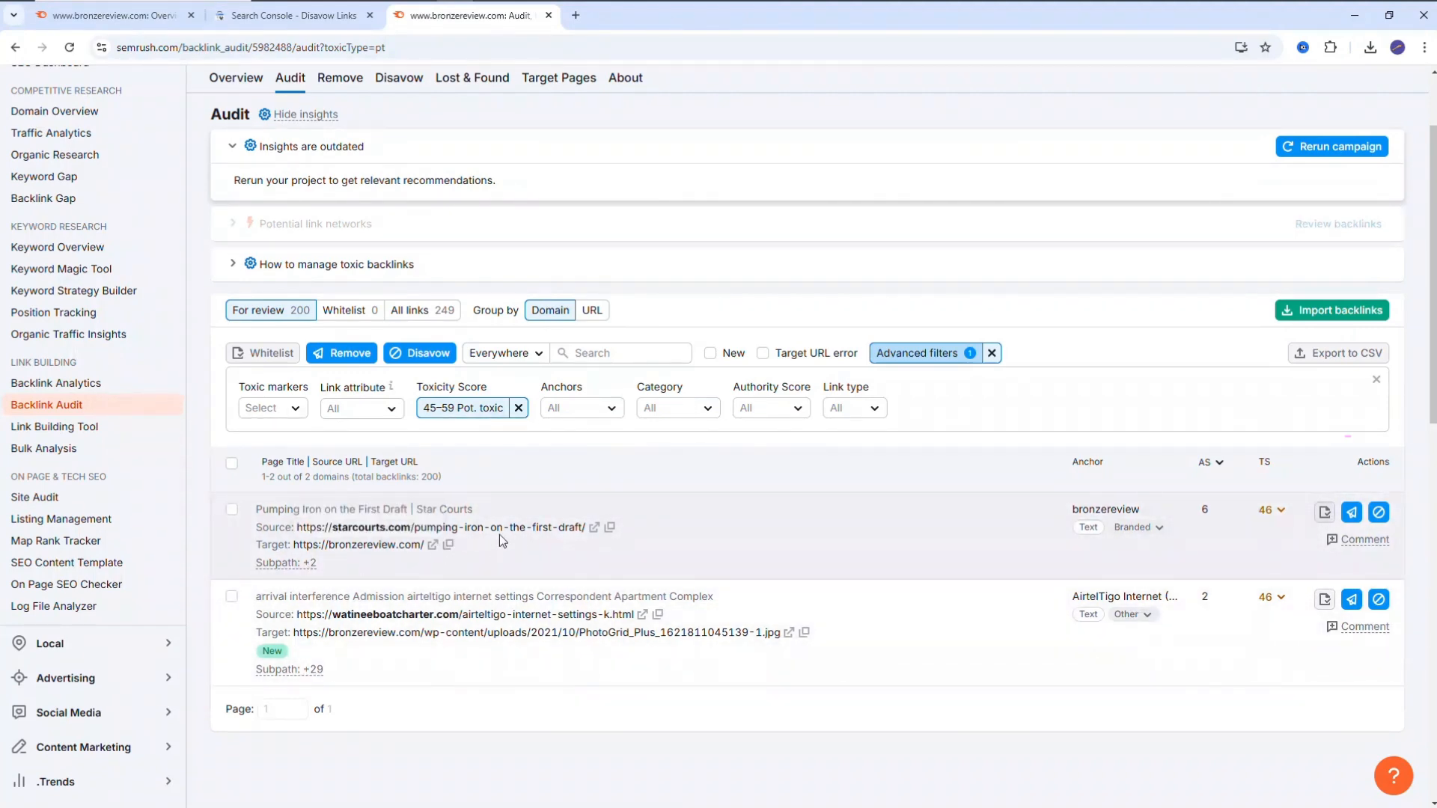
mouse_move(464, 522)
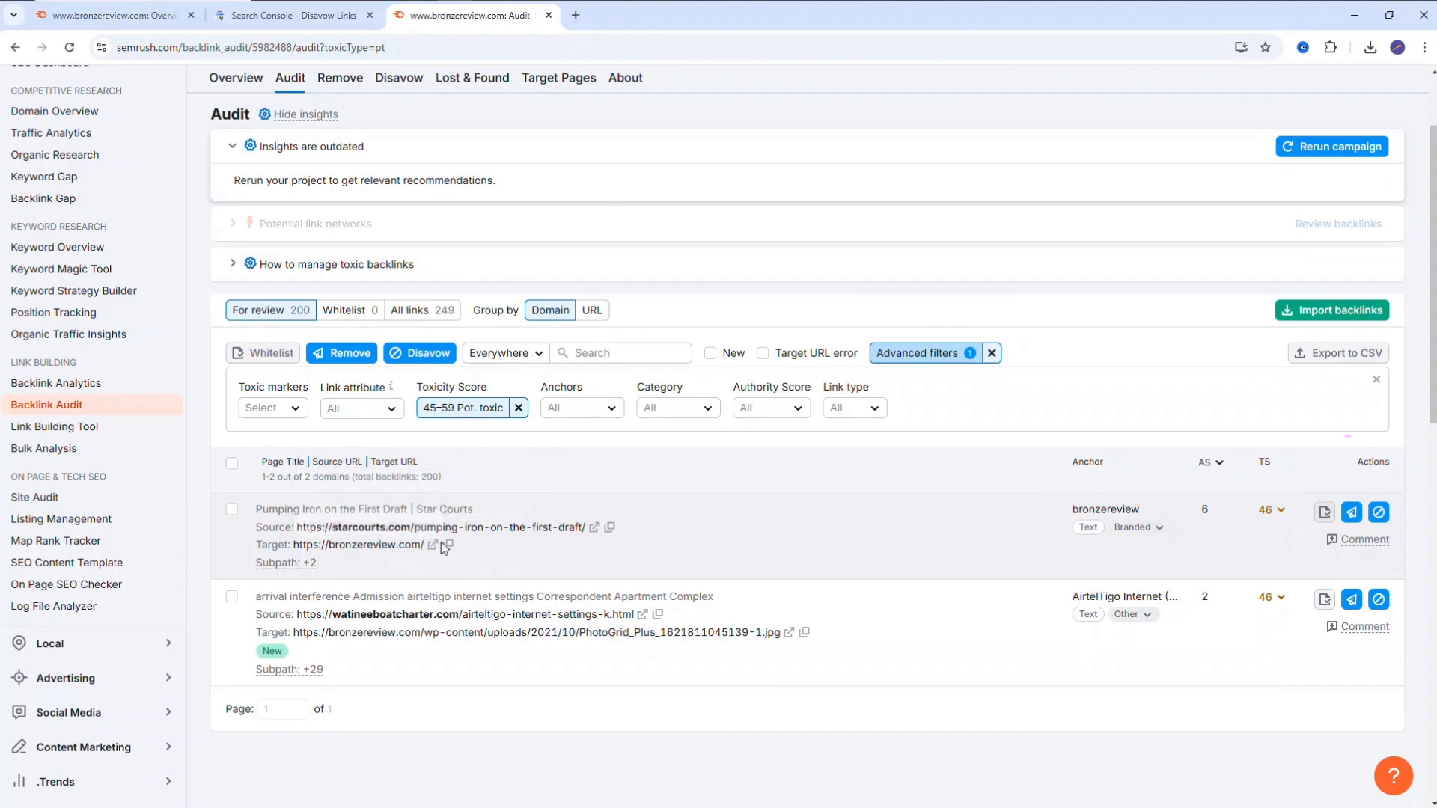
mouse_move(356, 572)
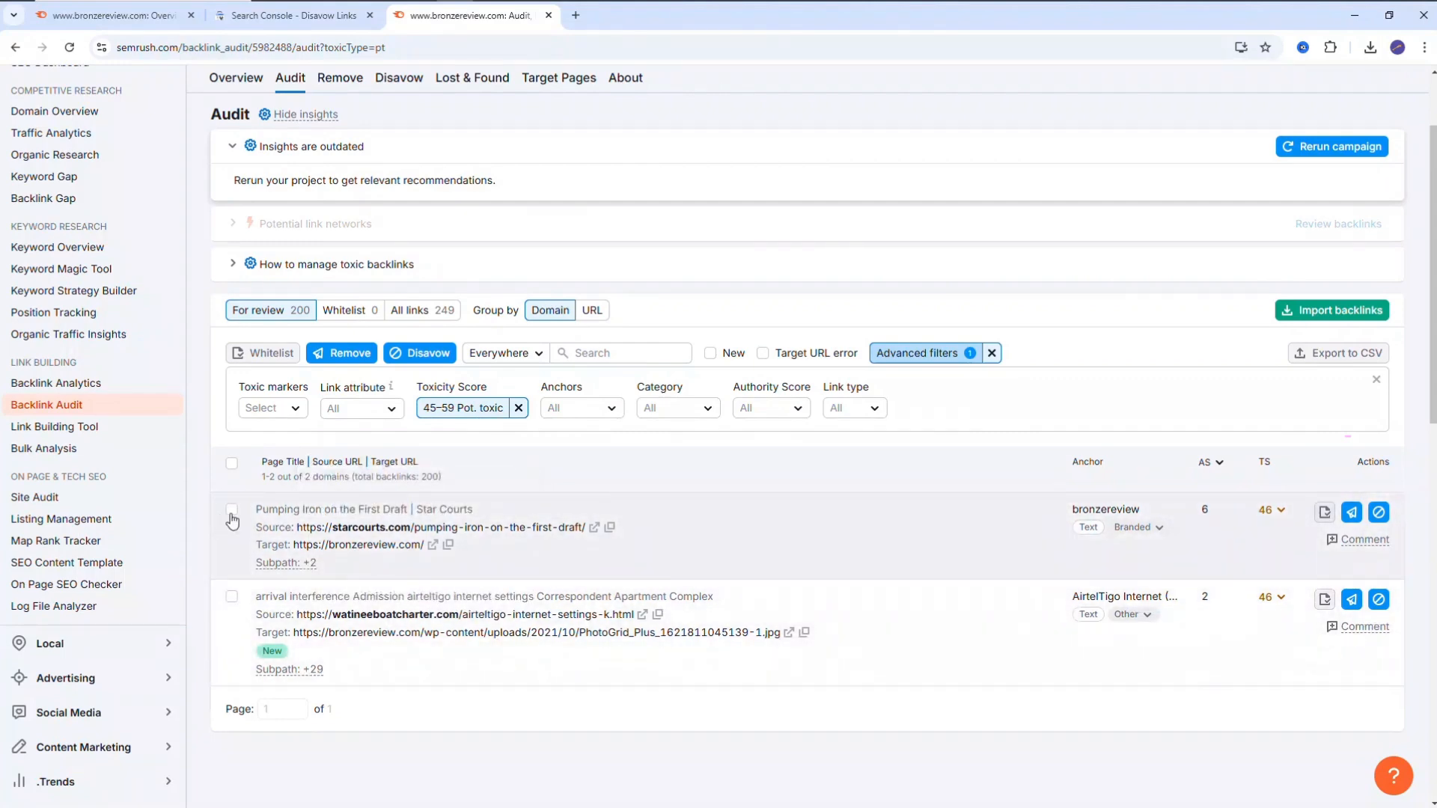
Move the starcourts.com backlink to the Disavow list.
click(232, 510)
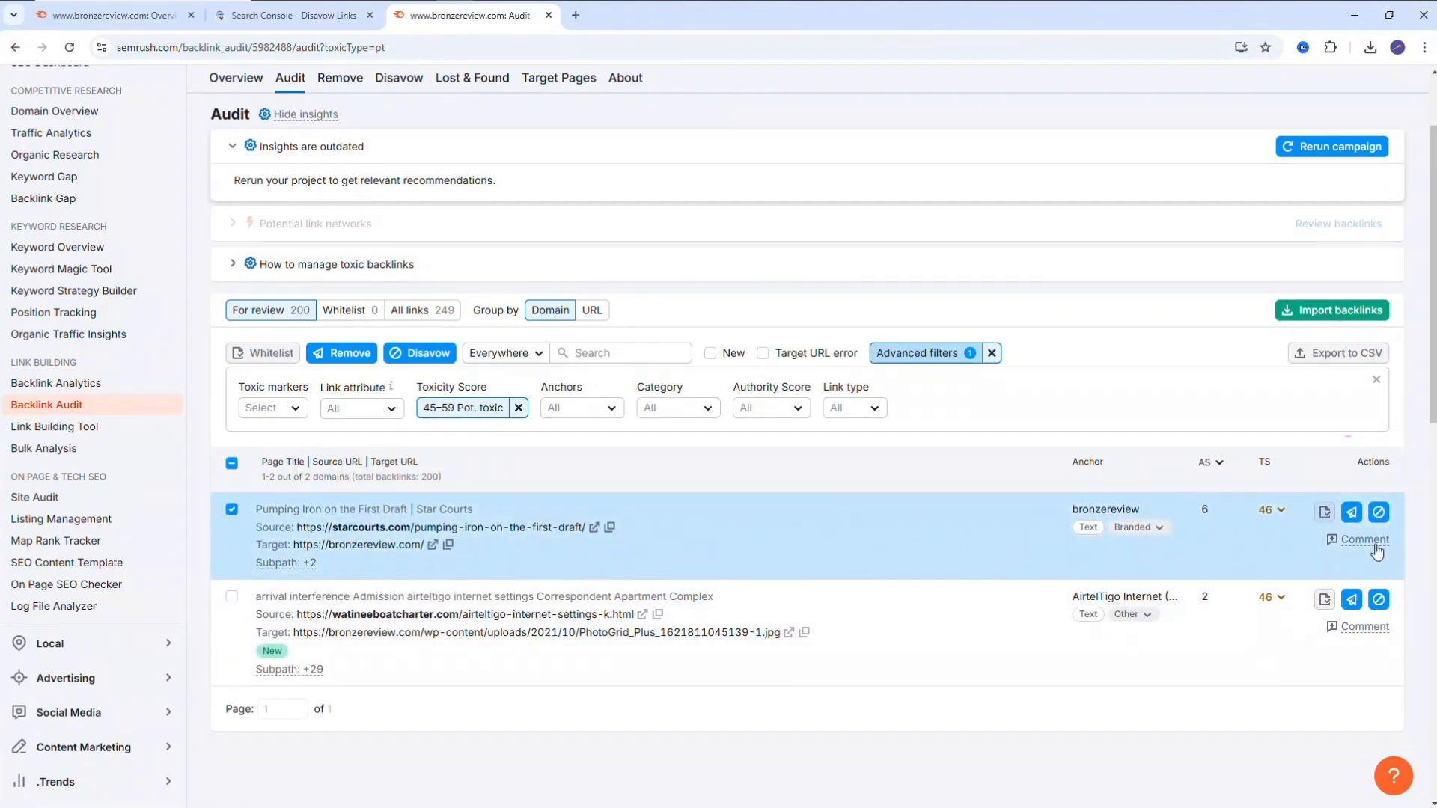
mouse_move(1377, 513)
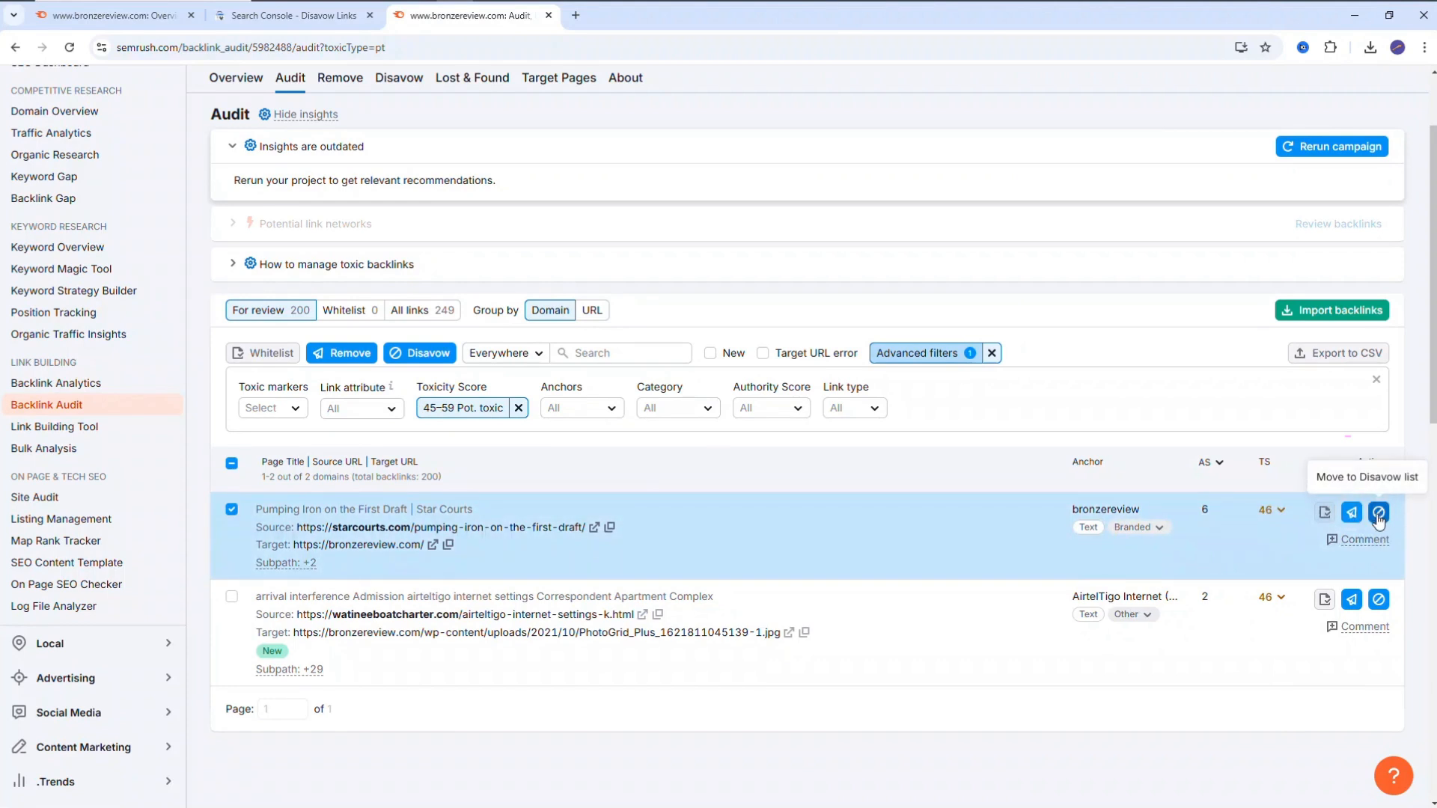
click(1377, 511)
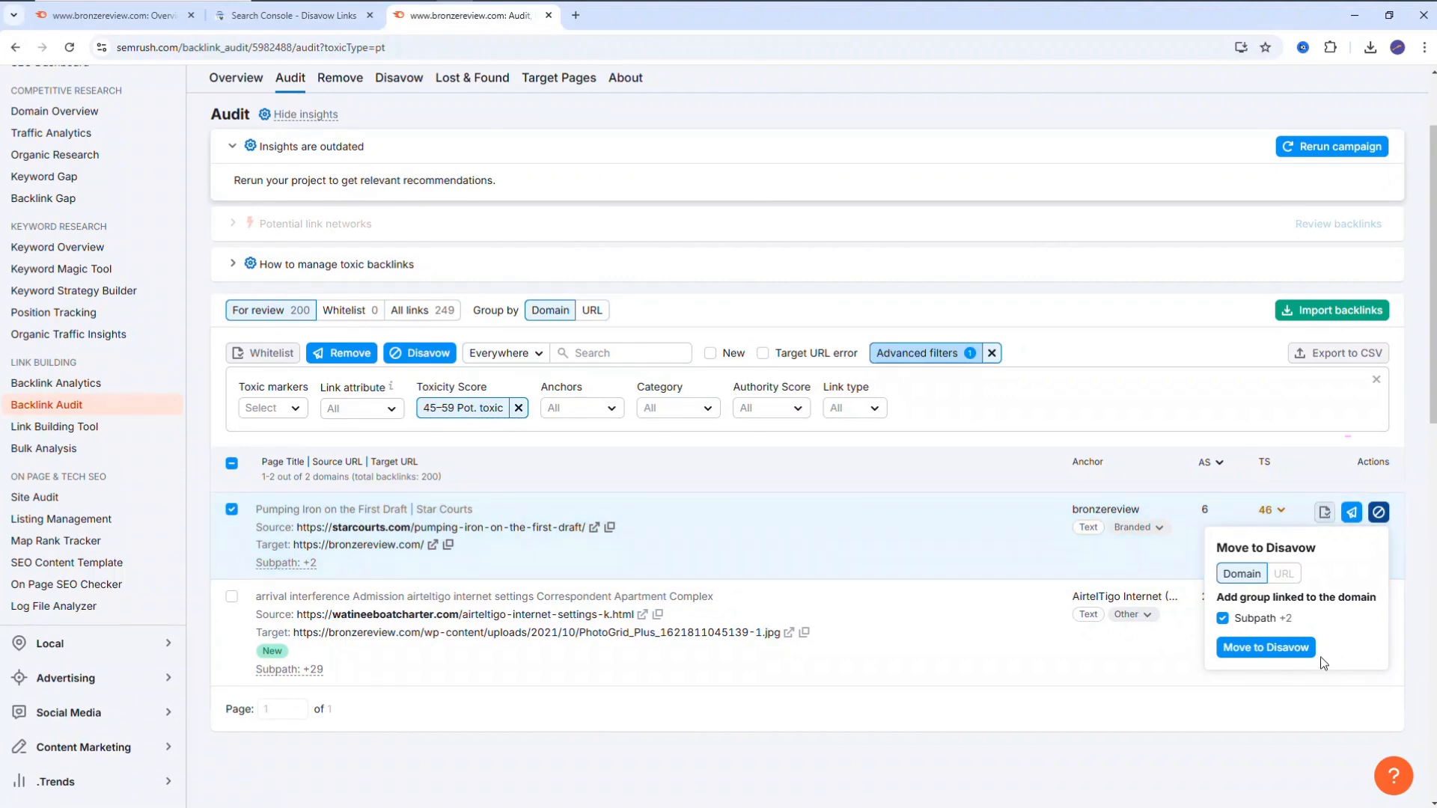
click(1266, 647)
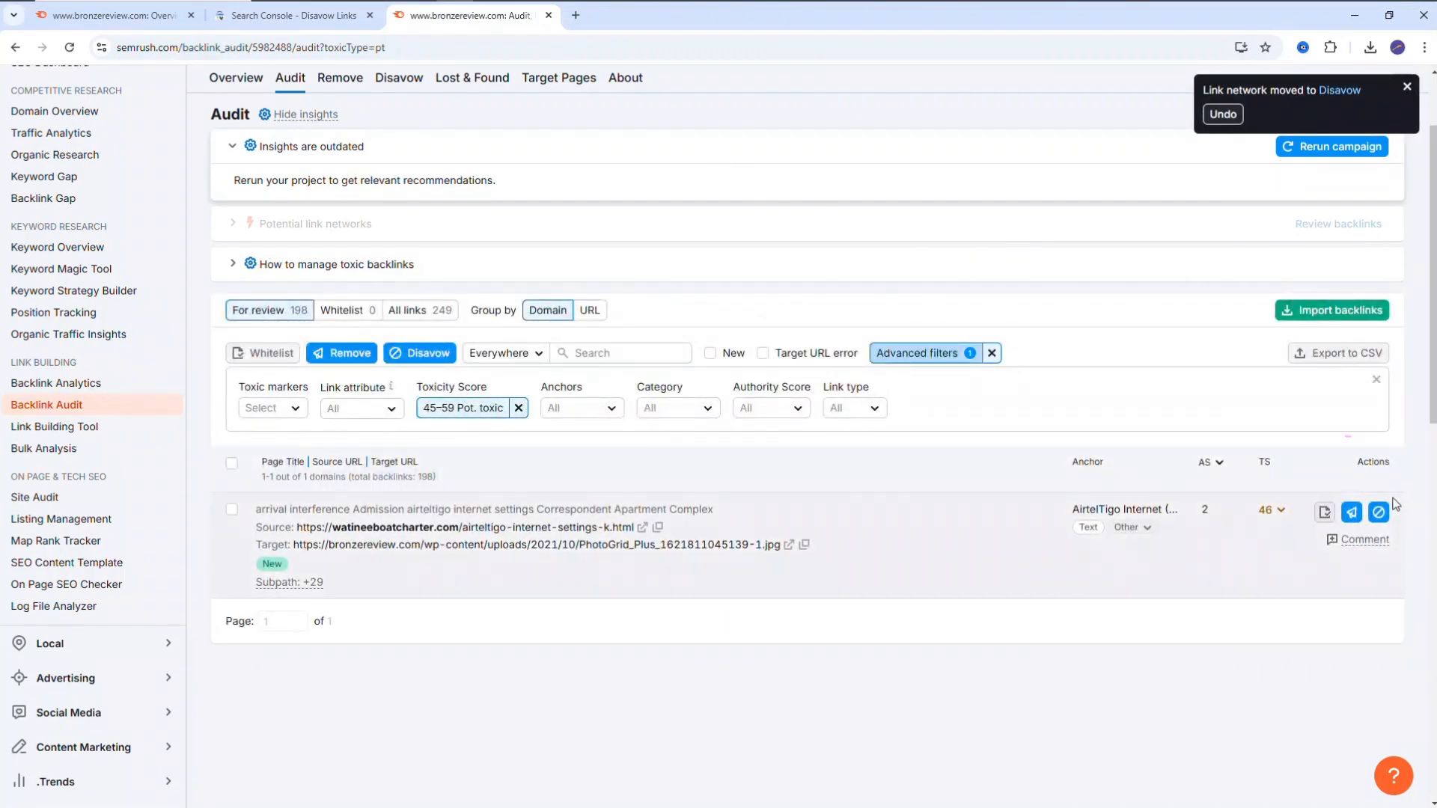
Move the remaining toxic domain group with its subpaths to Disavow, emptying the 45–59 filter.
click(1377, 512)
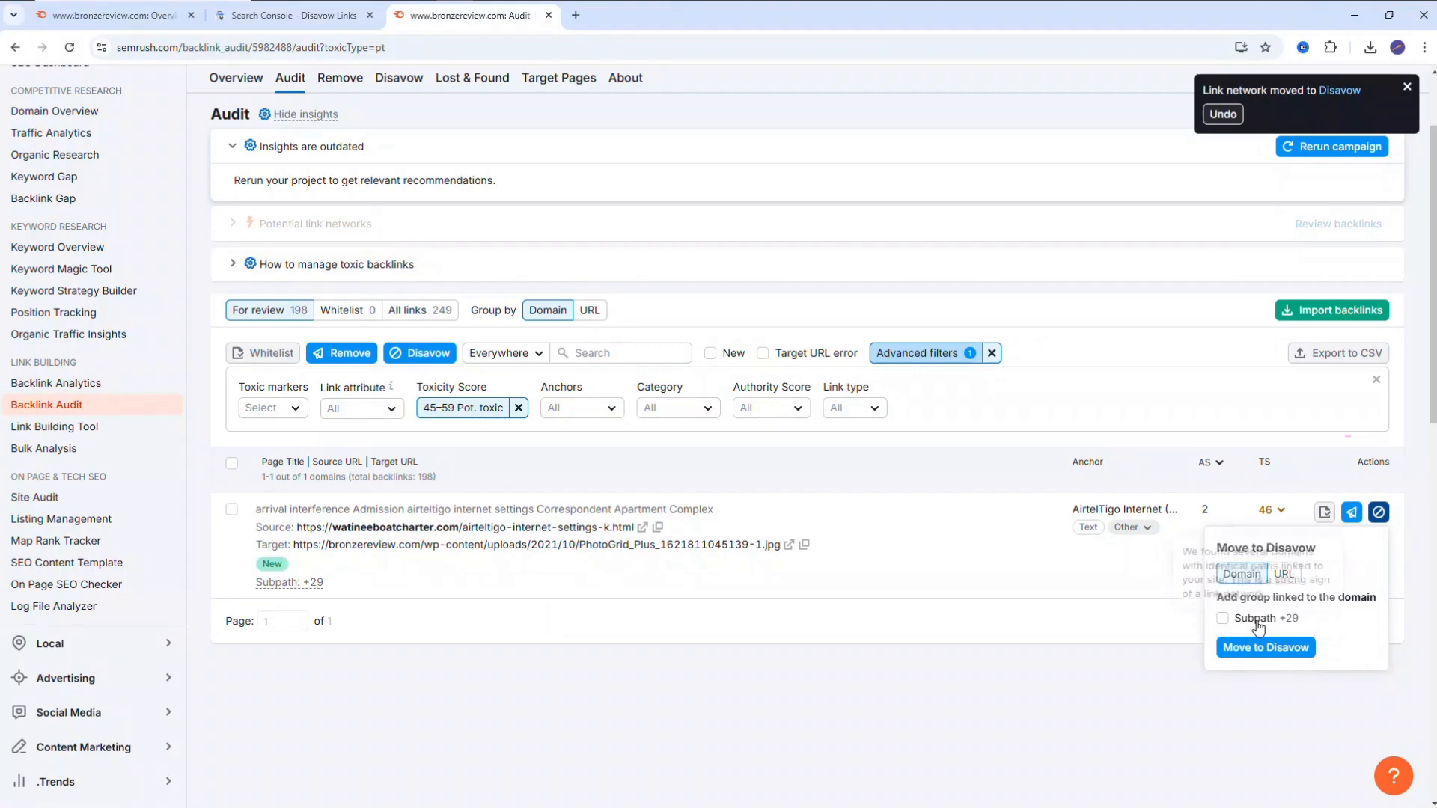
click(1221, 618)
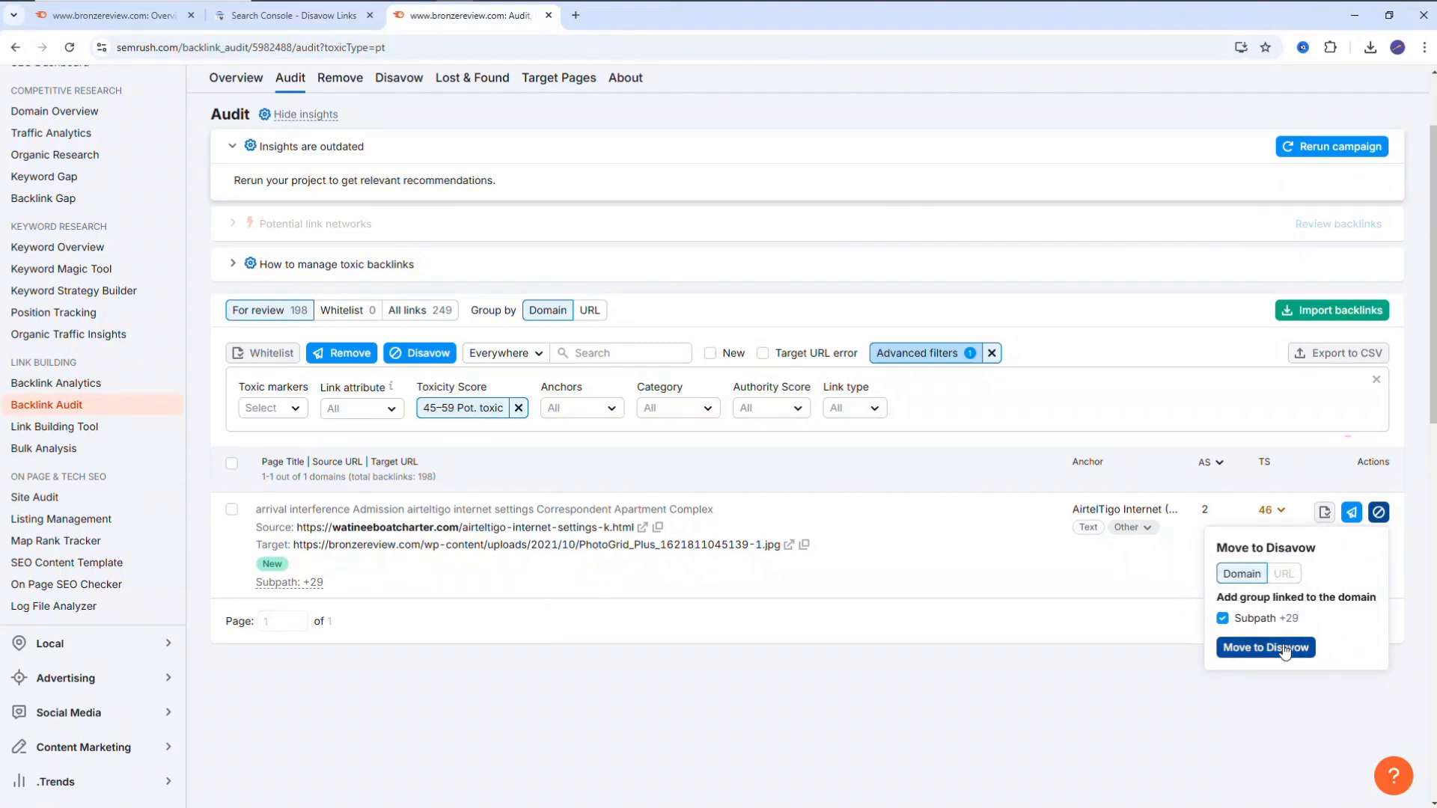
click(1266, 646)
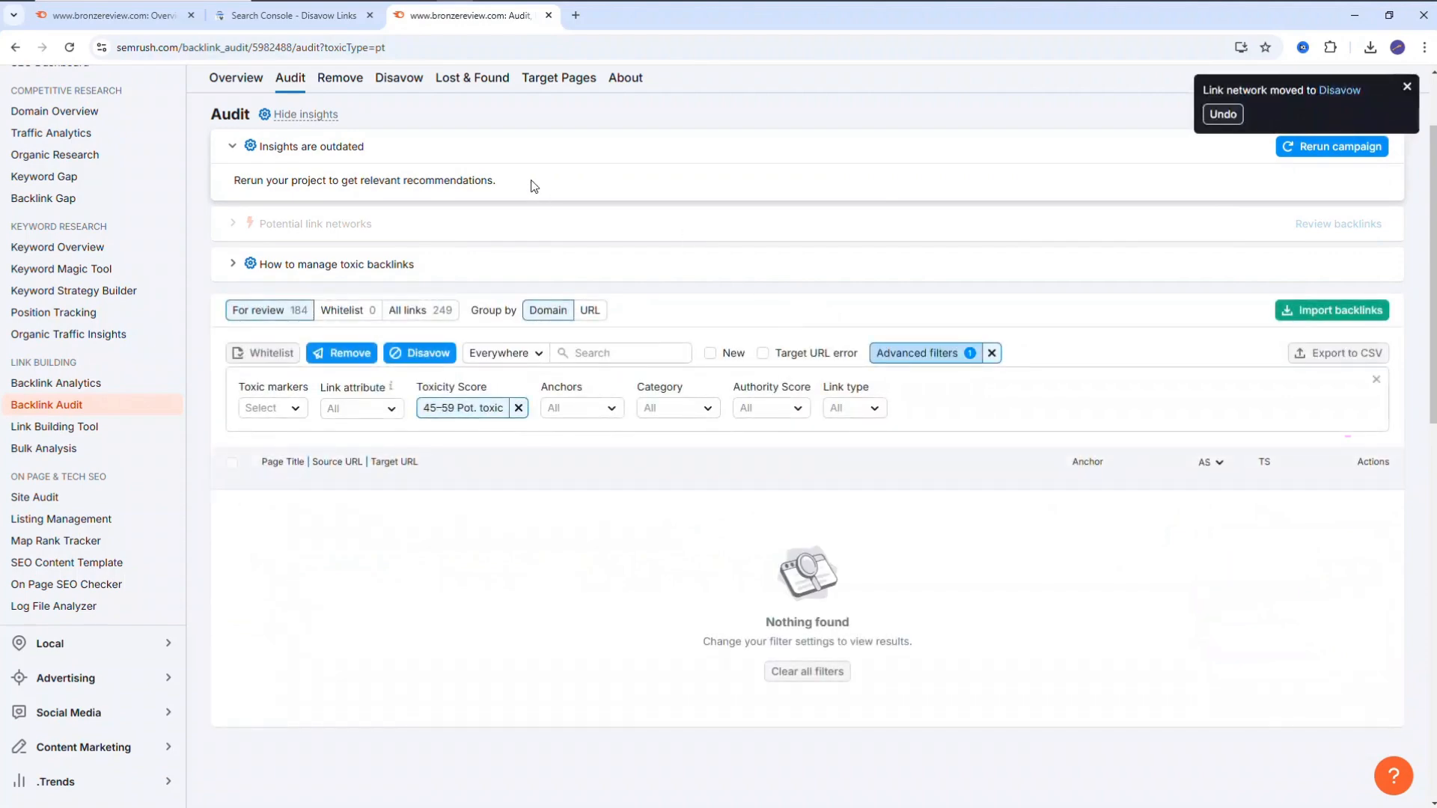
mouse_move(1047, 257)
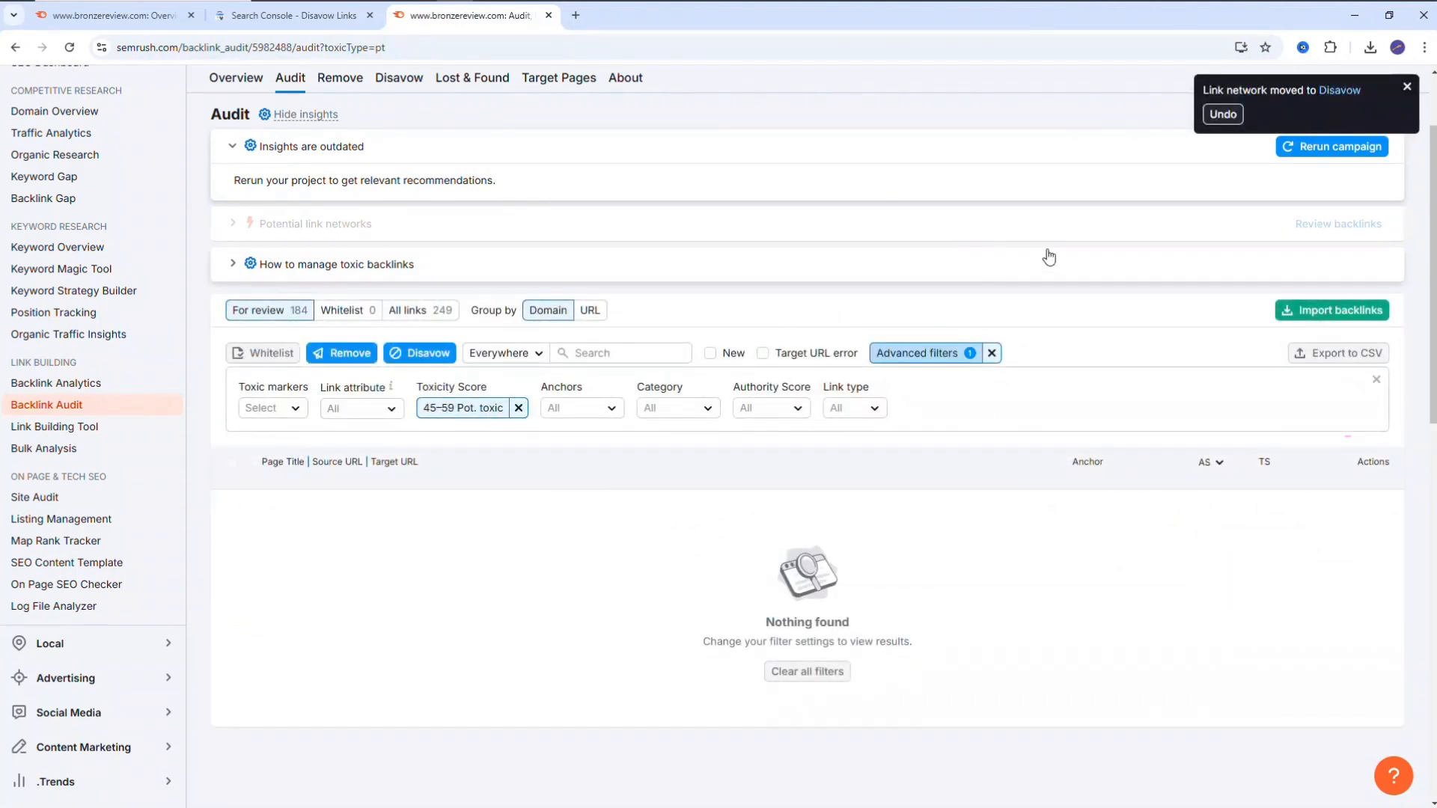
click(398, 78)
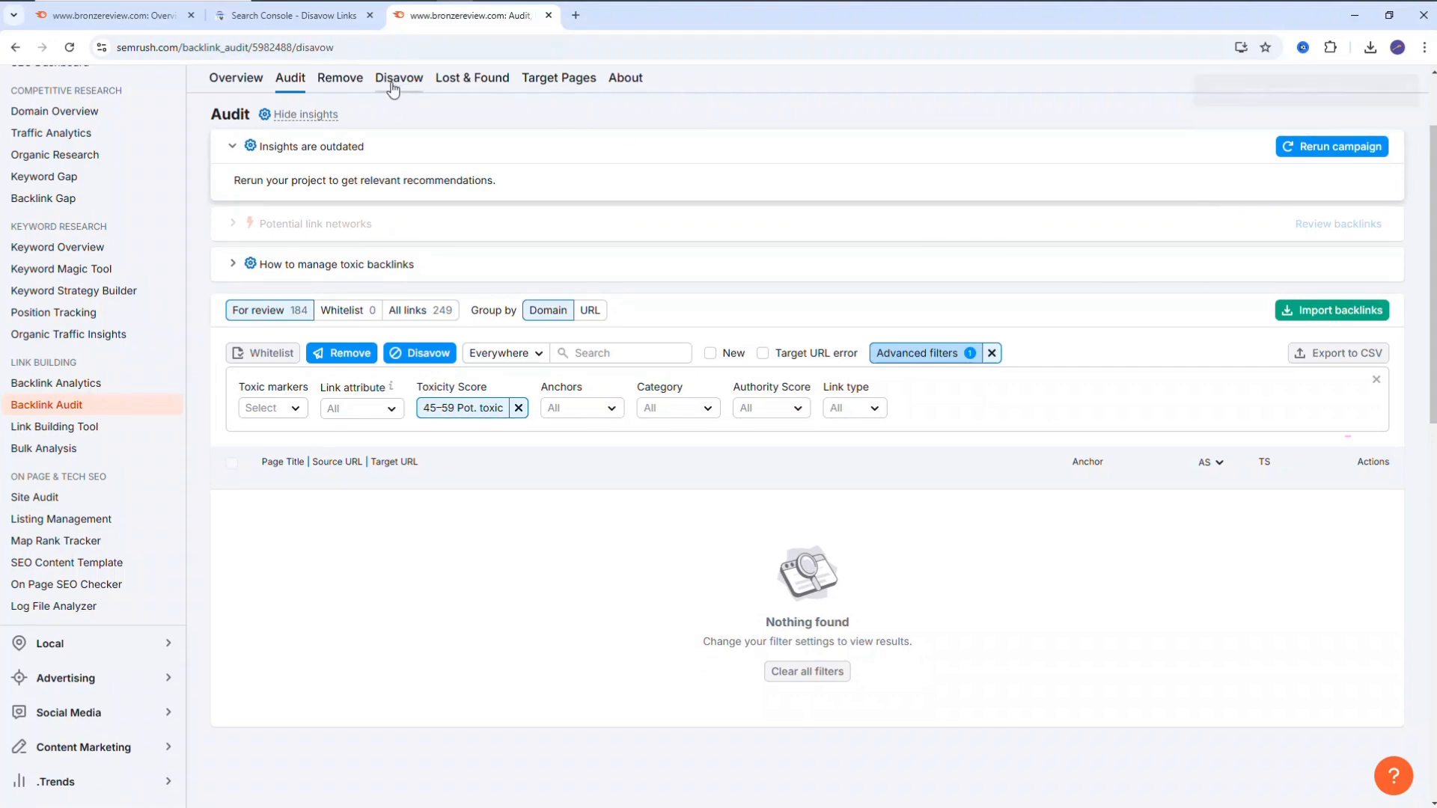
Review the 68-domain Disavow list and export it to a TXT file.
click(398, 78)
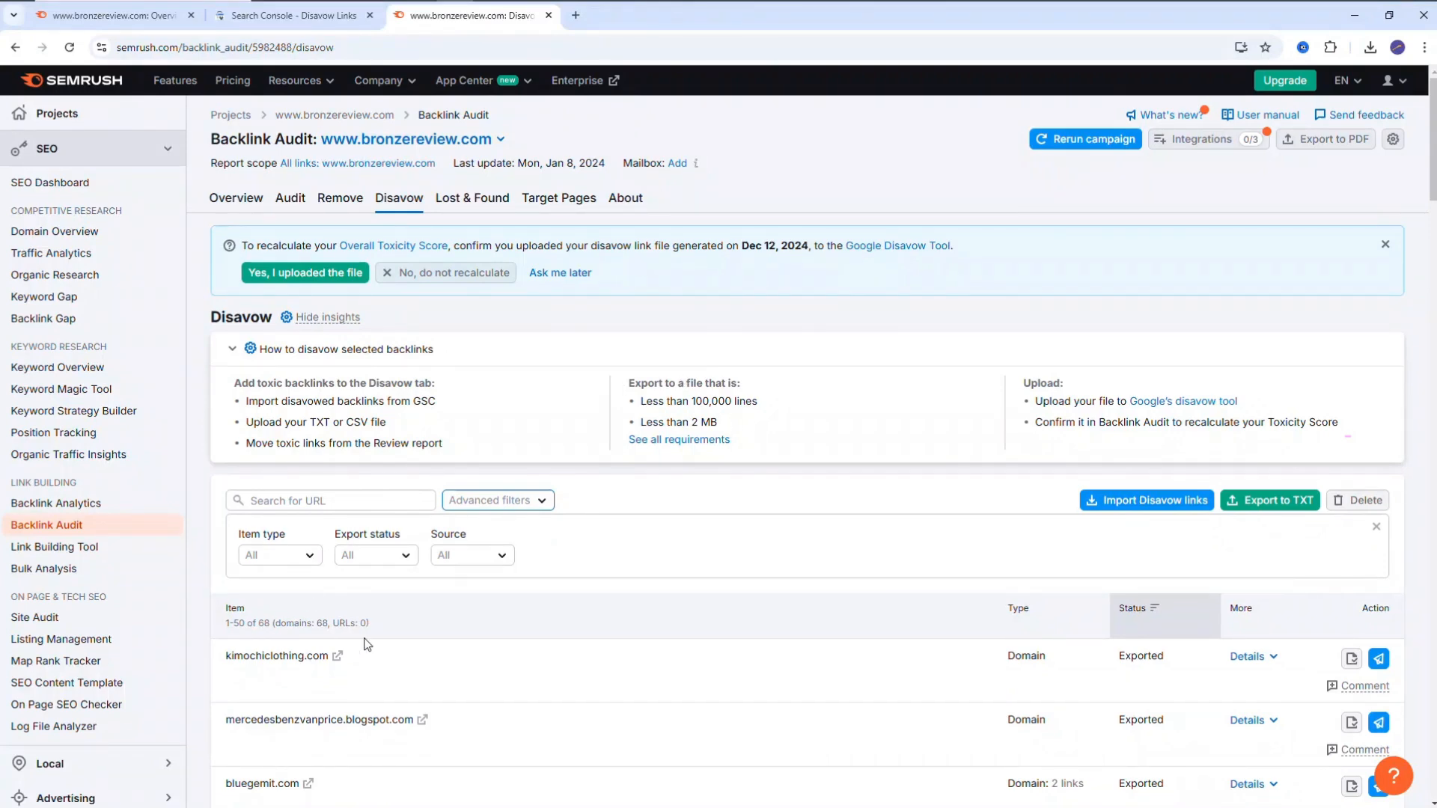
scroll(down, 3)
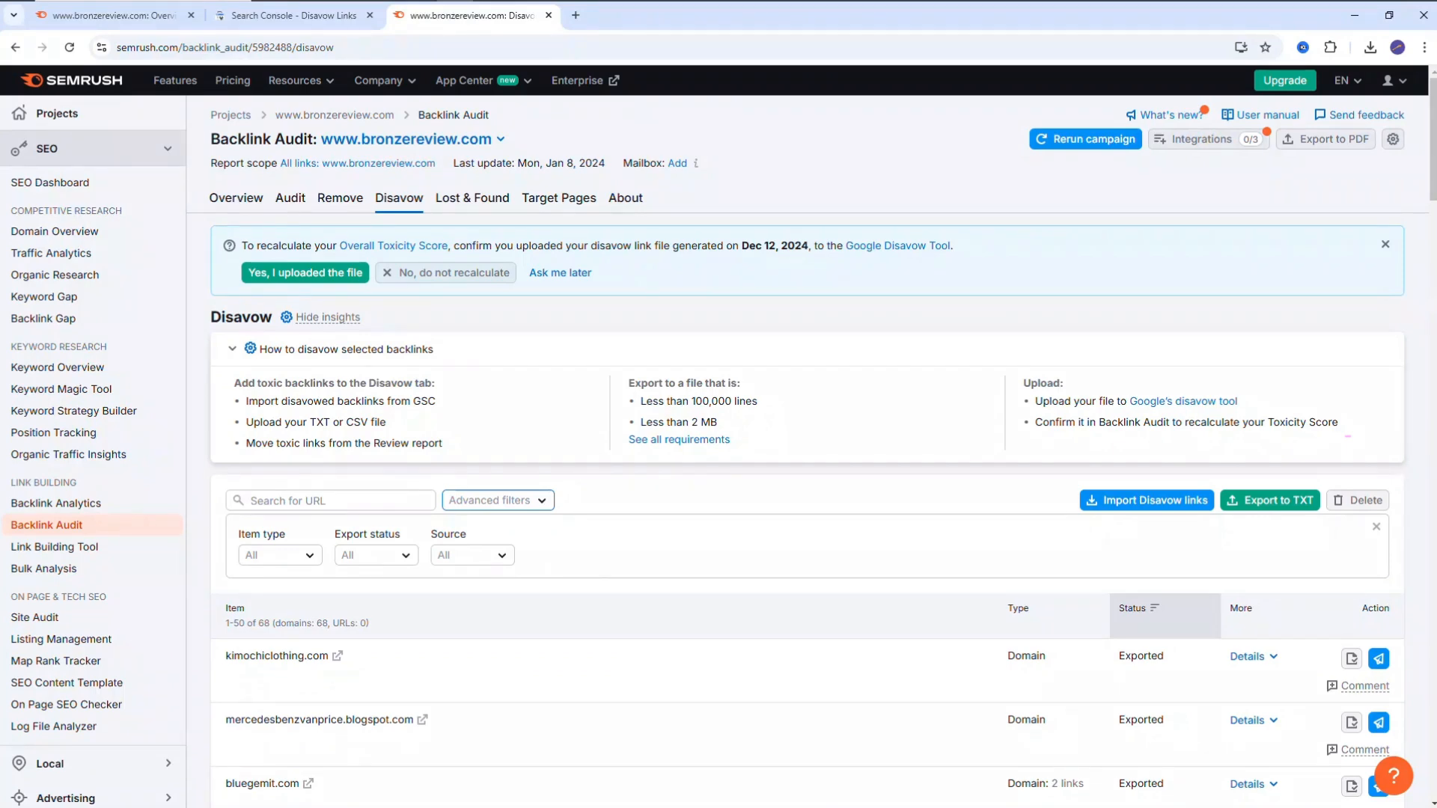
mouse_move(1191, 516)
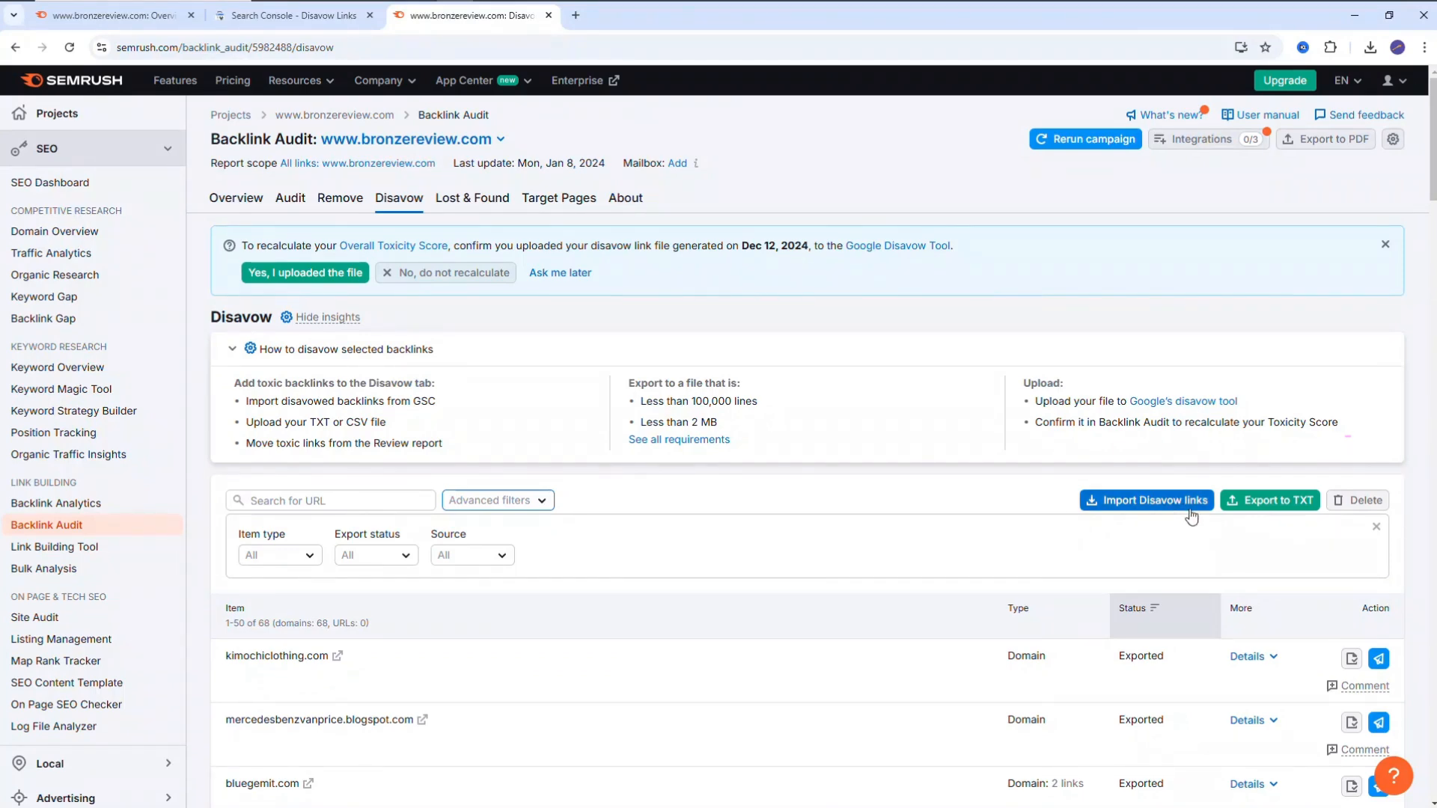
click(1269, 500)
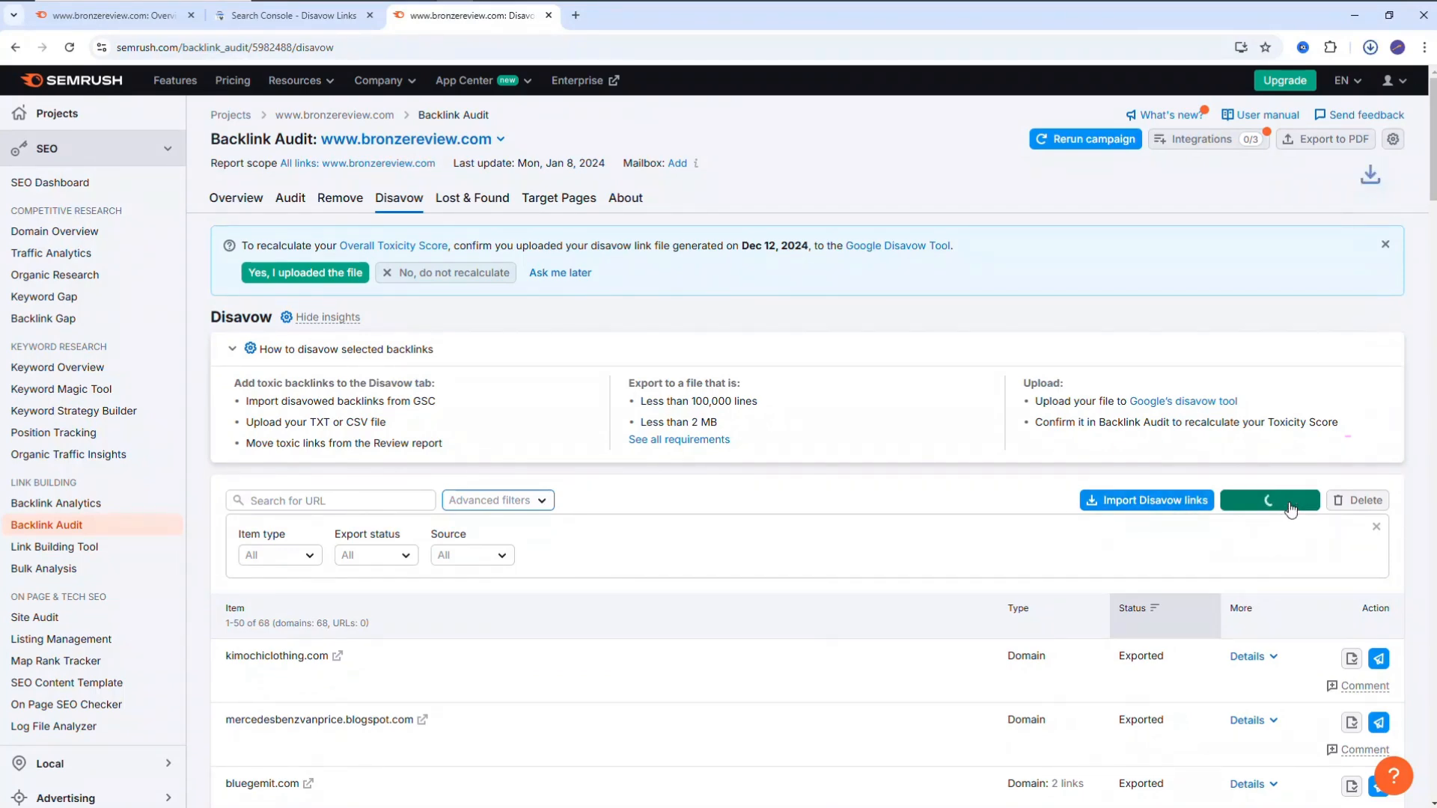
Open the downloaded disavow TXT in Notepad, scroll through its domain entries, and close it.
click(1269, 500)
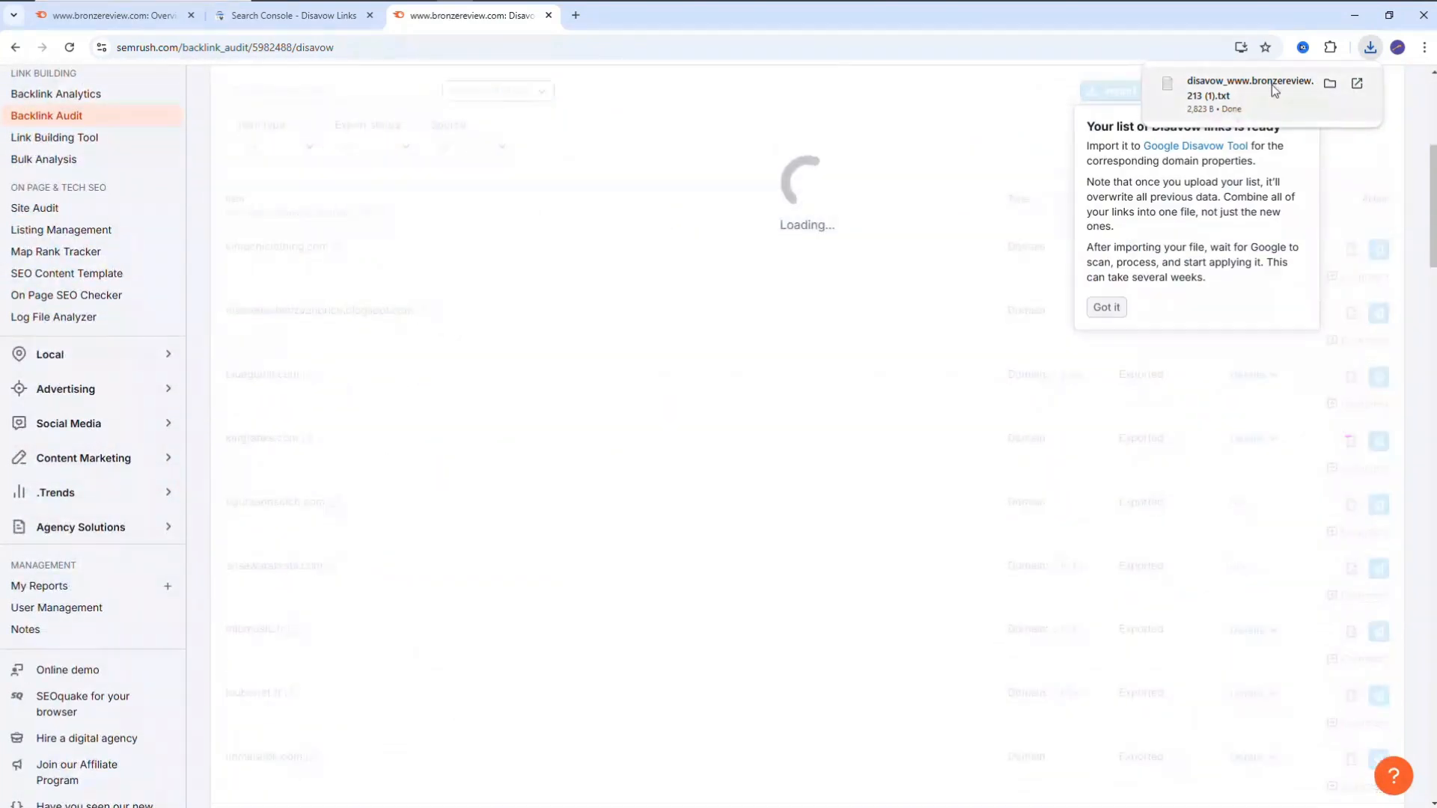
click(1245, 84)
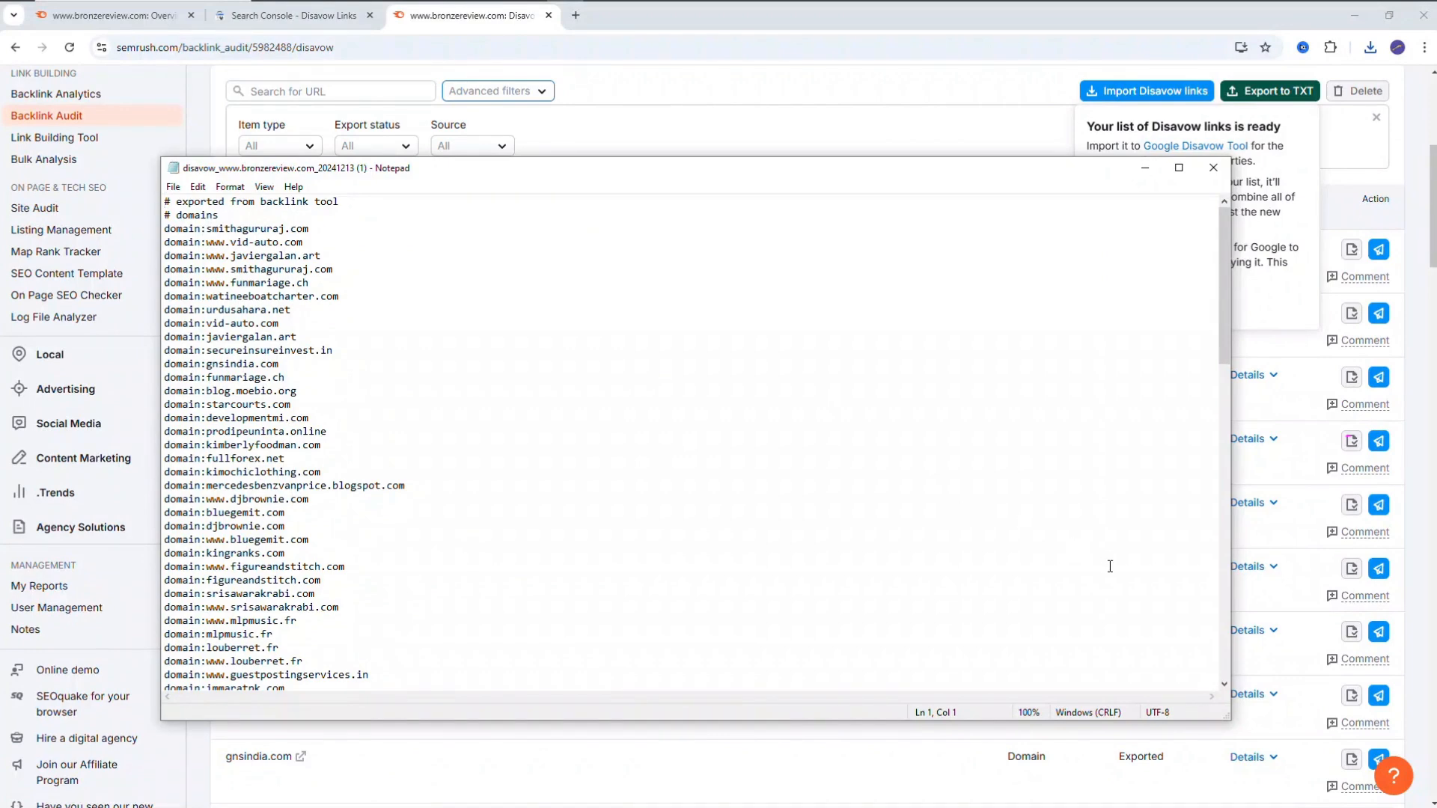
scroll(down, 3)
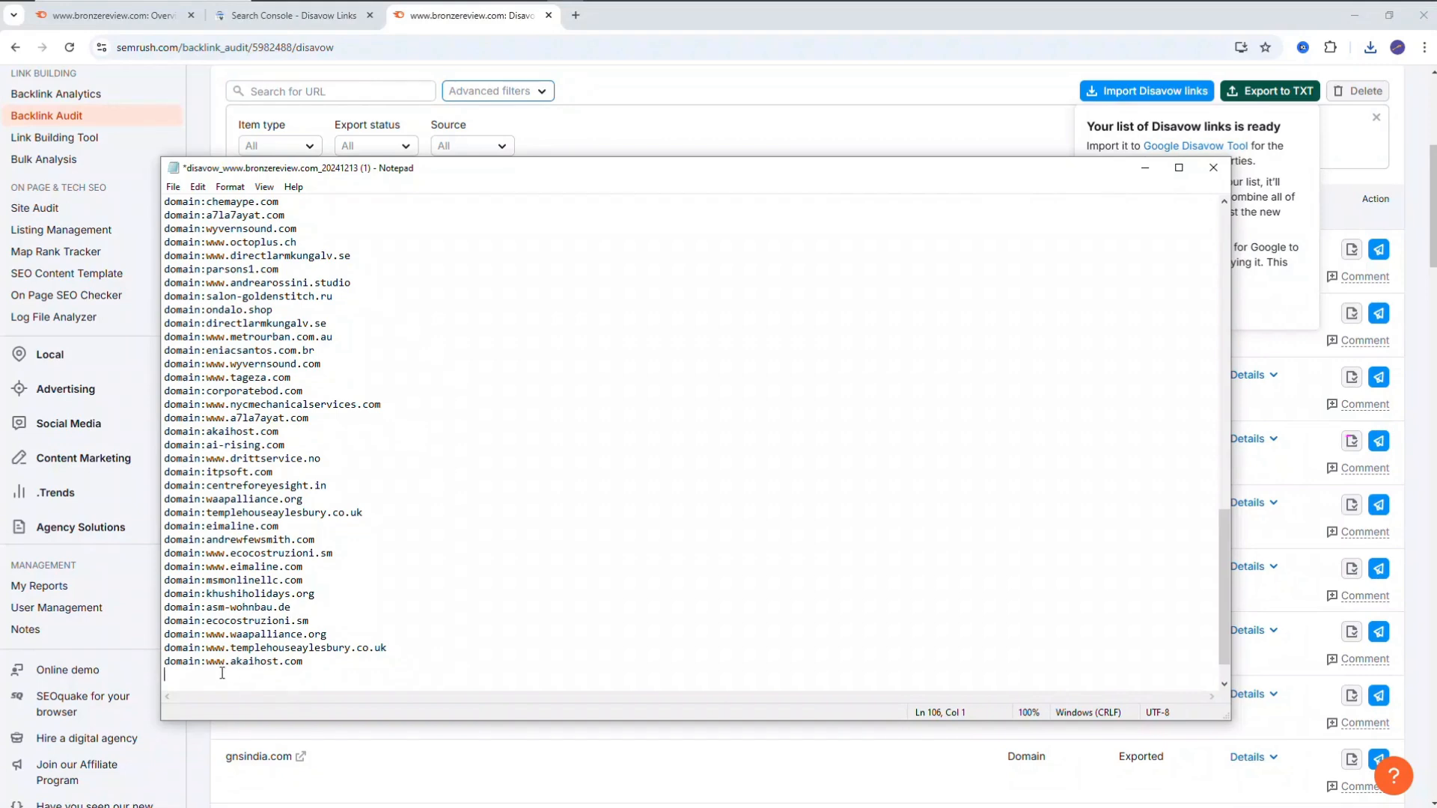
mouse_move(302, 370)
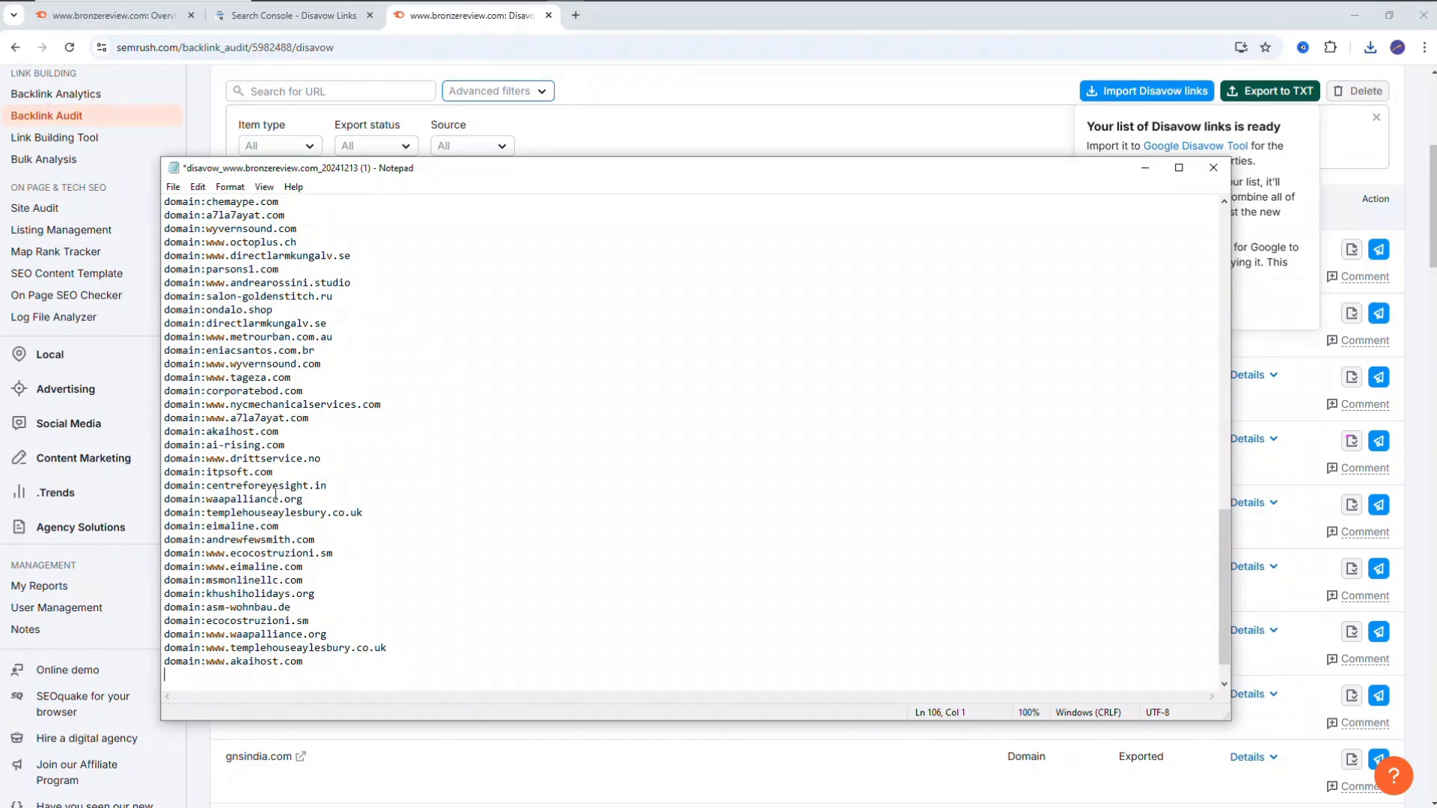
mouse_move(254, 471)
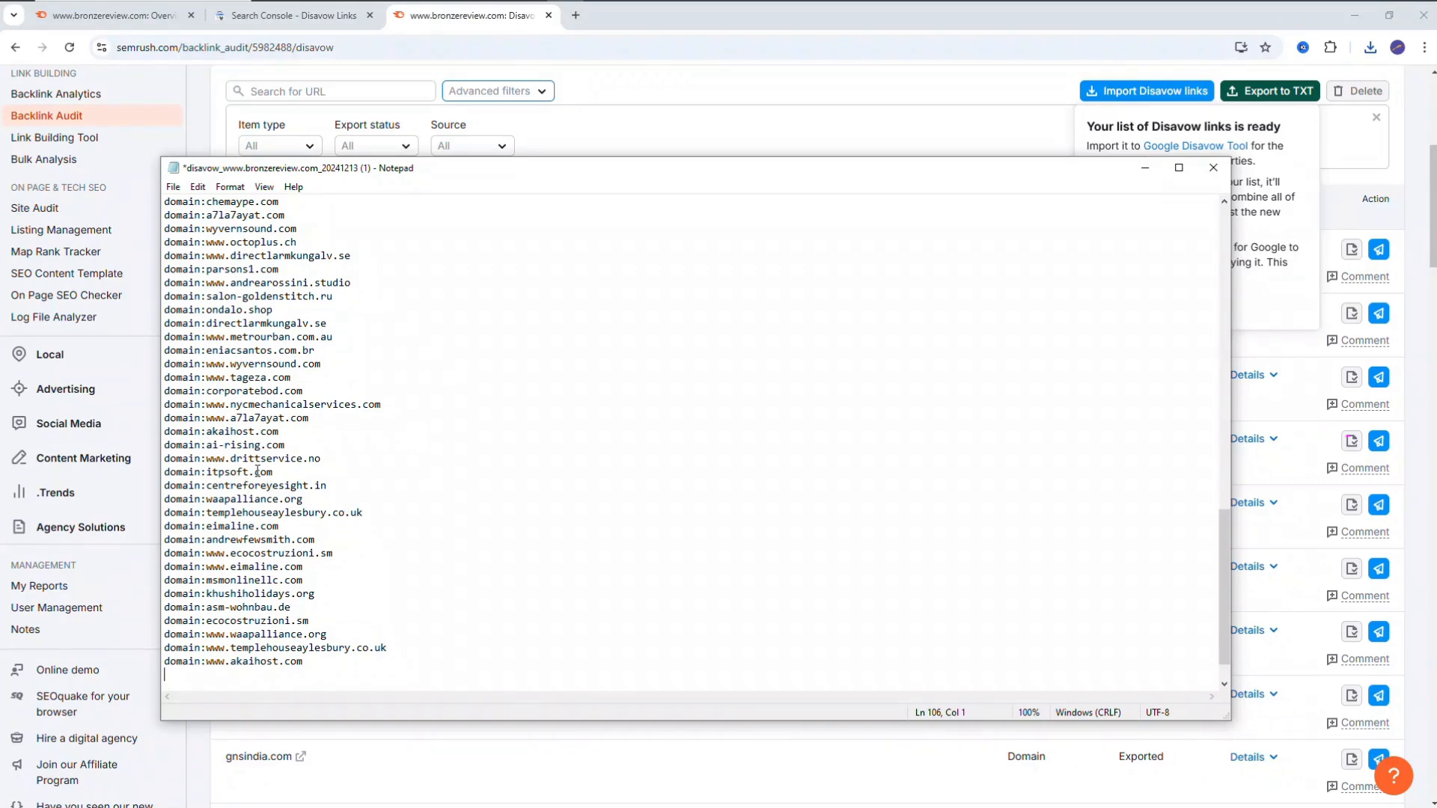
mouse_move(368, 398)
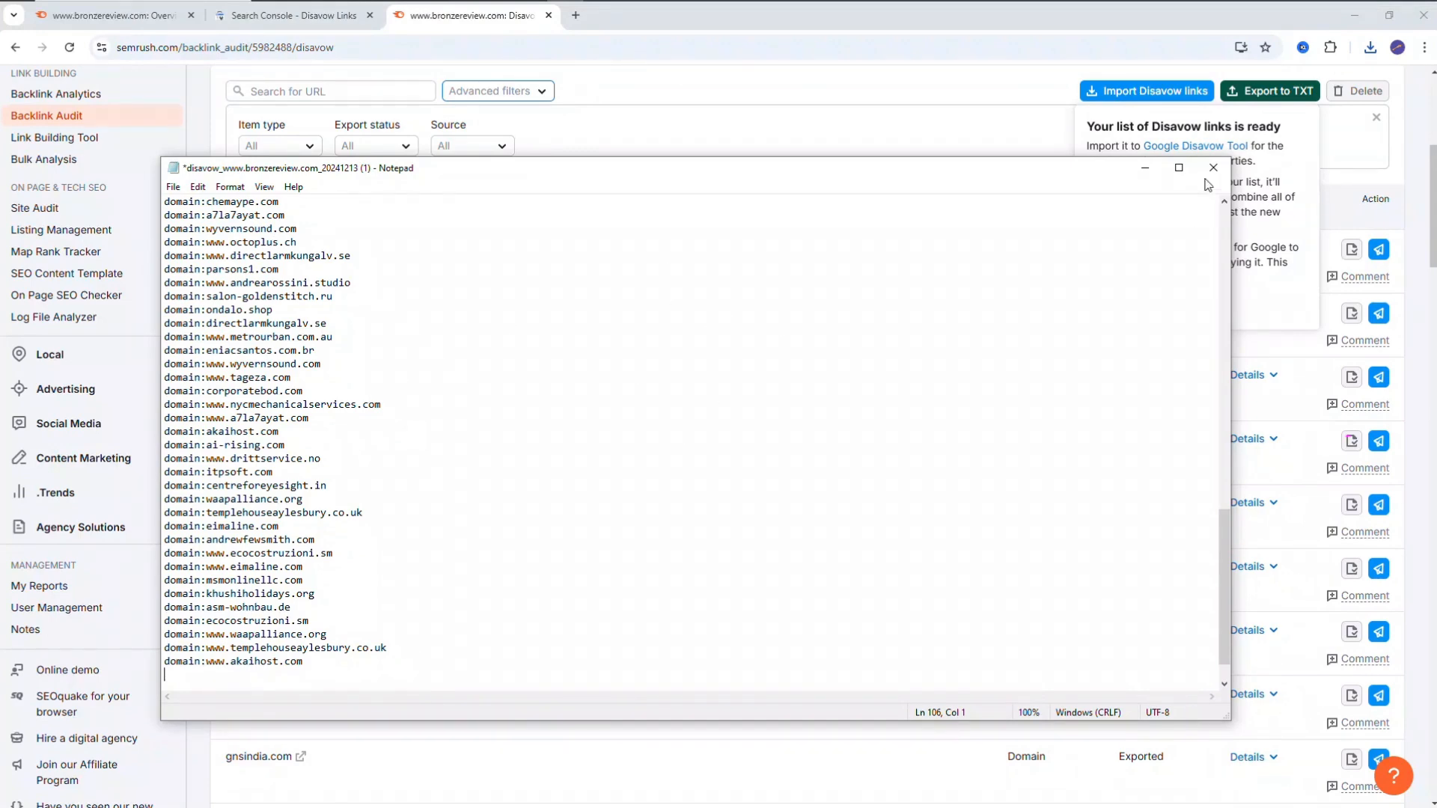
click(1212, 168)
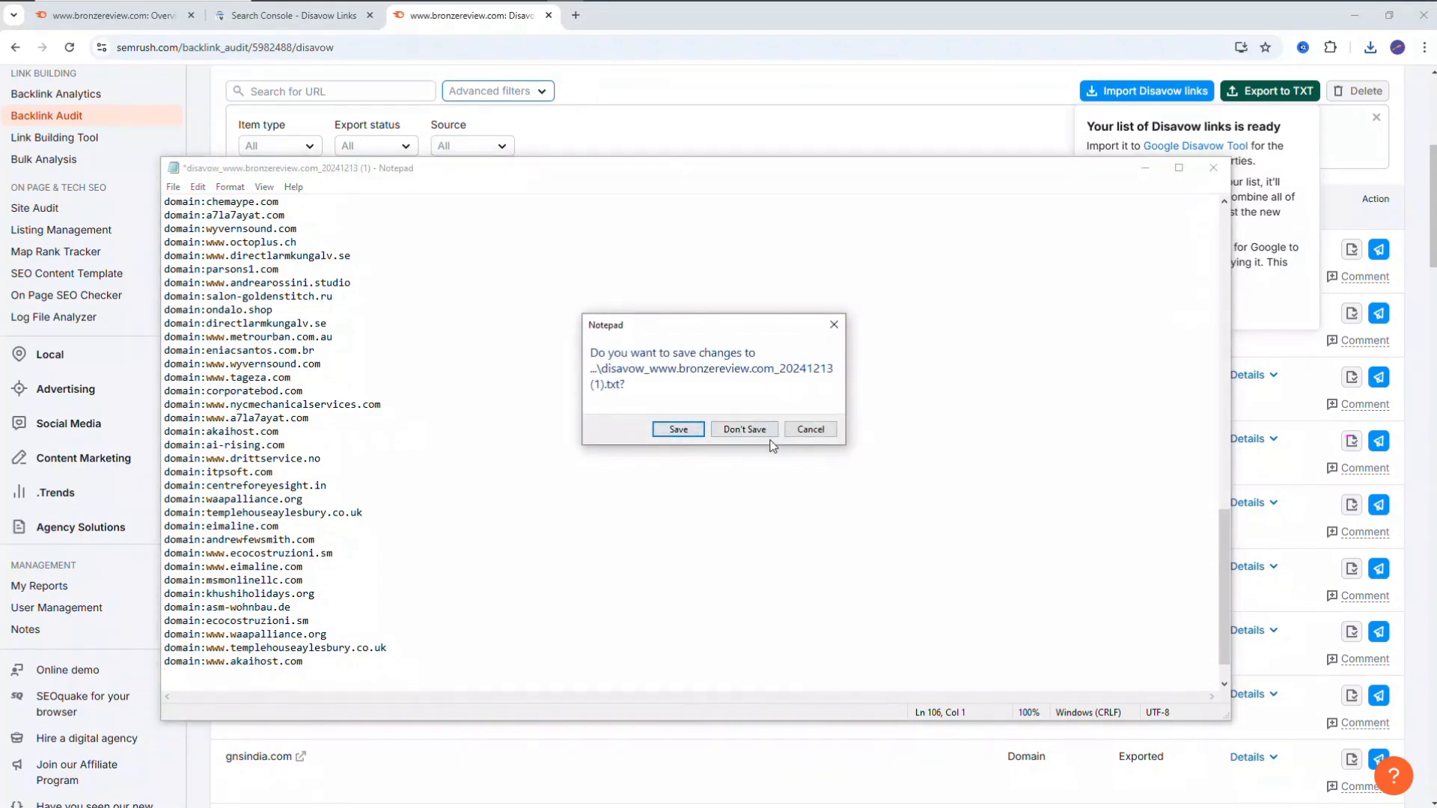
Discard the Notepad changes and return to the Search Console disavow tab.
click(745, 428)
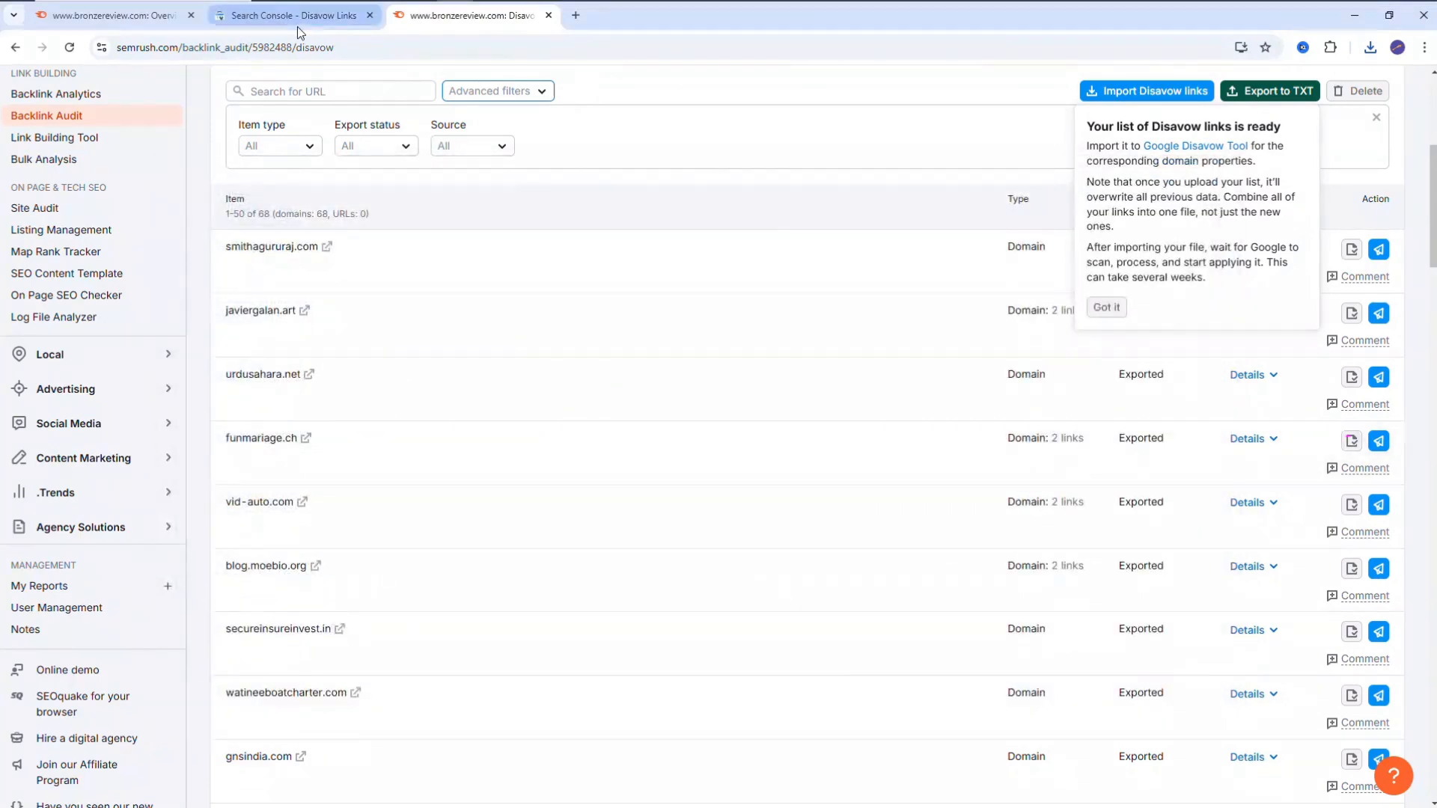
click(289, 15)
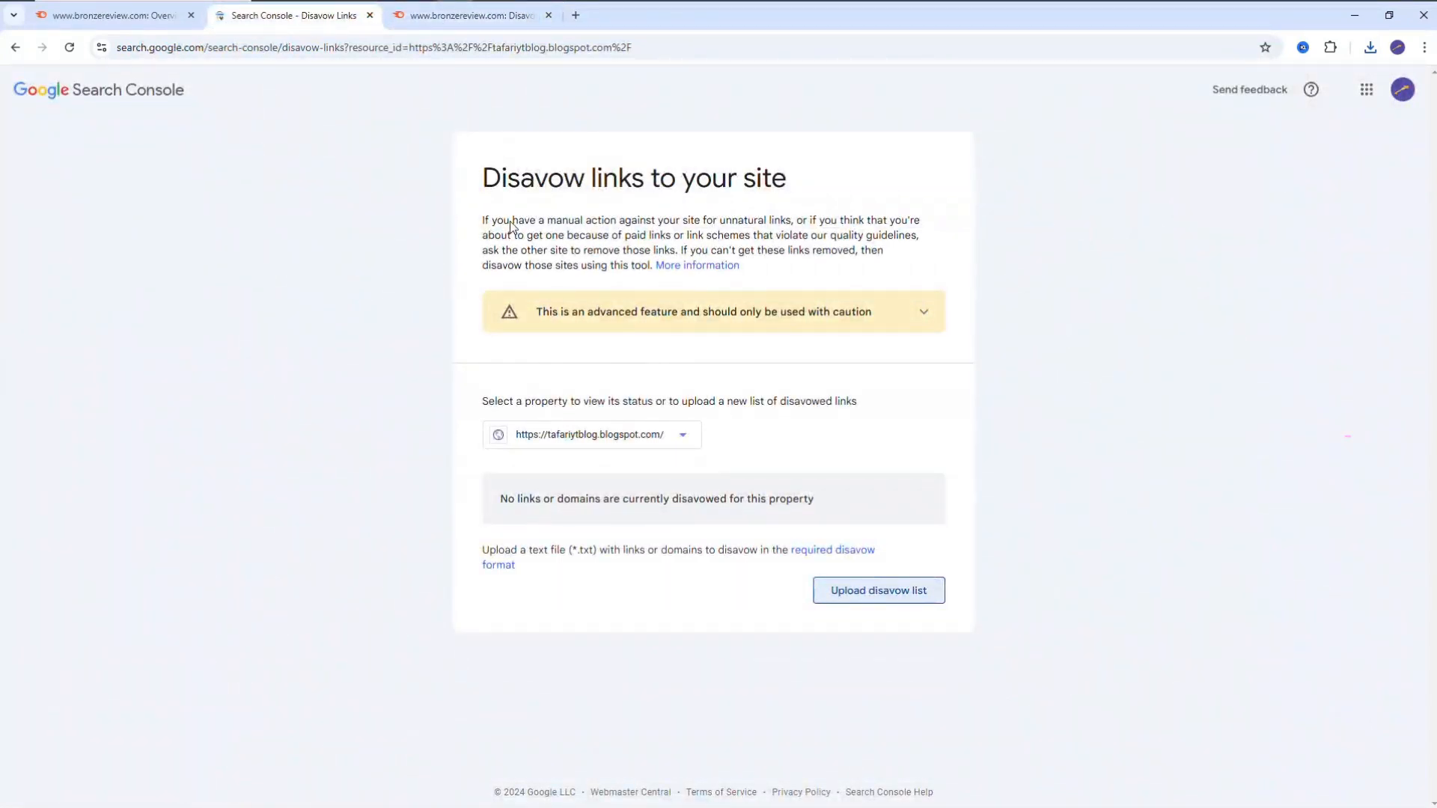
mouse_move(655, 154)
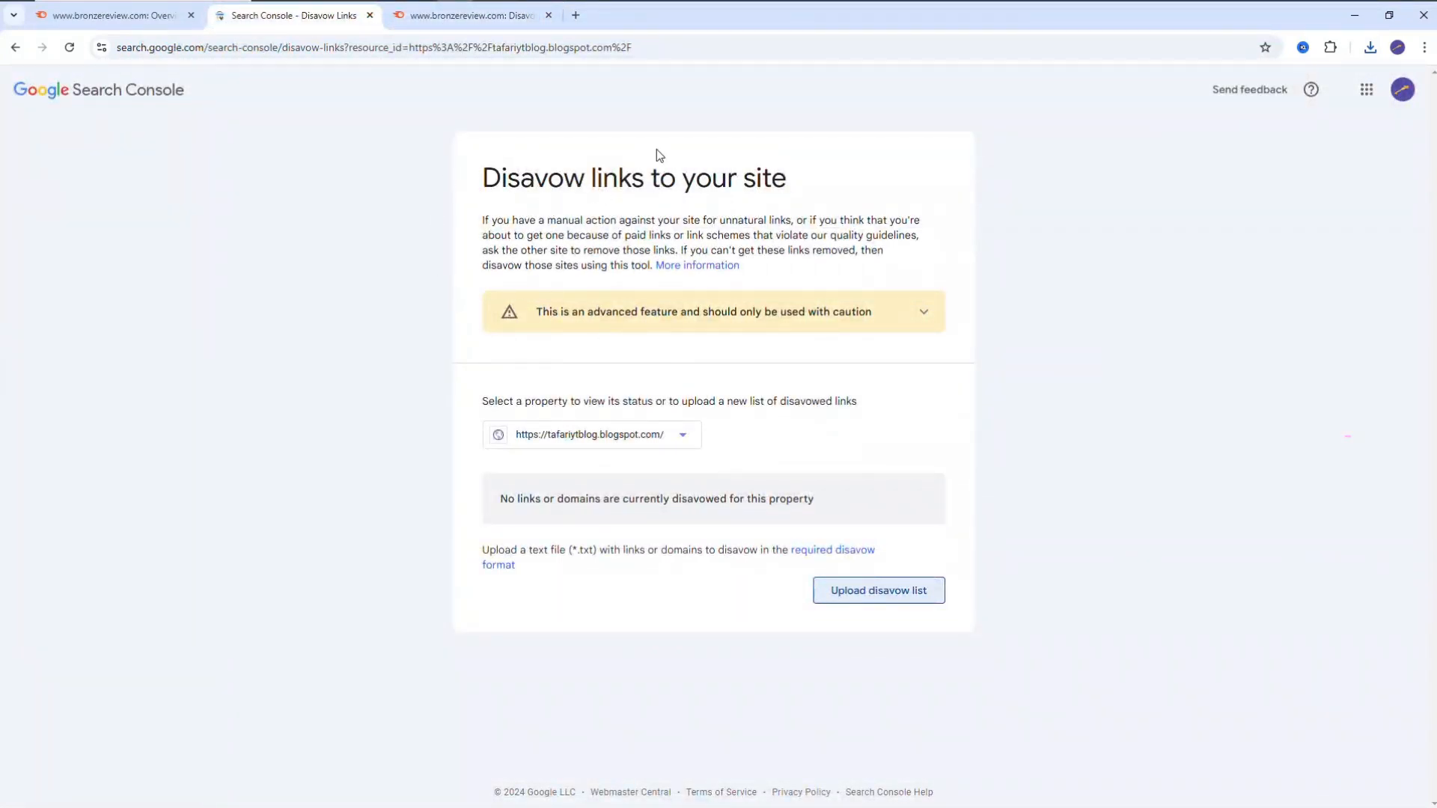
mouse_move(493, 288)
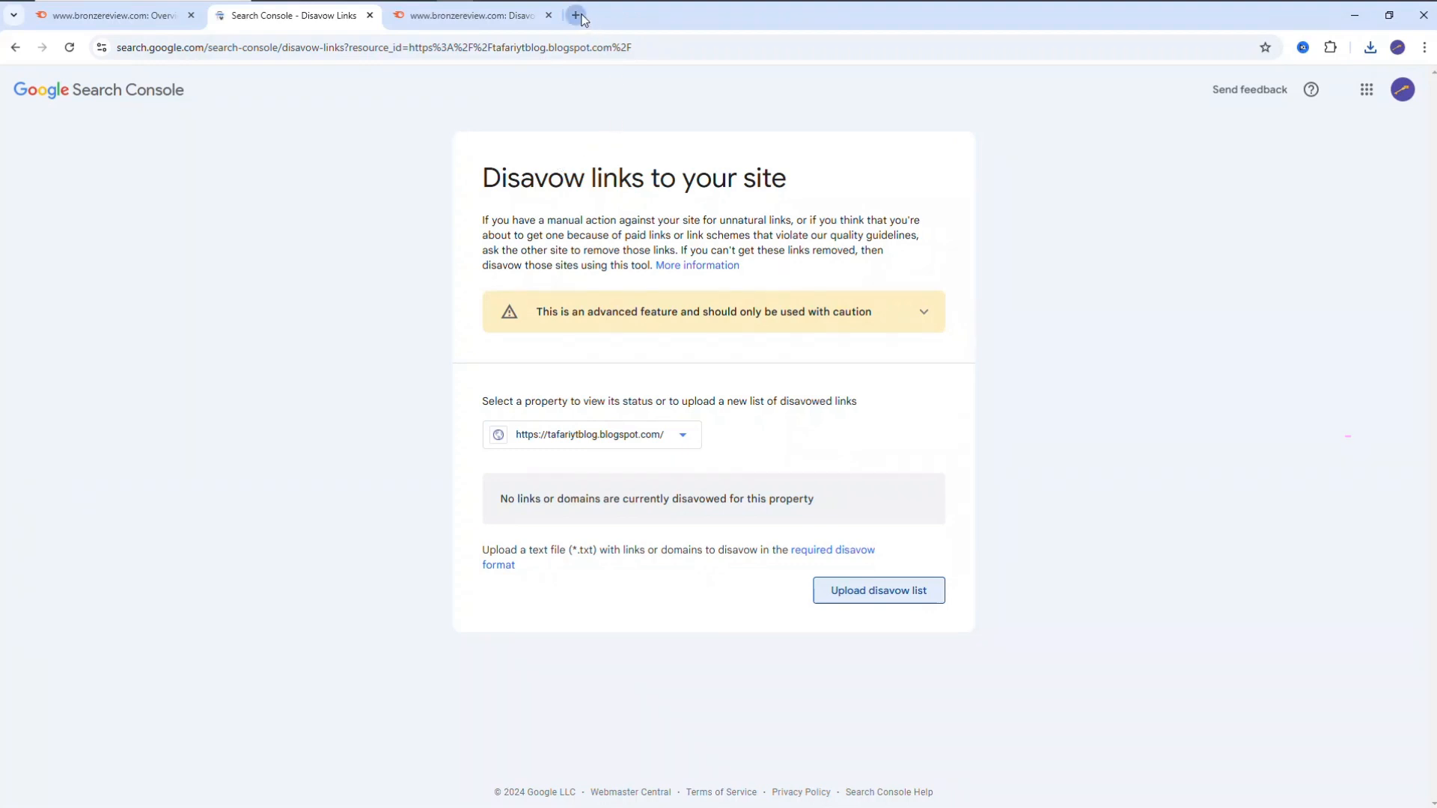
Search Google for 'google disavow tool' and open the Search Console disavow result.
text(goog)
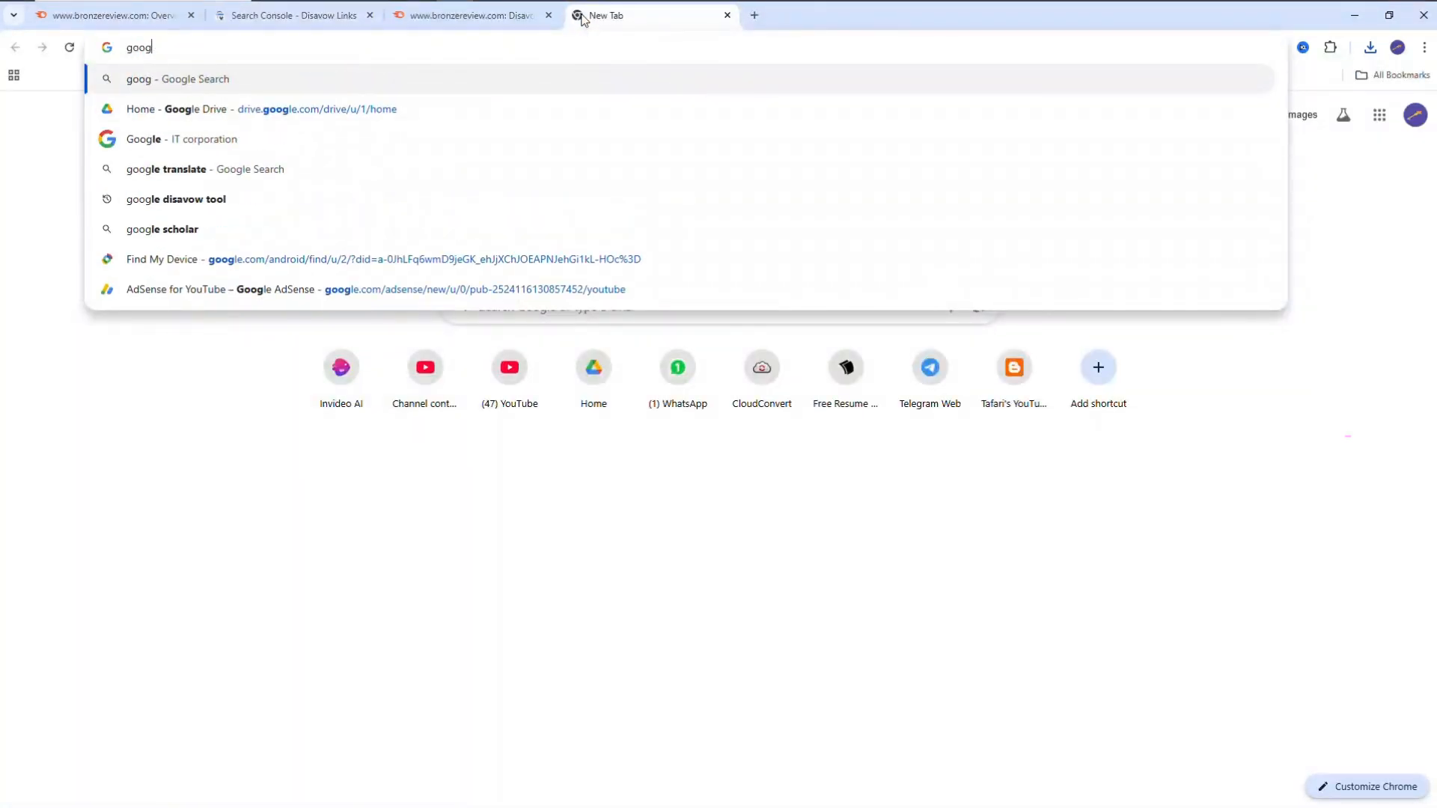
click(177, 199)
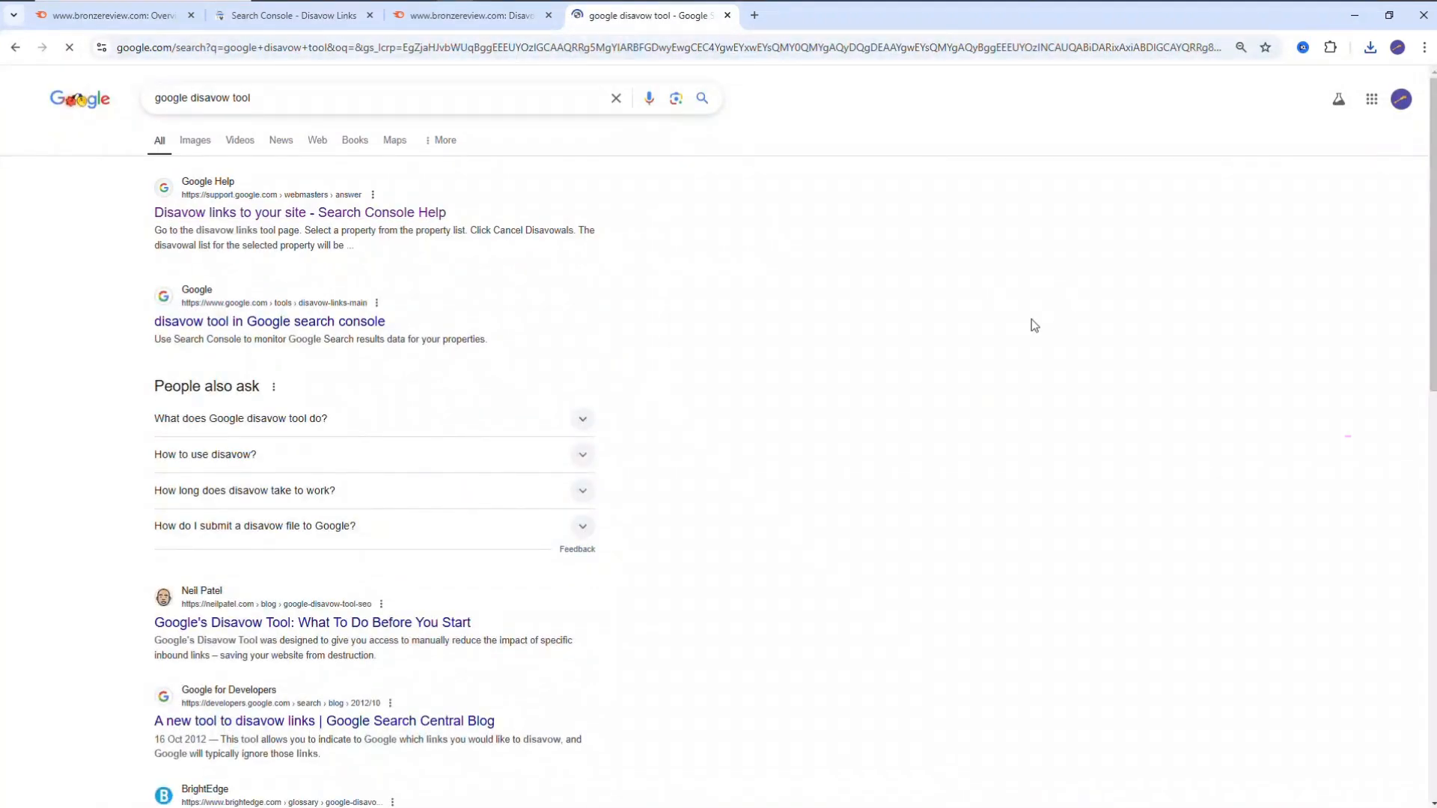
click(300, 212)
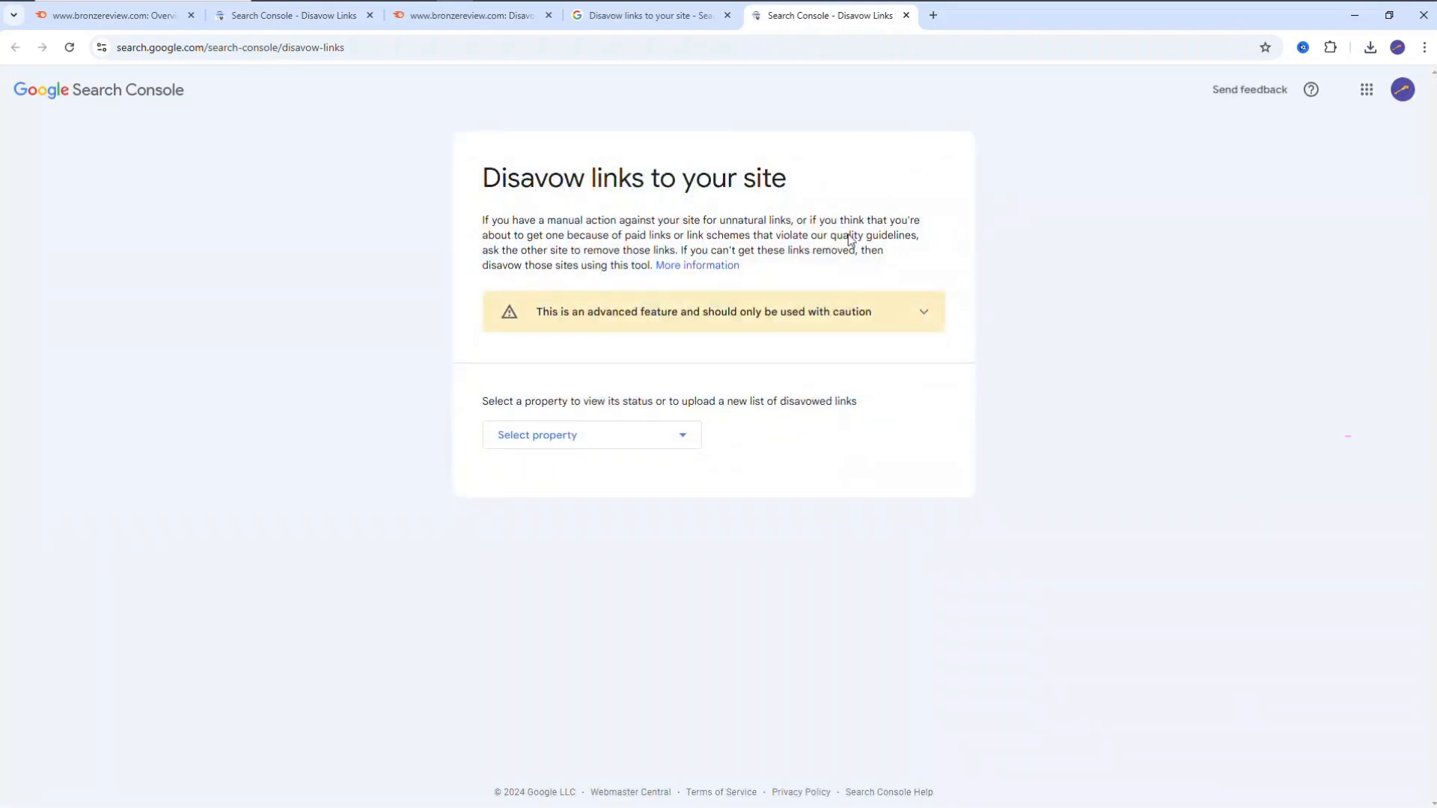
mouse_move(915, 94)
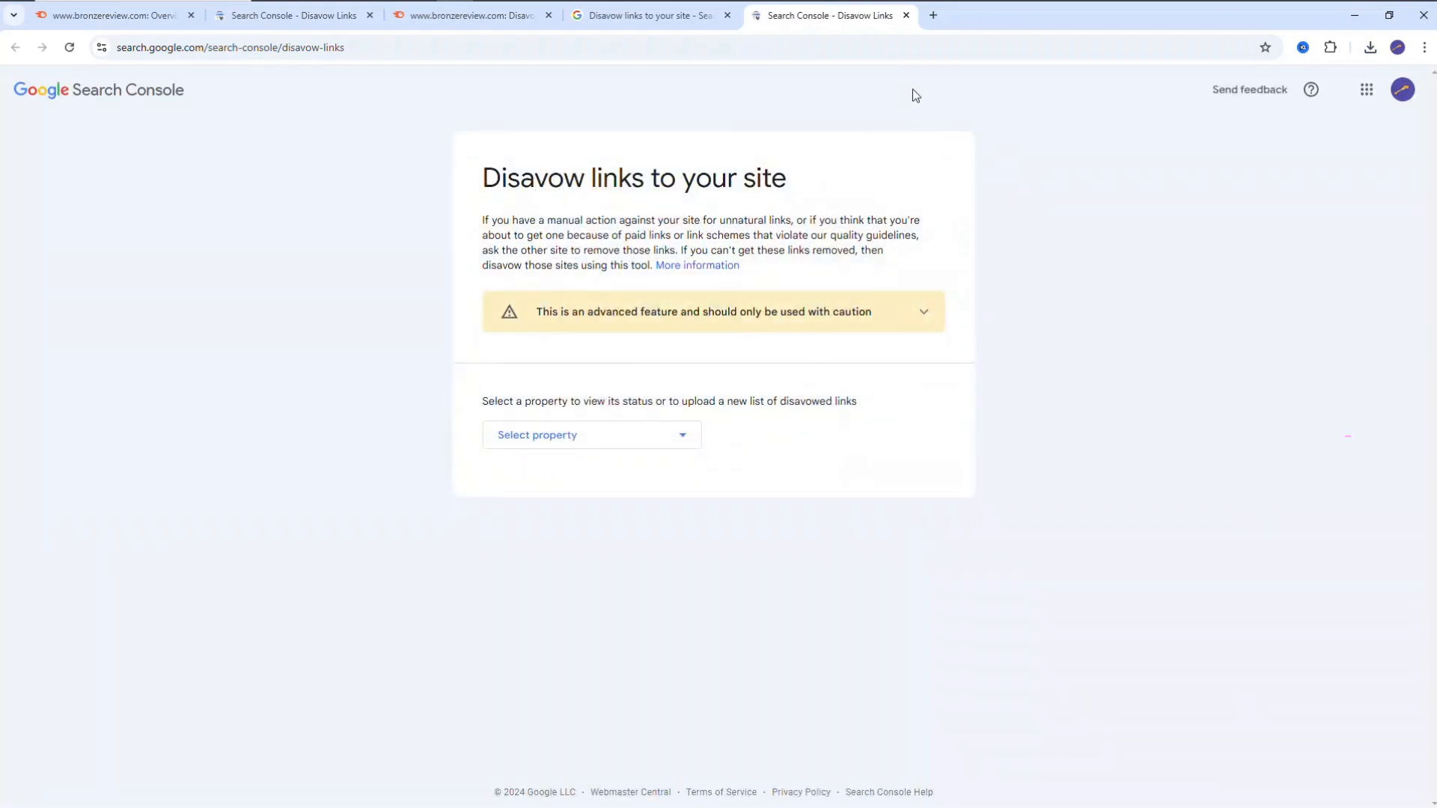
mouse_move(928, 286)
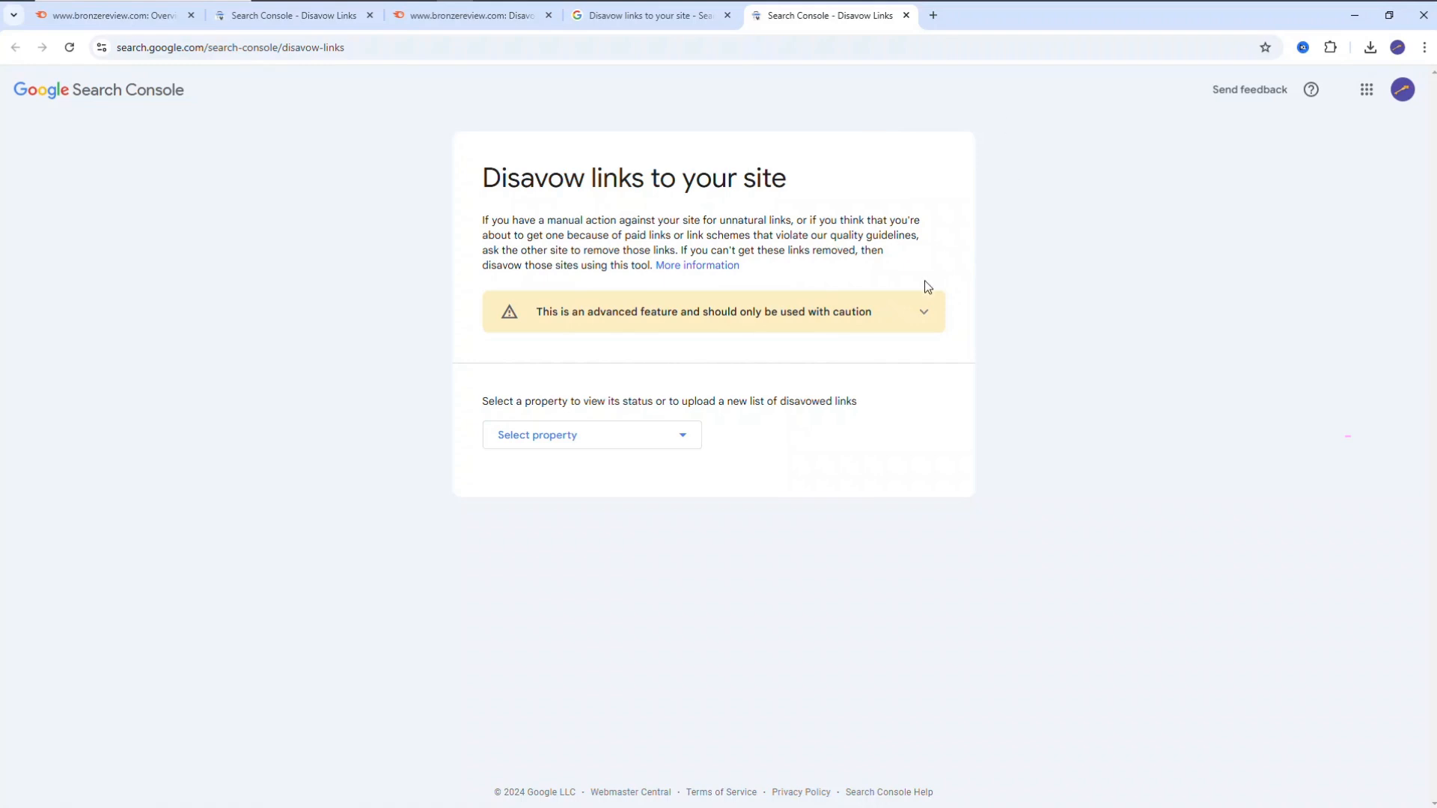
mouse_move(524, 455)
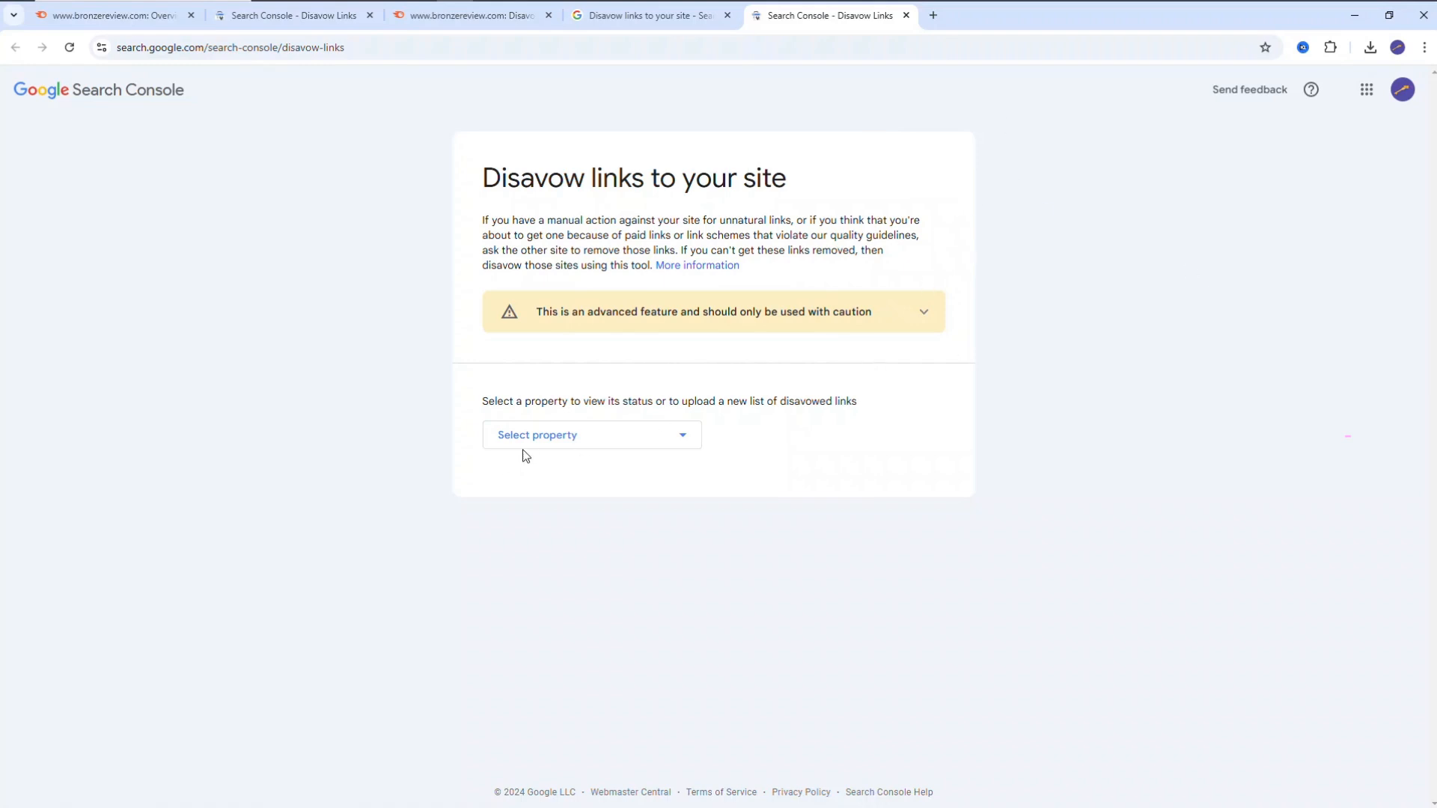
click(591, 434)
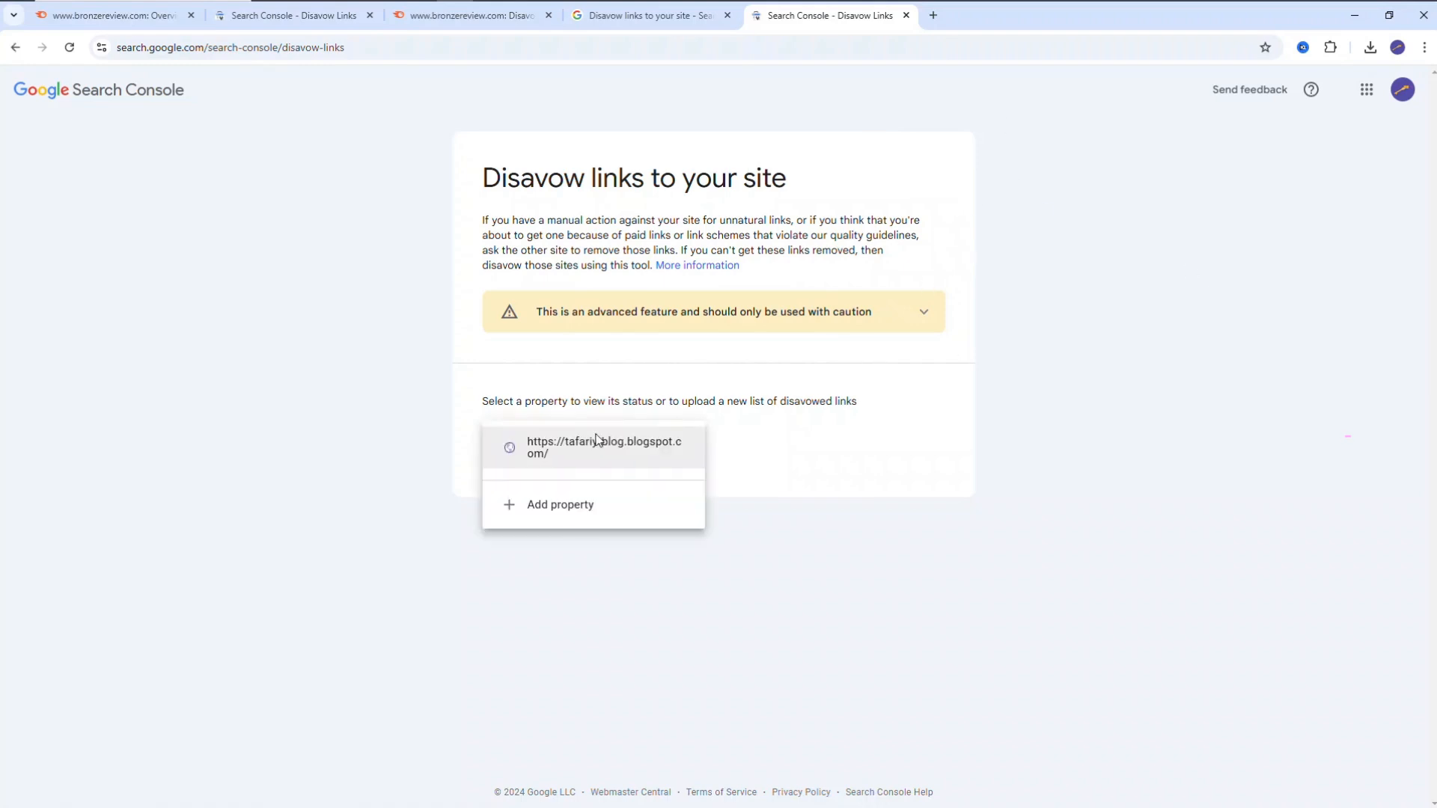
click(602, 446)
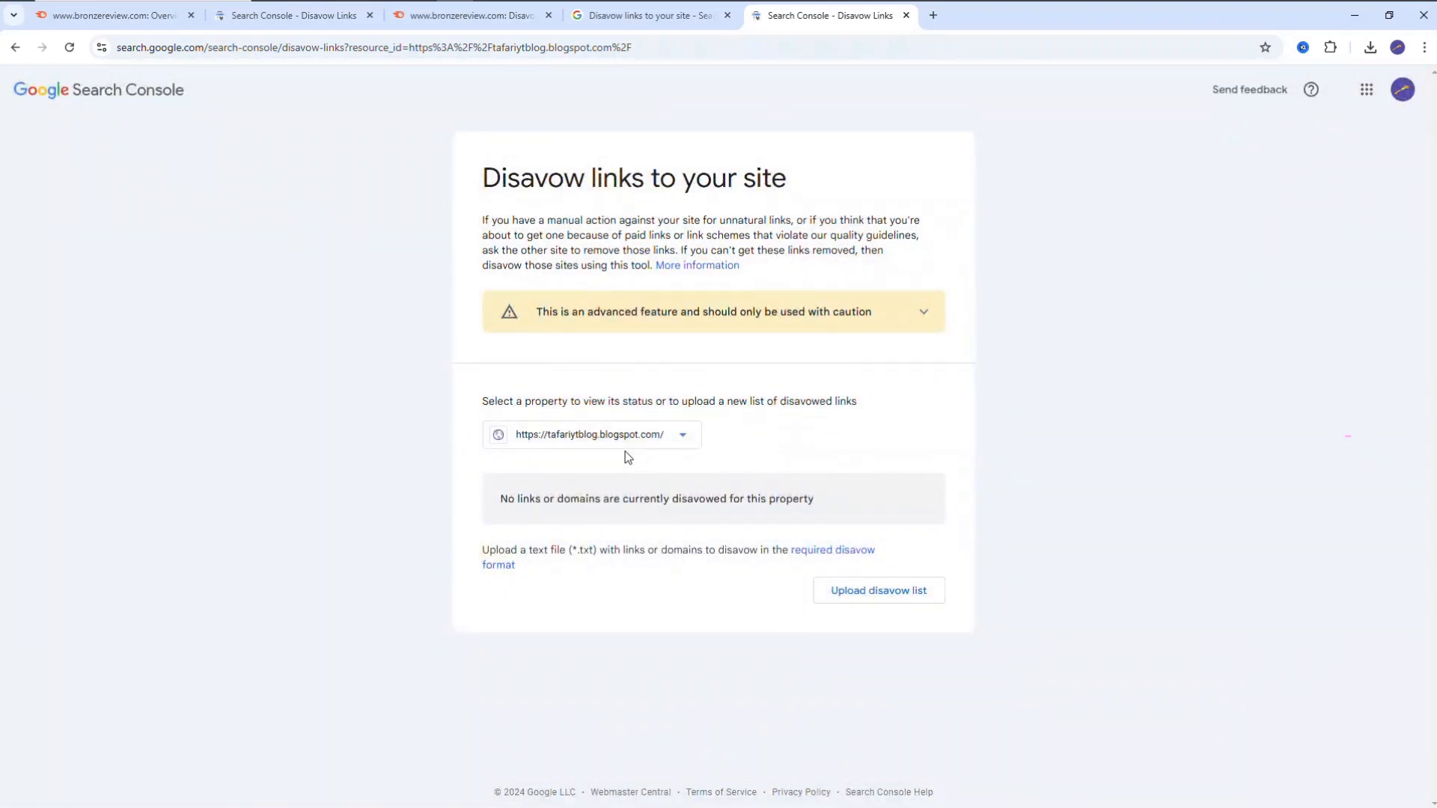
mouse_move(832, 482)
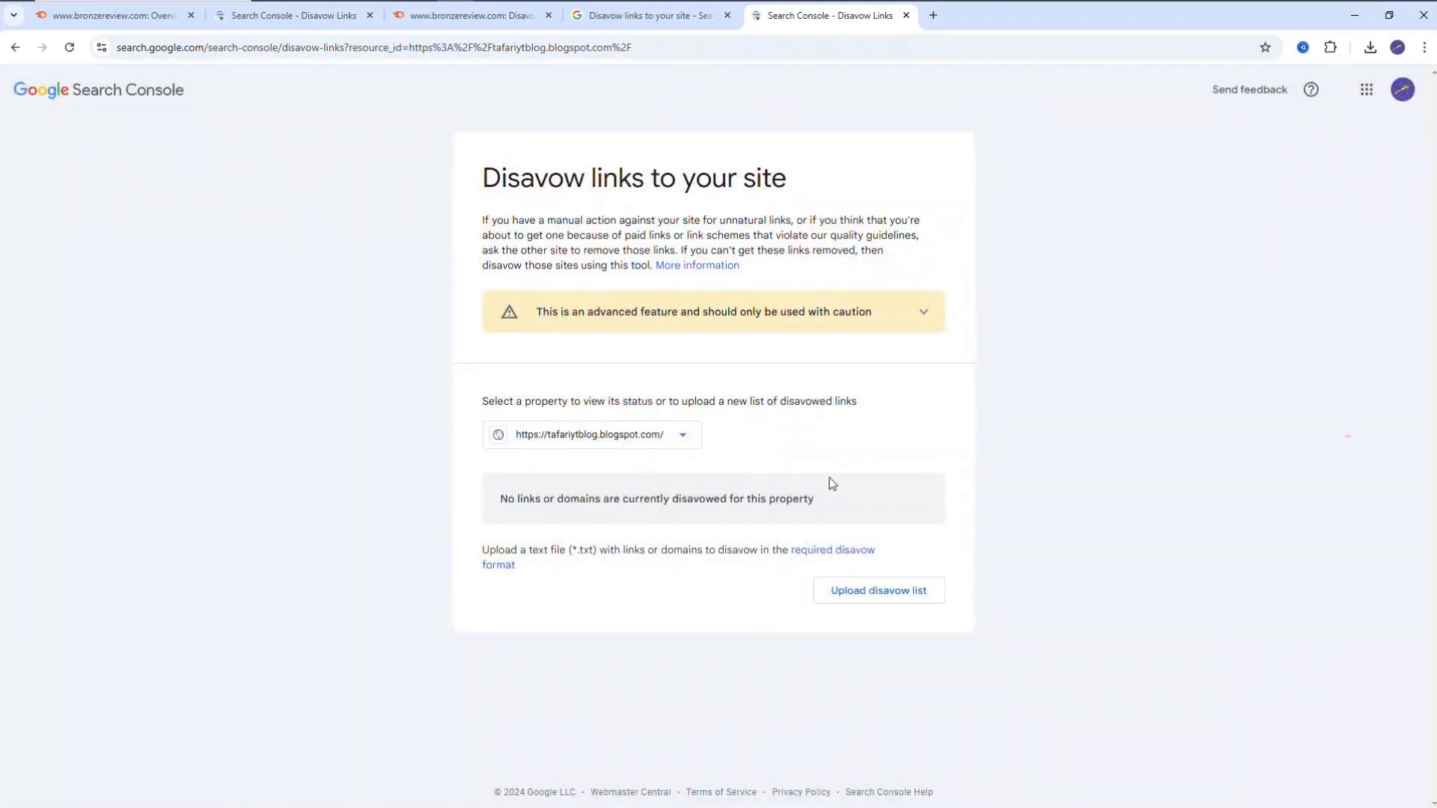
mouse_move(837, 498)
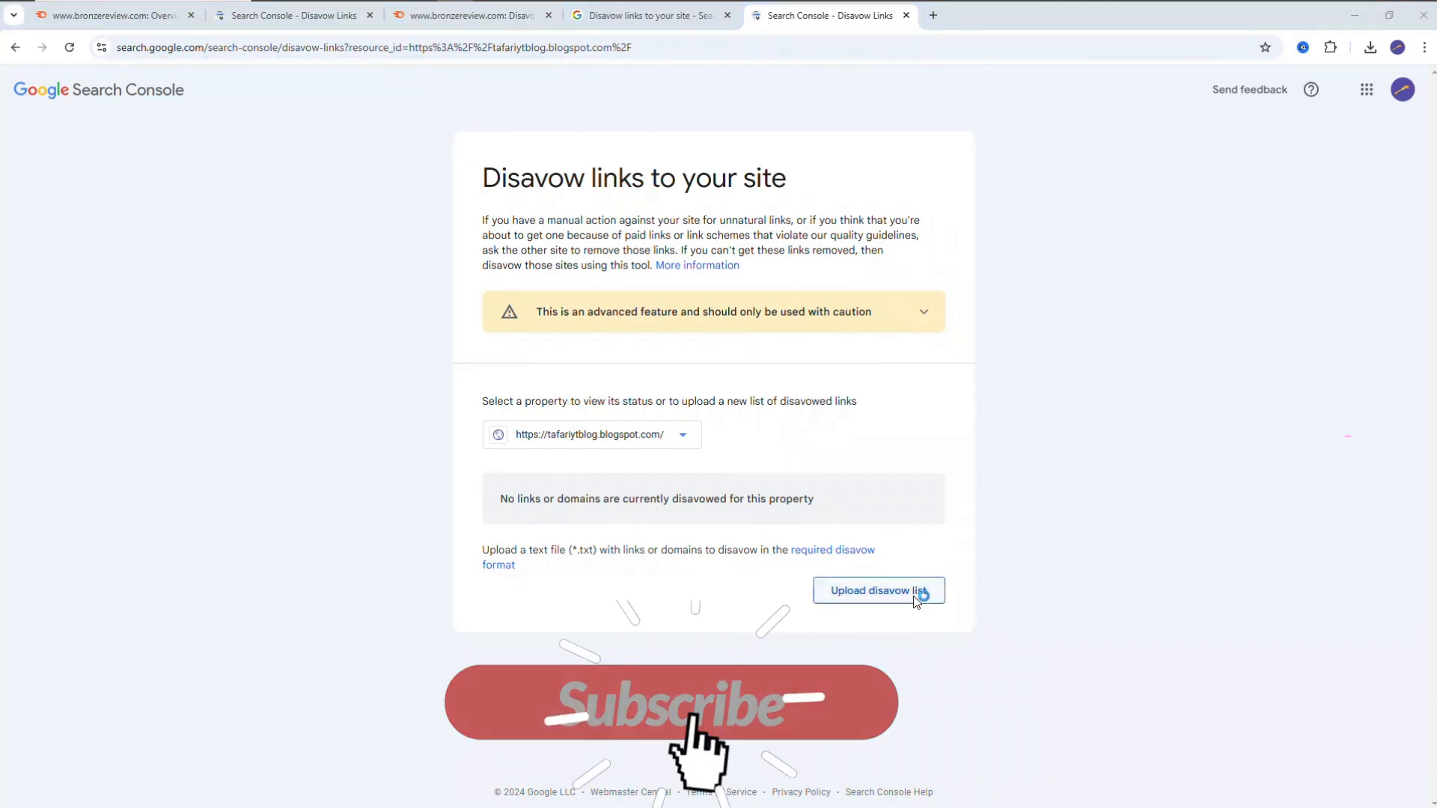
Upload disavow_www.bronzereview.com_20241213 (1).txt, giving 103 domains and 0 URLs disavowed.
click(879, 591)
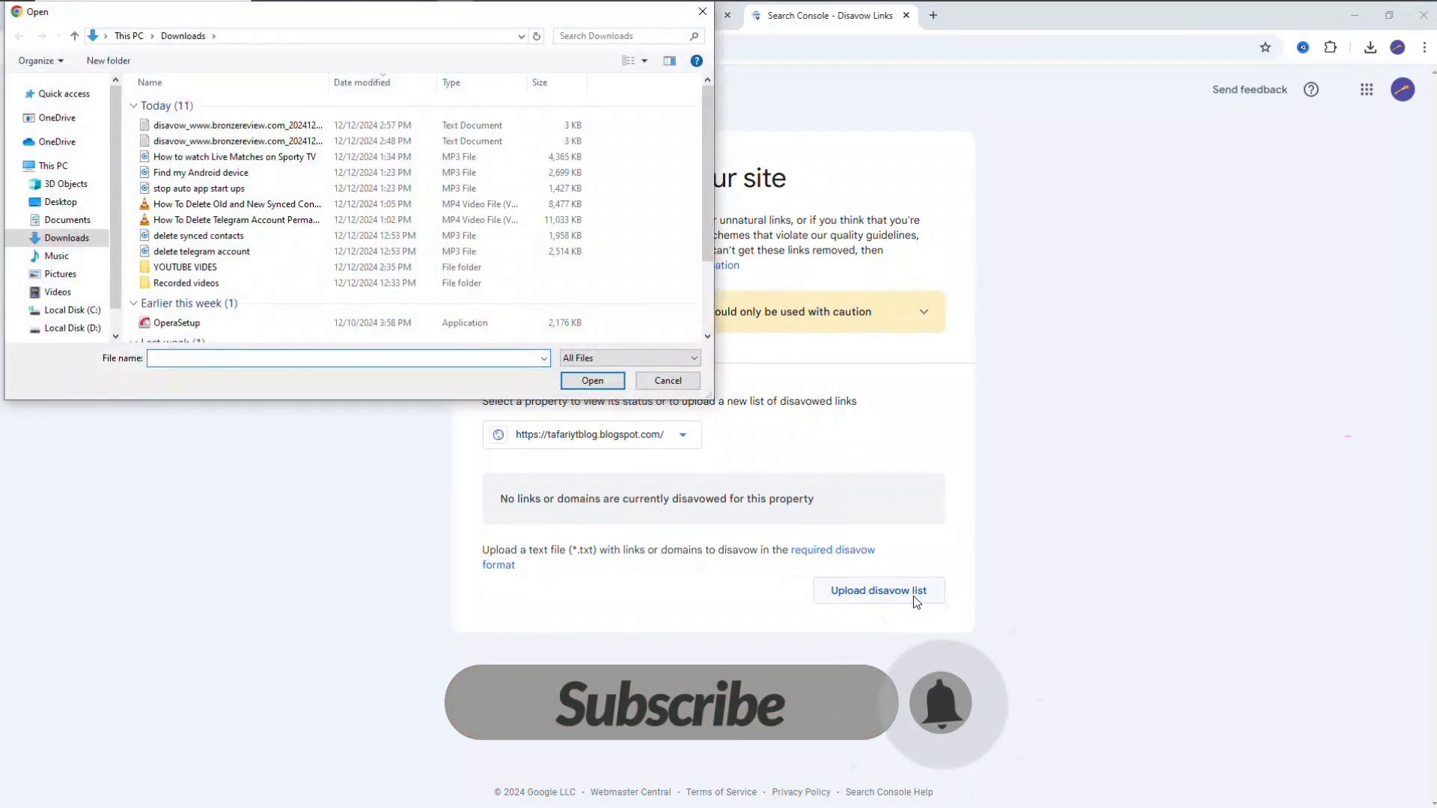
click(224, 125)
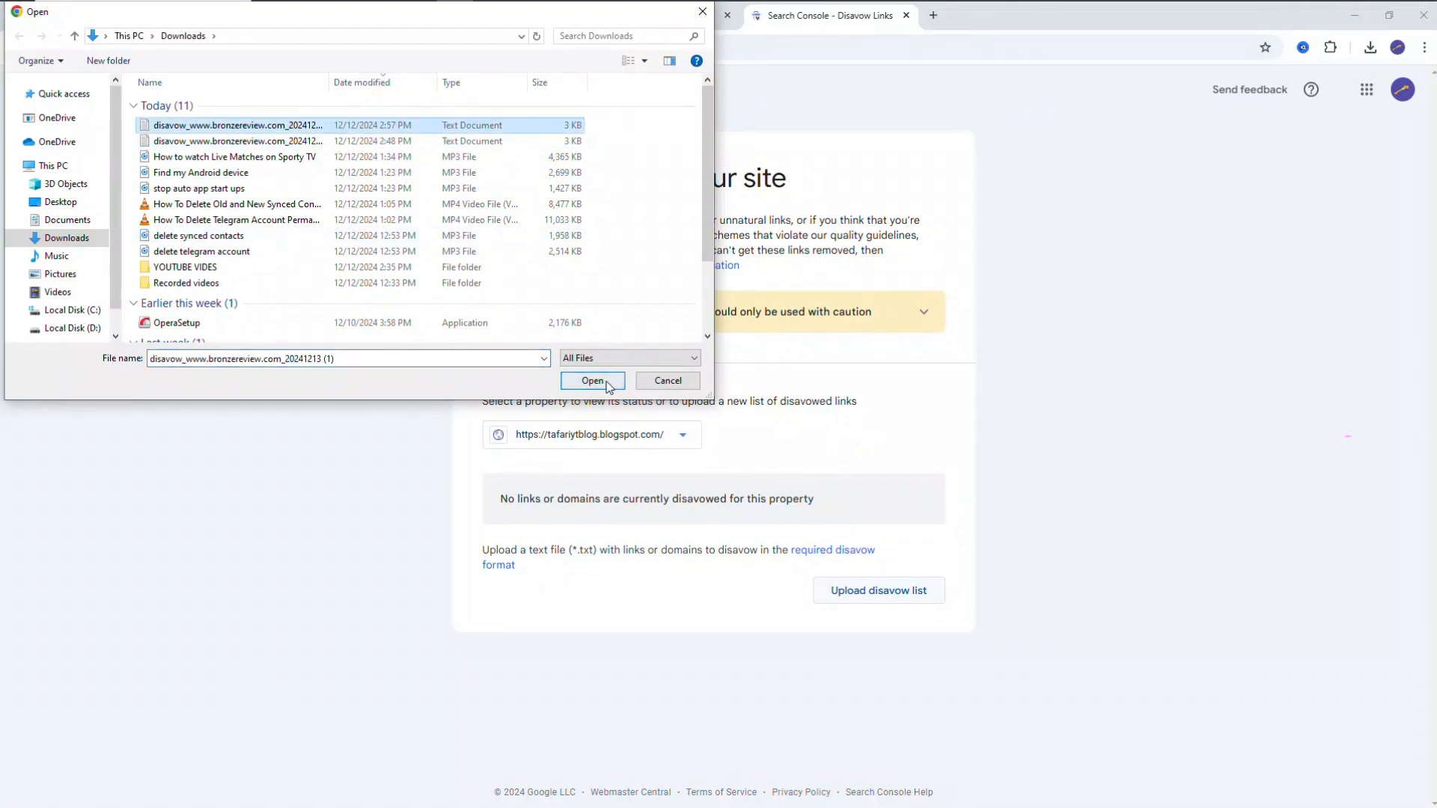
click(592, 382)
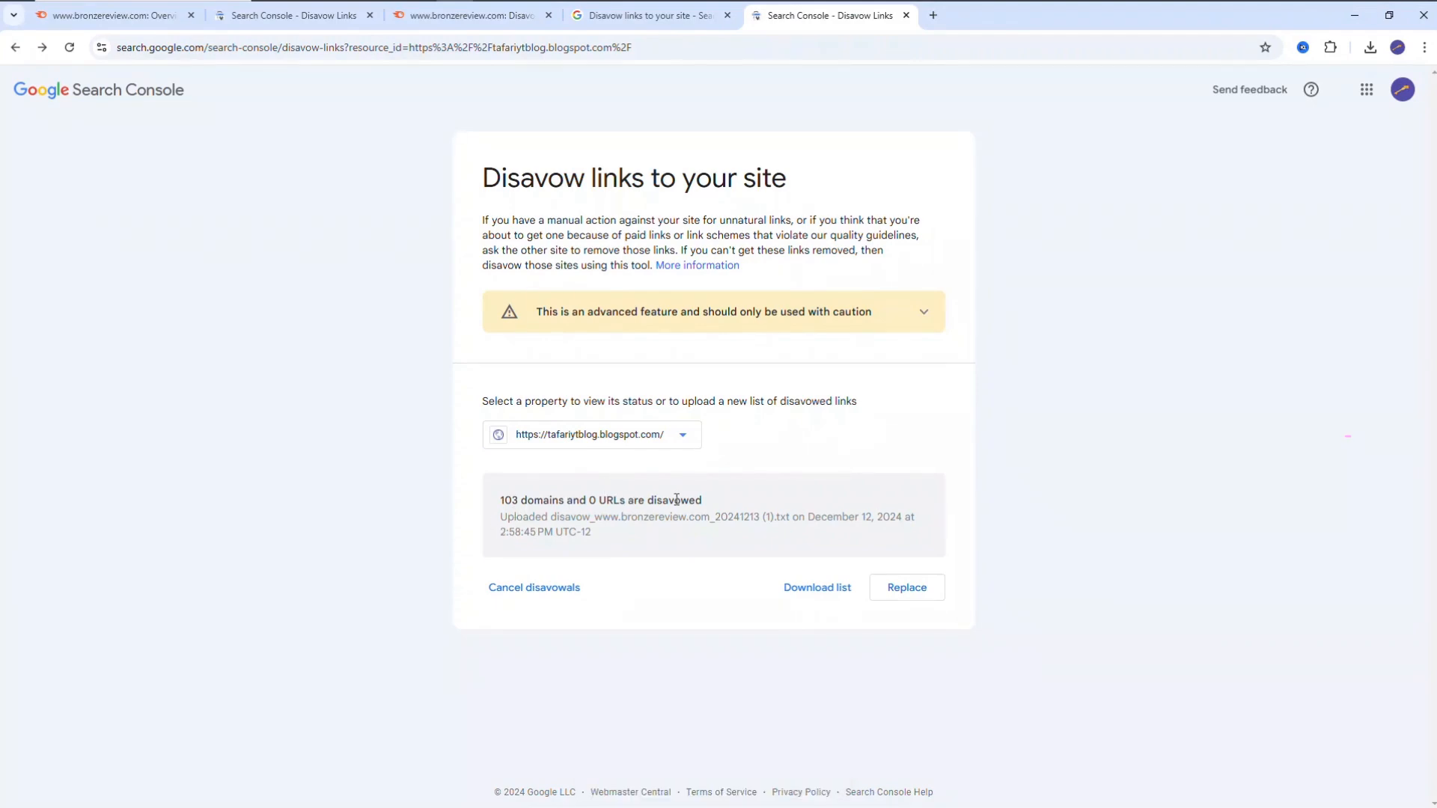
mouse_move(961, 537)
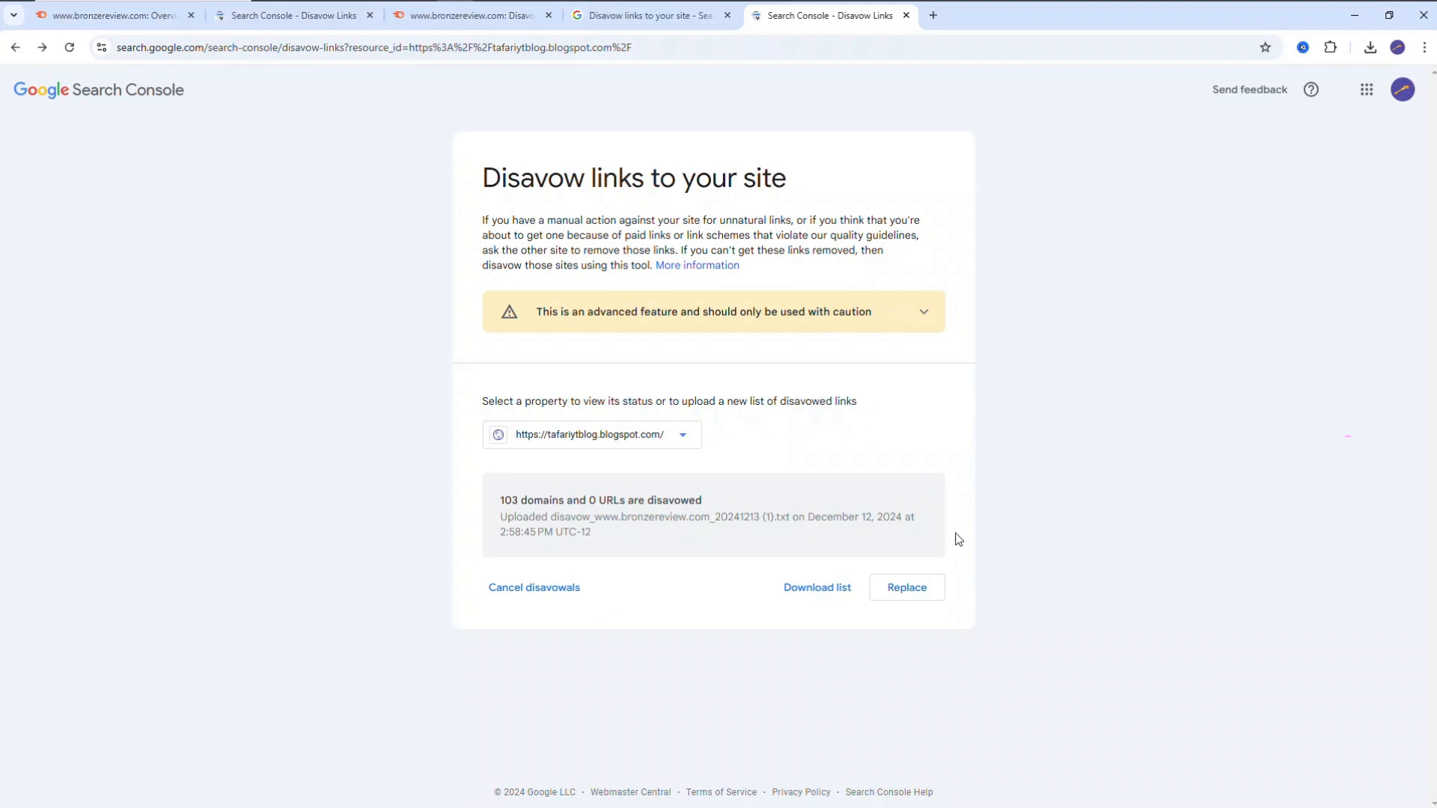
Download the disavowed list, add a blank line after domain:gnsindia.com in Notepad, and save on close.
click(817, 586)
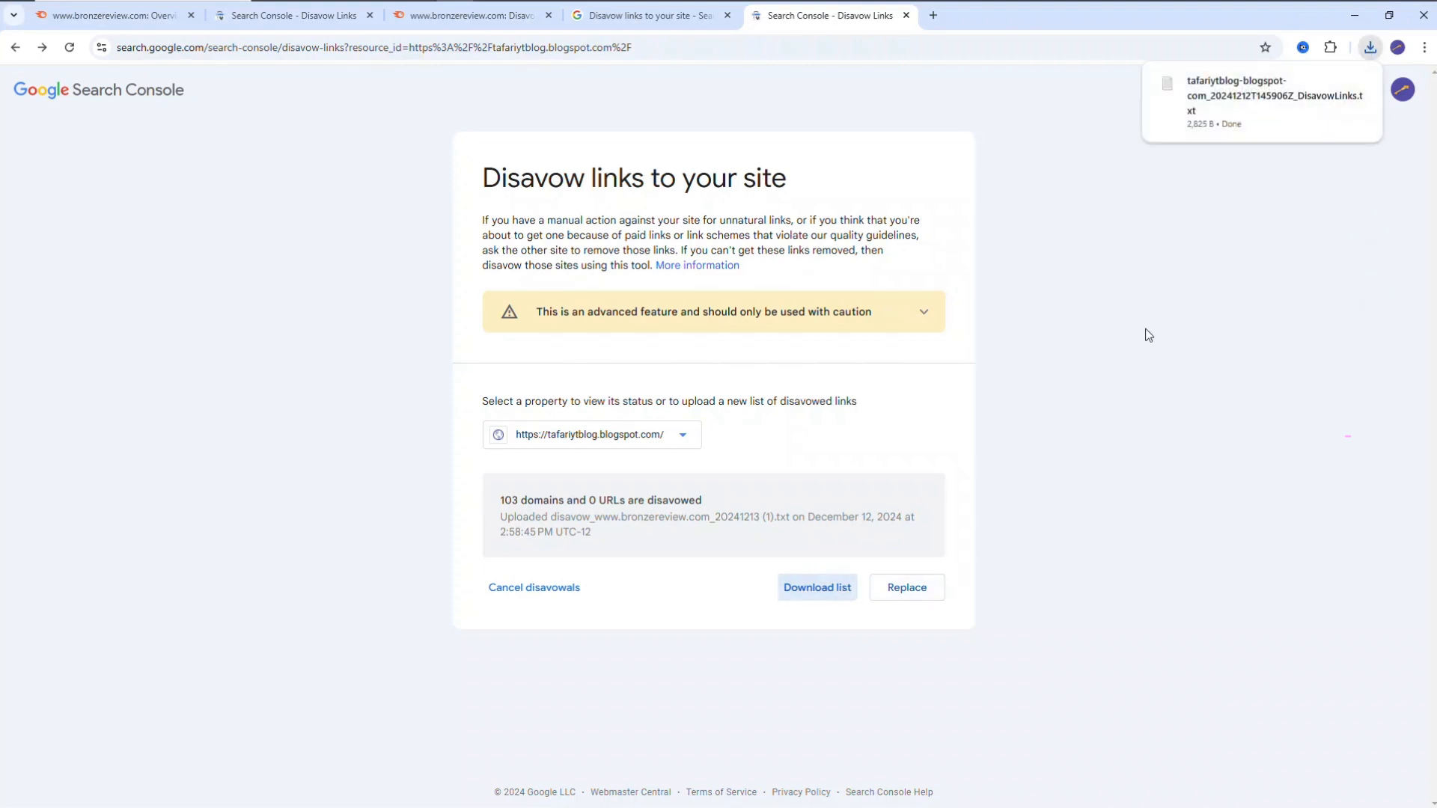
mouse_move(992, 442)
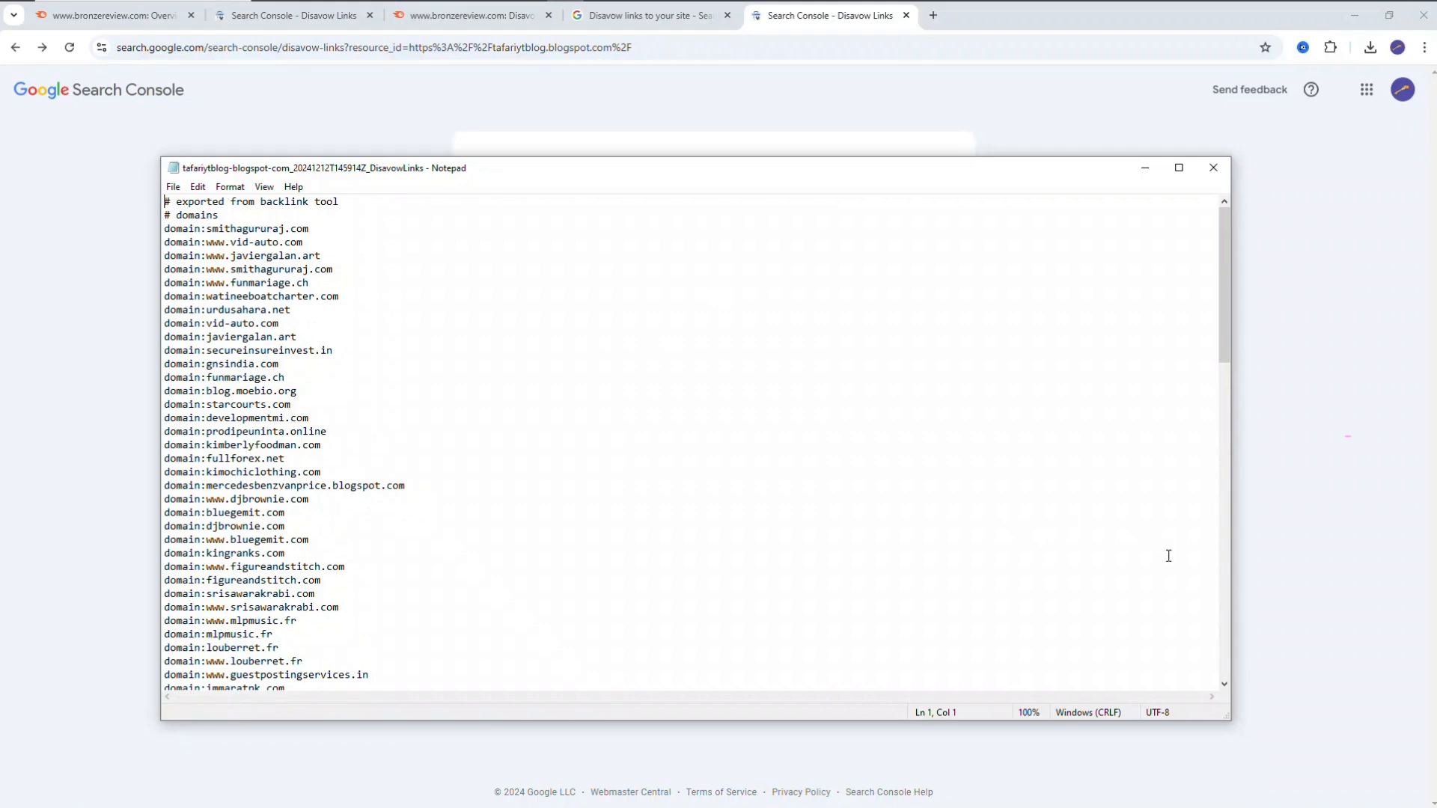
click(282, 364)
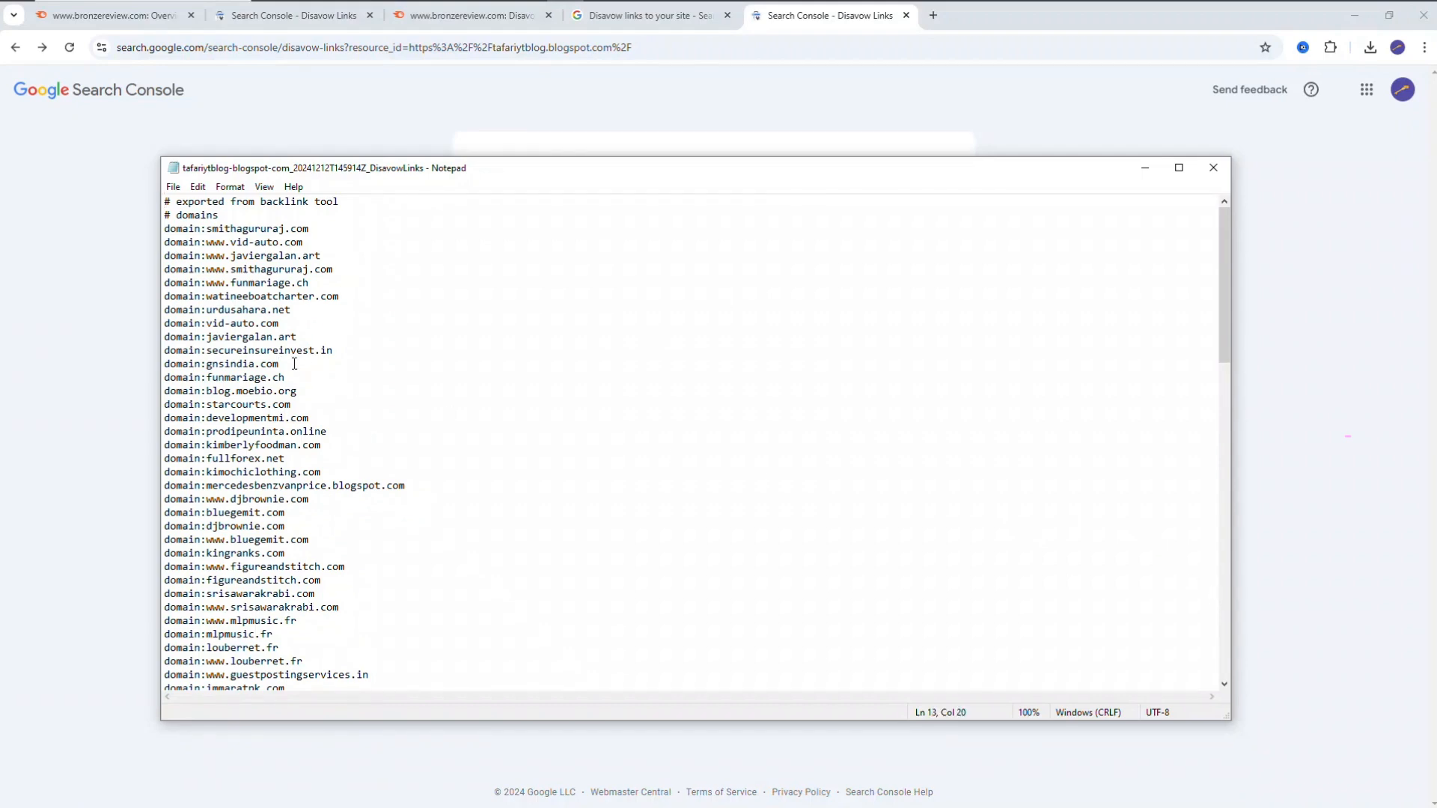
key(Enter)
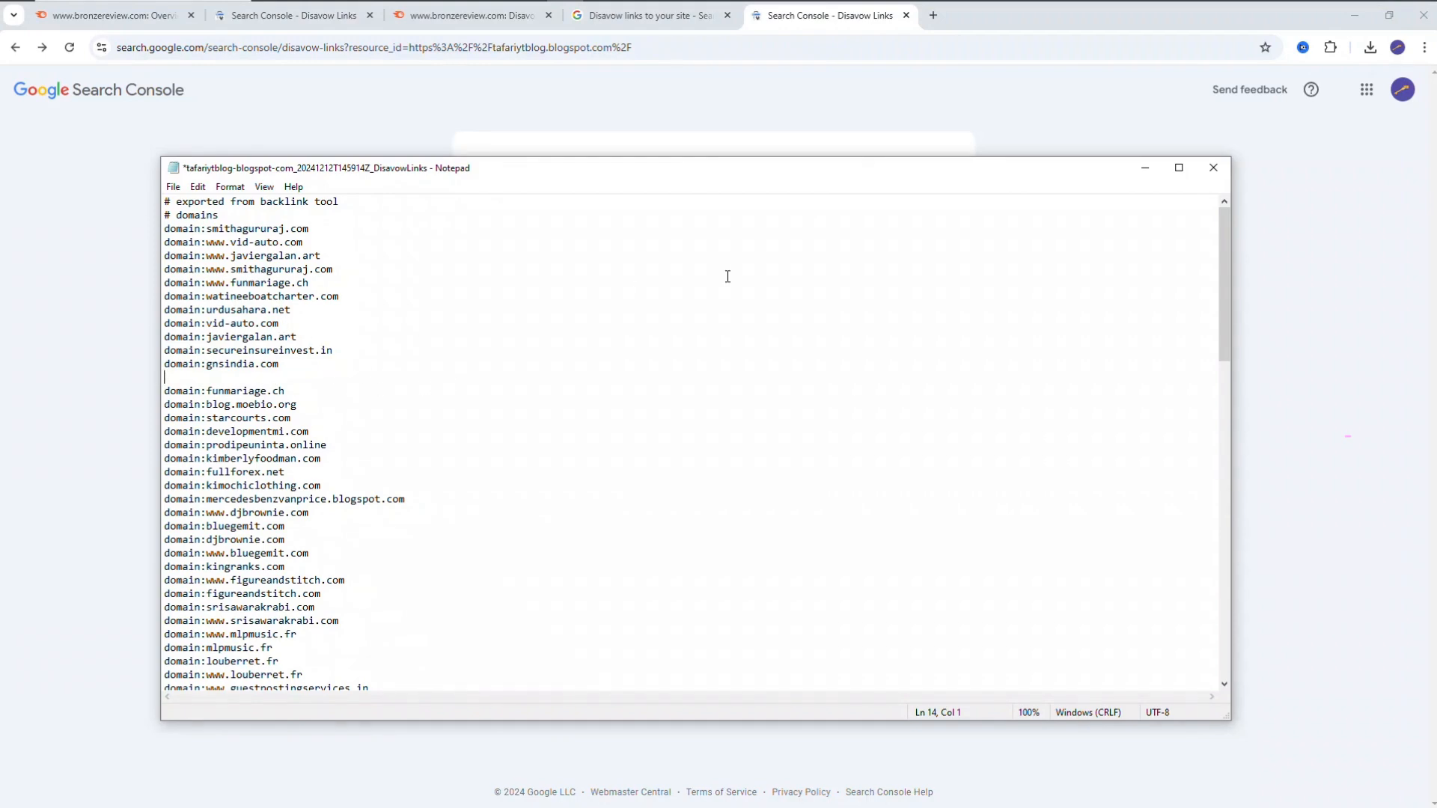
click(1213, 168)
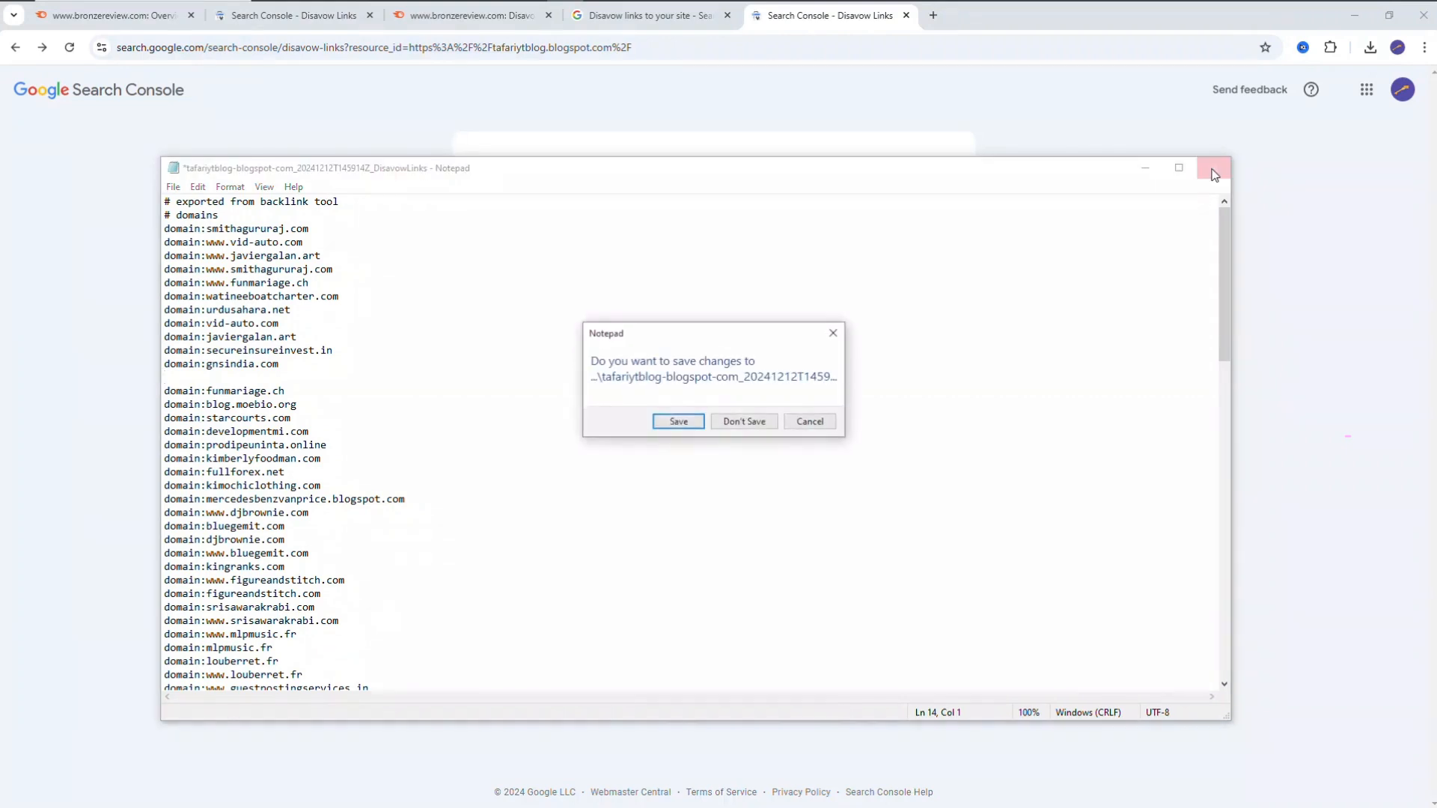
click(744, 422)
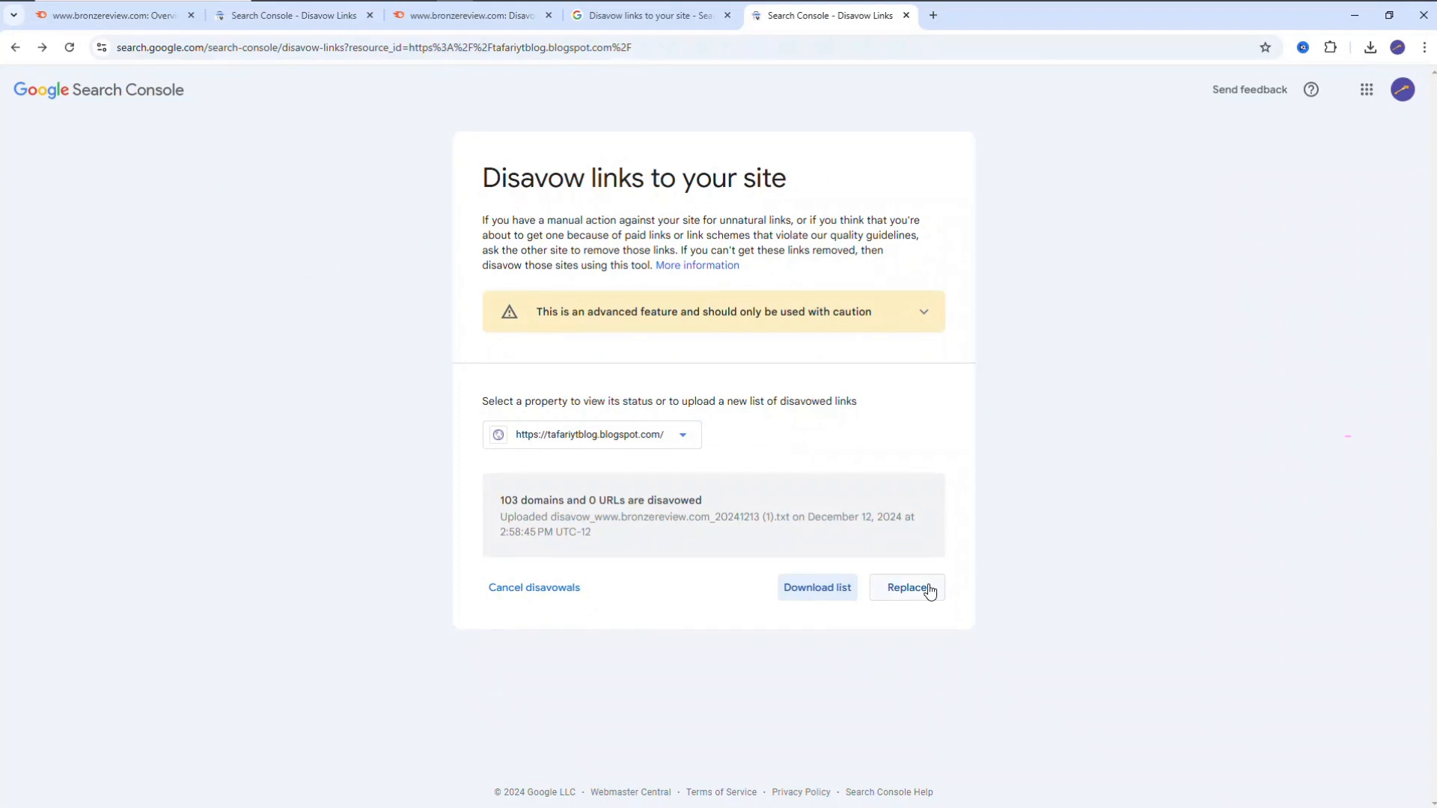
Replace the disavow list with tafariytblog-blogspot-com_20241212T145914Z_DisavowLinks.txt from Downloads, keeping 103 domains.
click(907, 587)
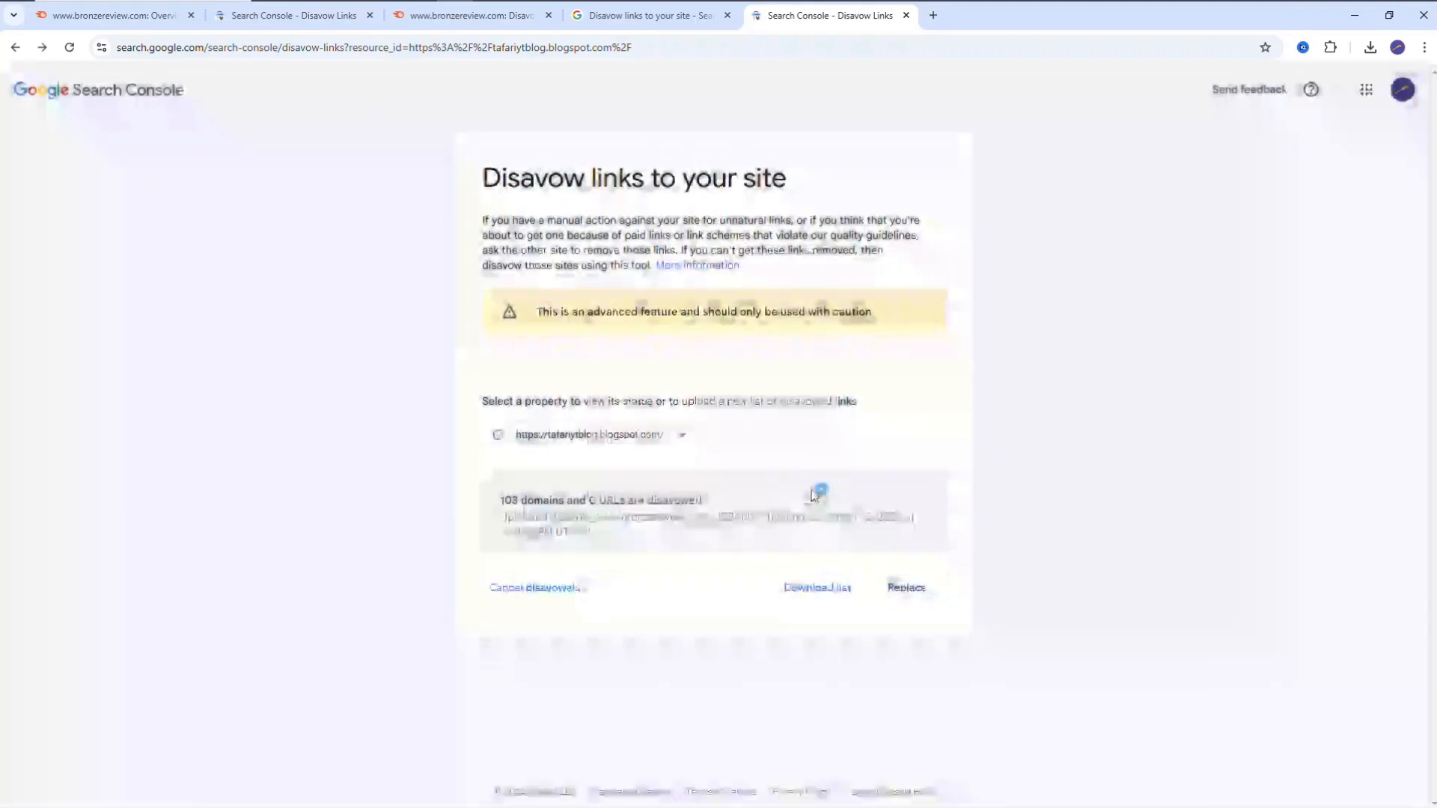
click(906, 587)
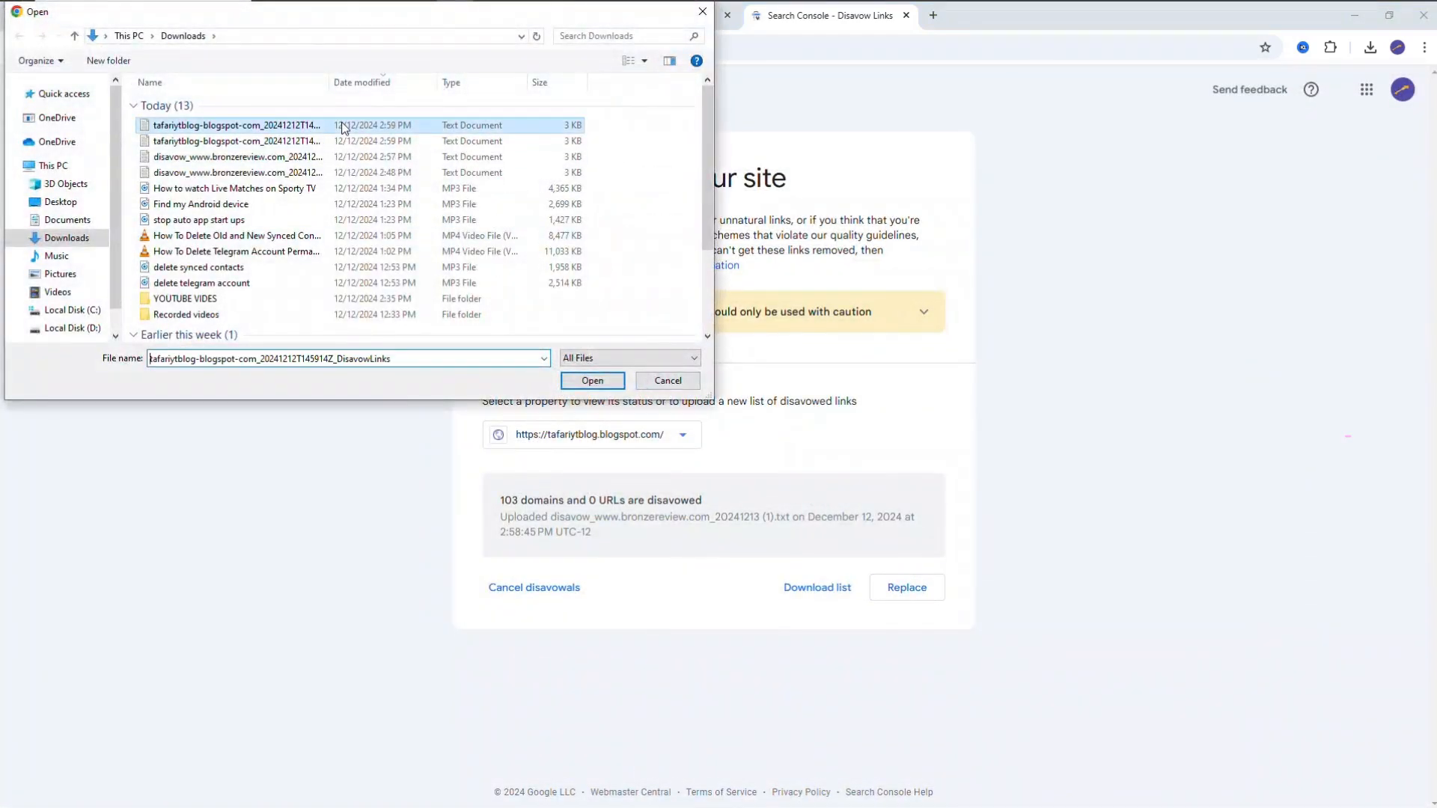
click(593, 380)
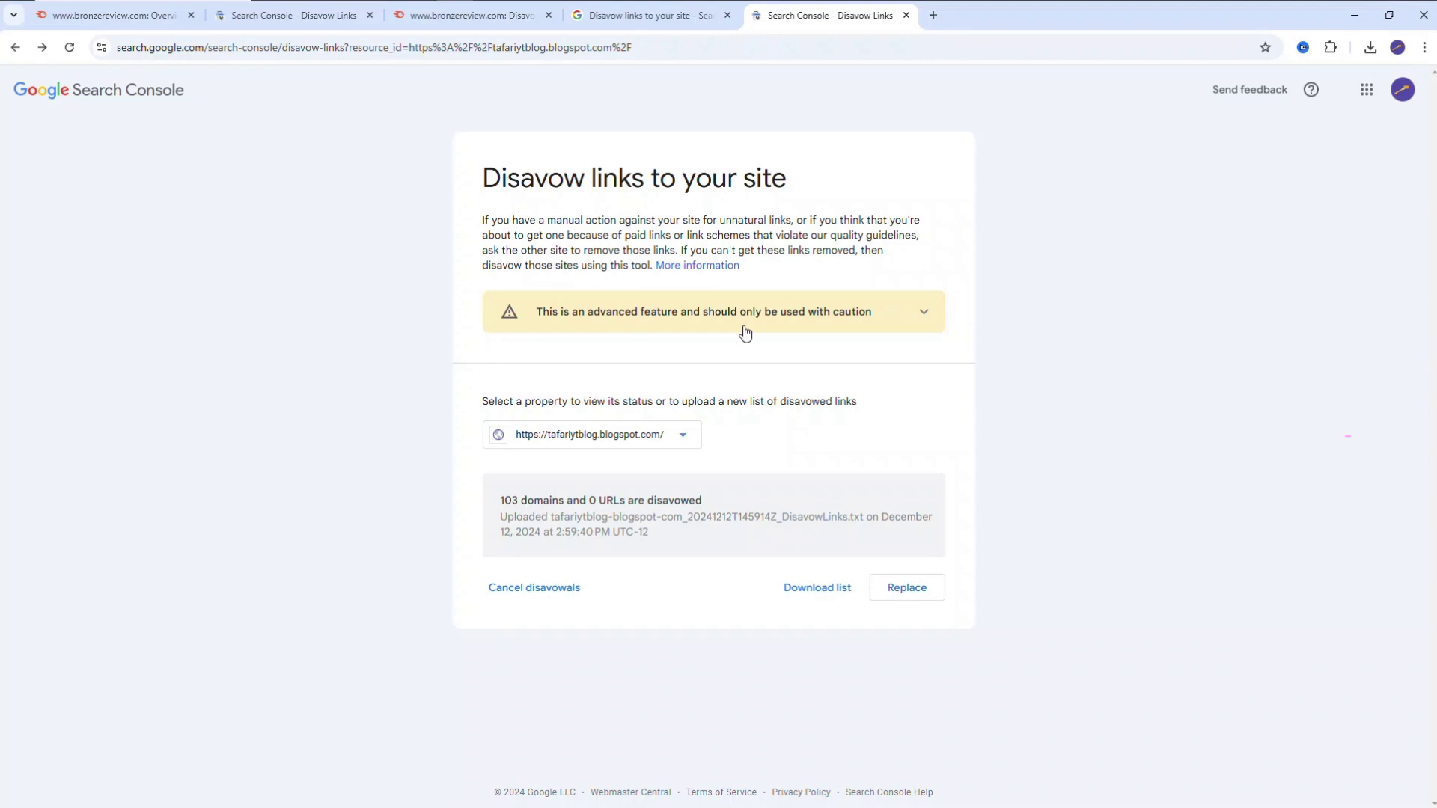
mouse_move(961, 448)
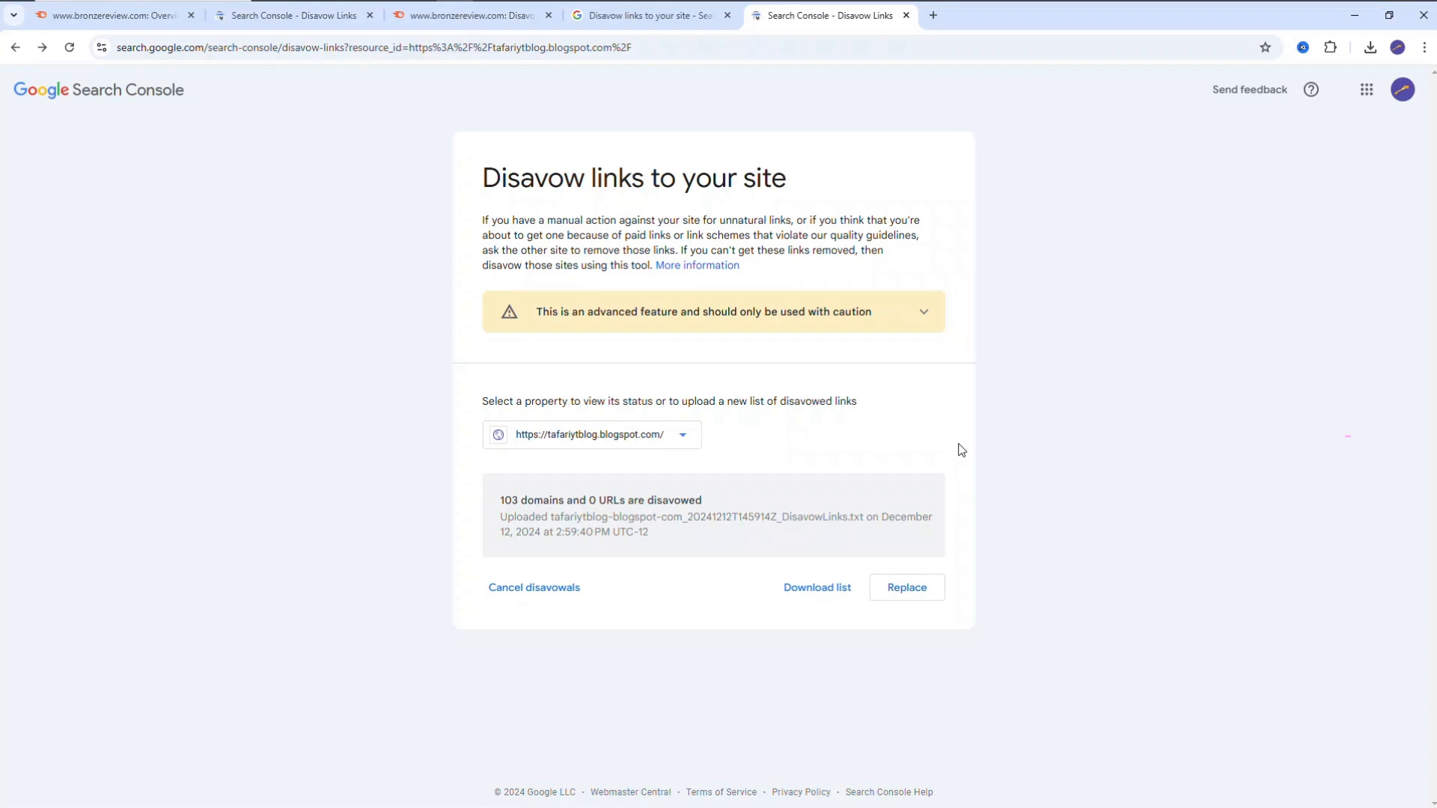
mouse_move(950, 446)
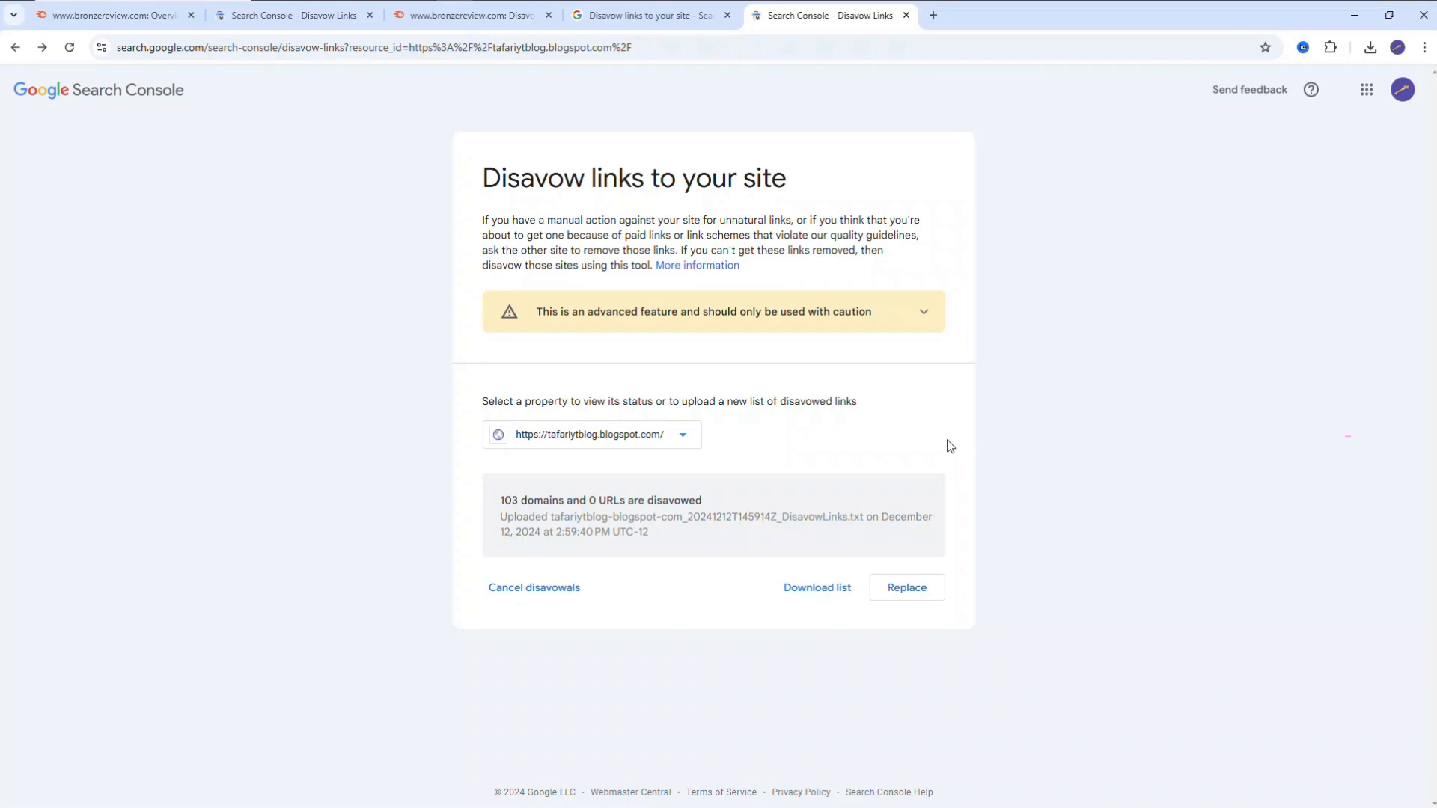
mouse_move(844, 434)
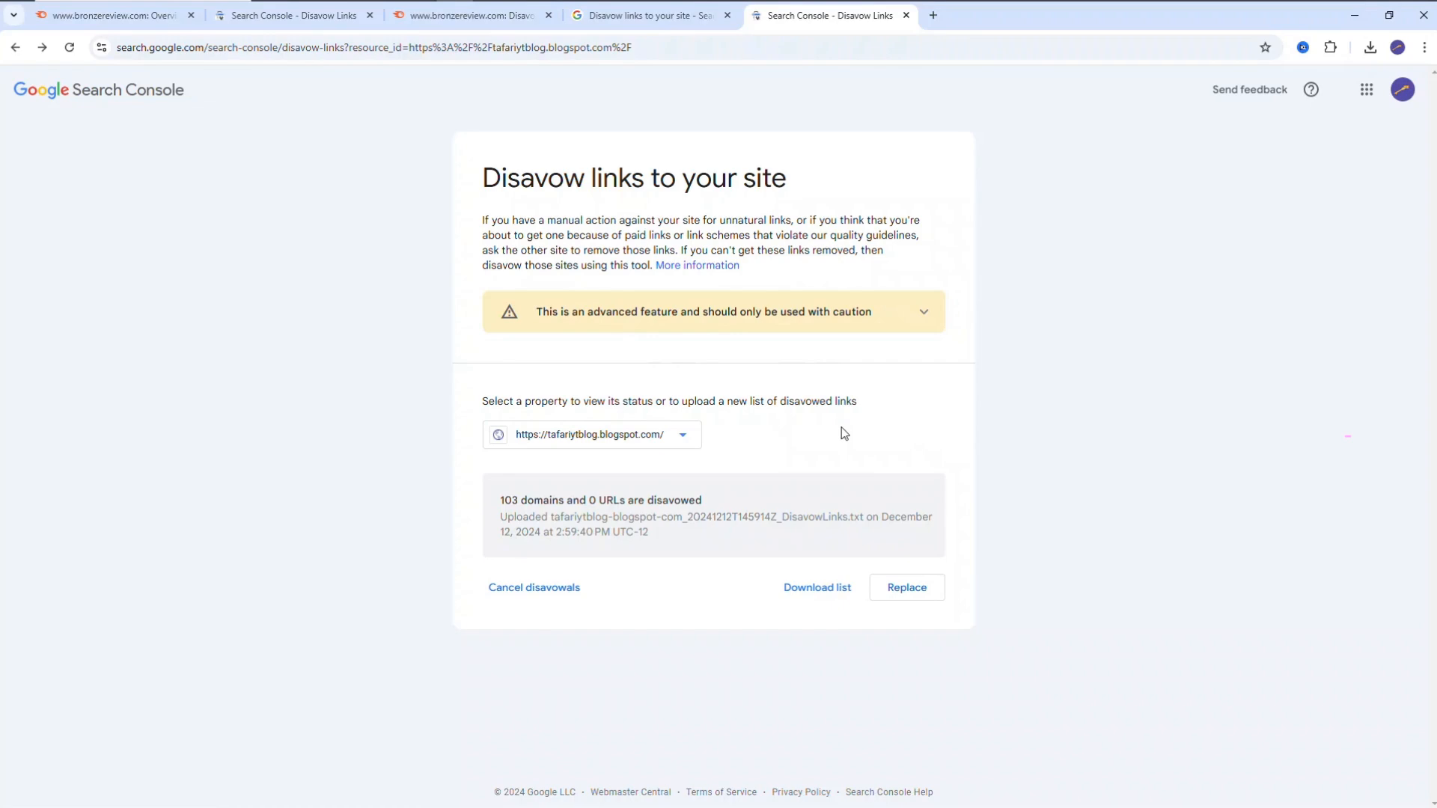